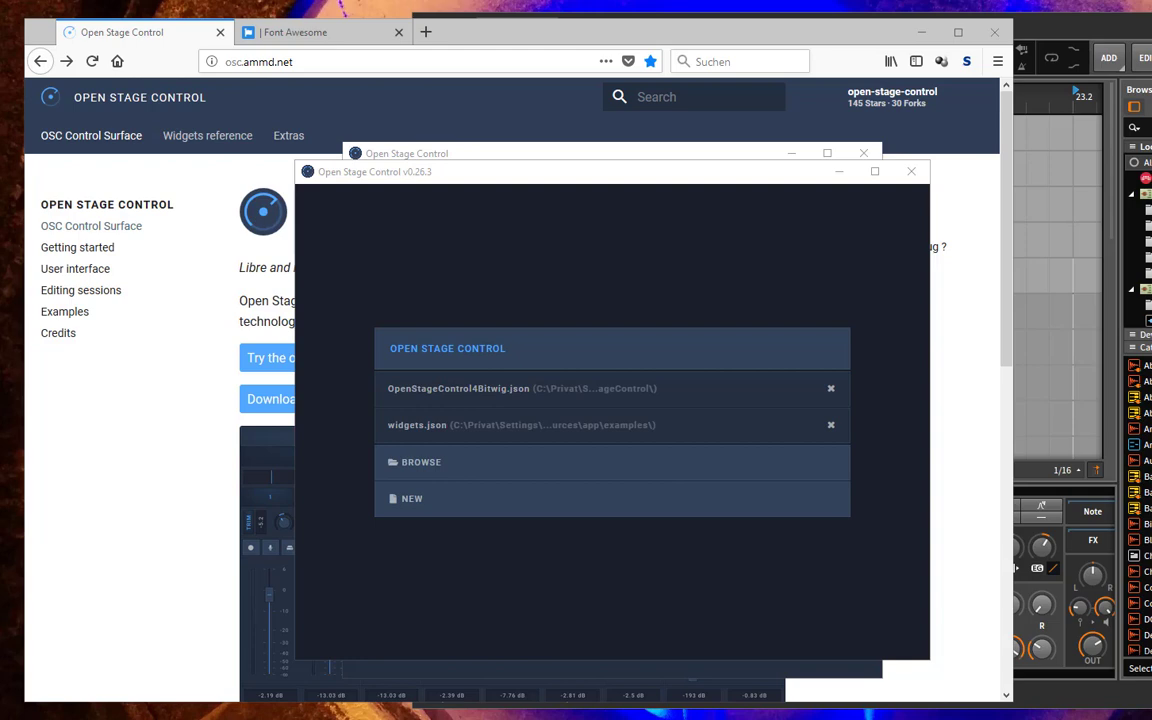
mouse_move(500, 266)
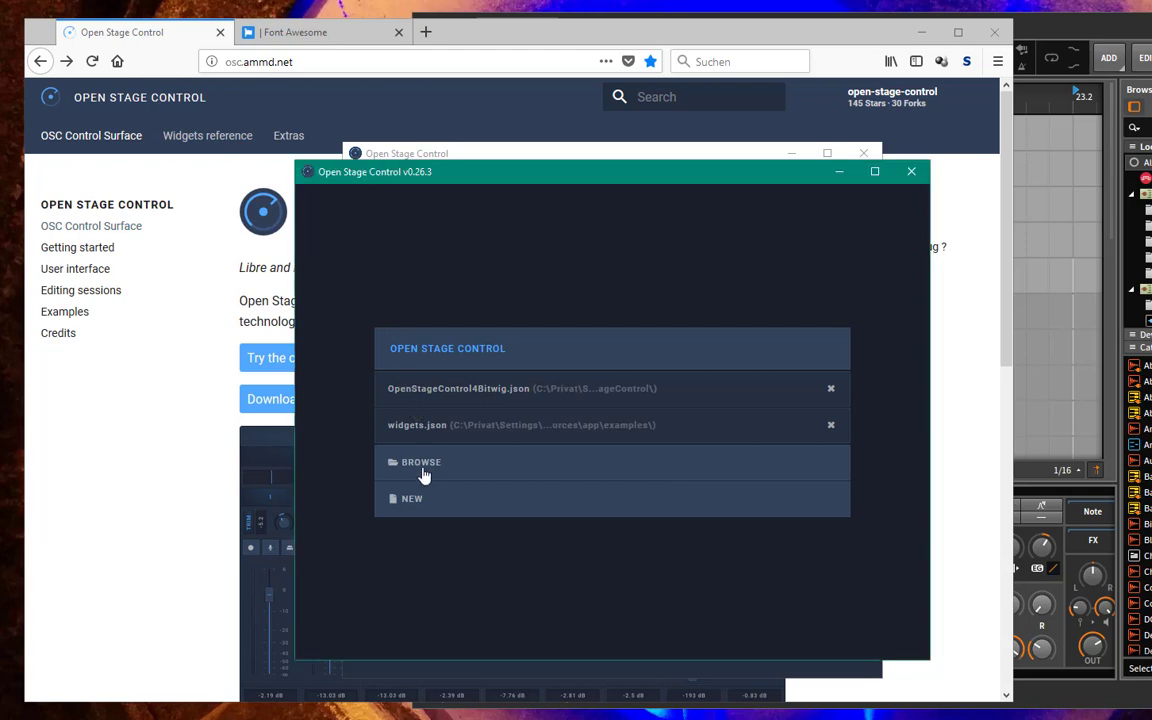
mouse_move(416, 510)
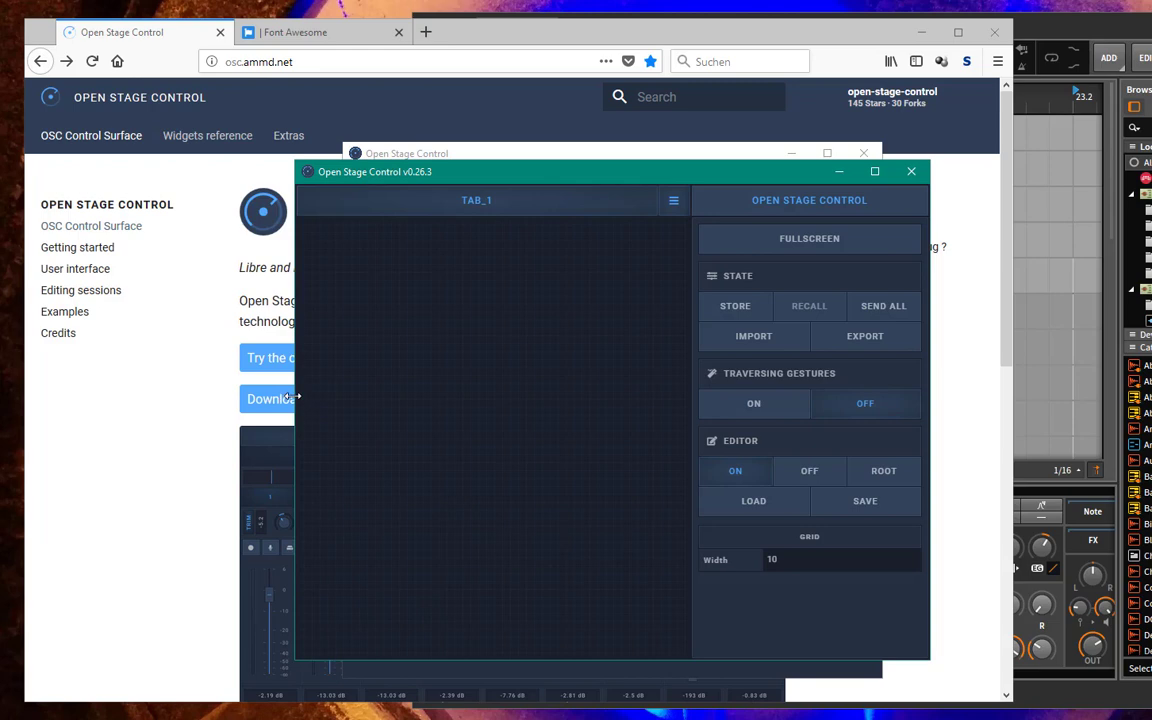
Maximize the session window and bring back the session settings panel
left_click(874, 172)
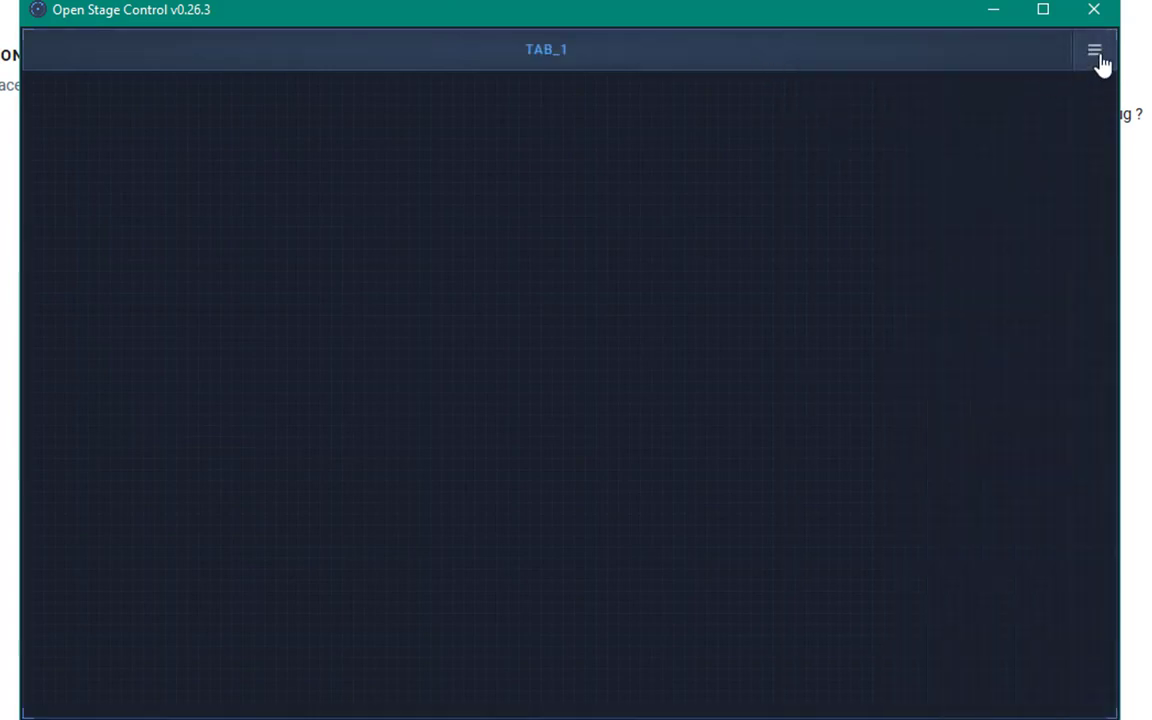
left_click(1094, 48)
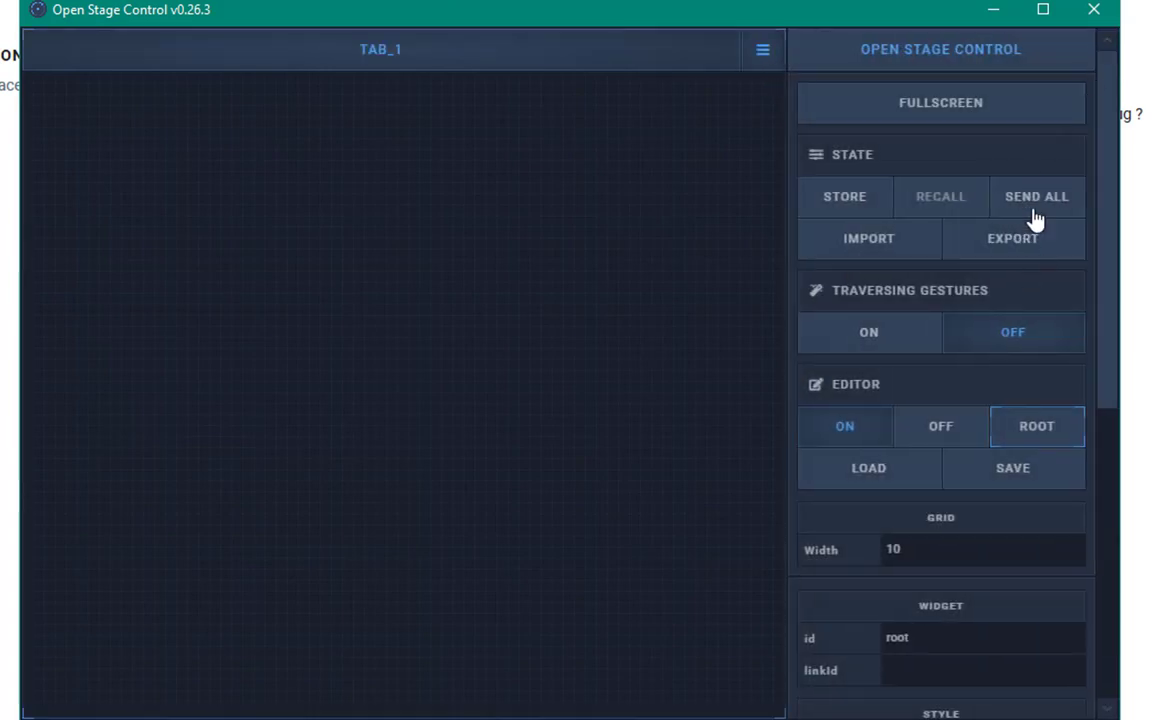
mouse_move(1016, 82)
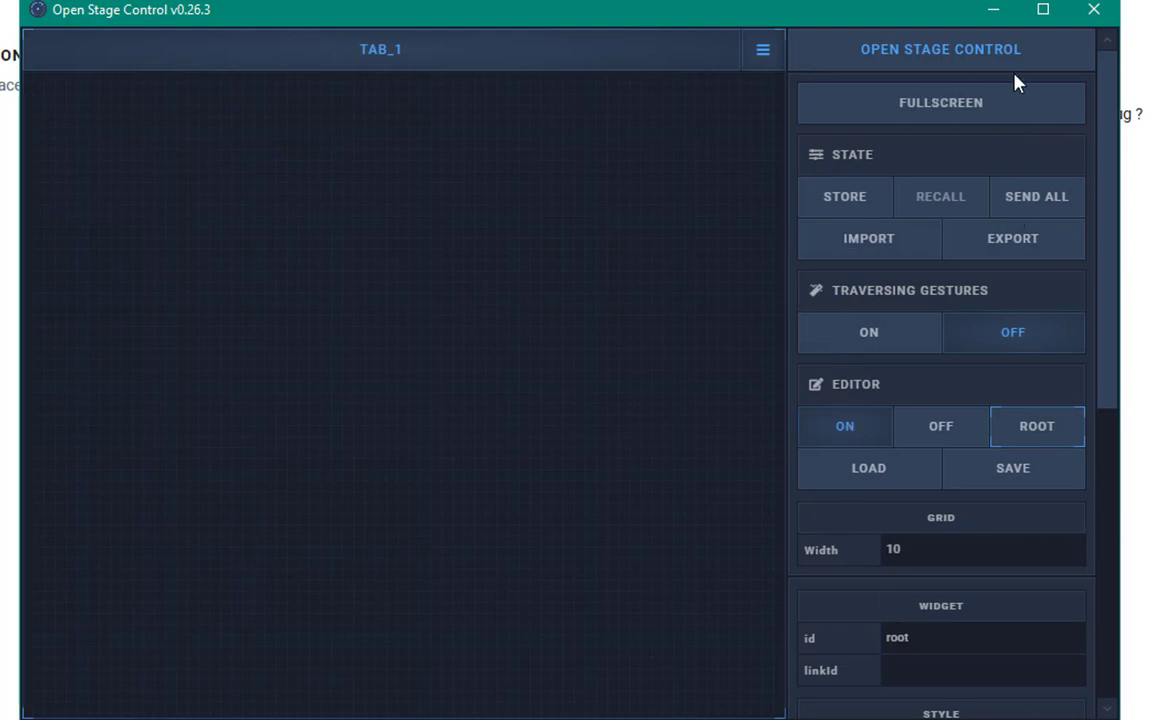
mouse_move(828, 122)
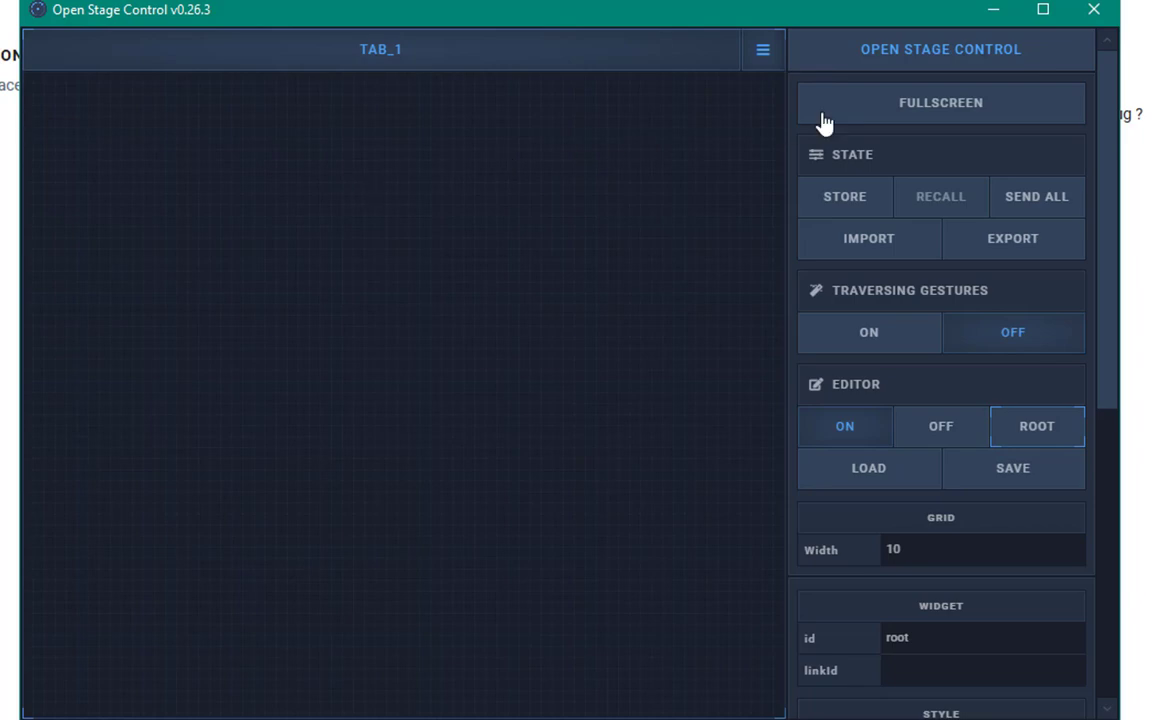
mouse_move(838, 130)
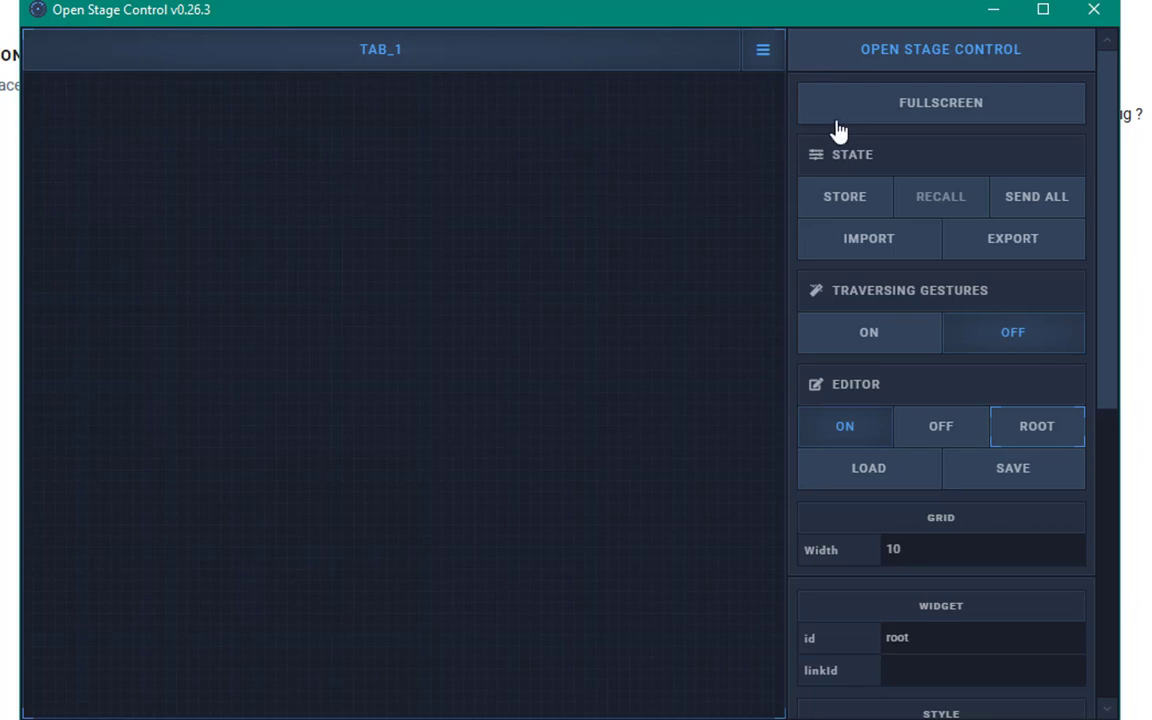
mouse_move(1072, 488)
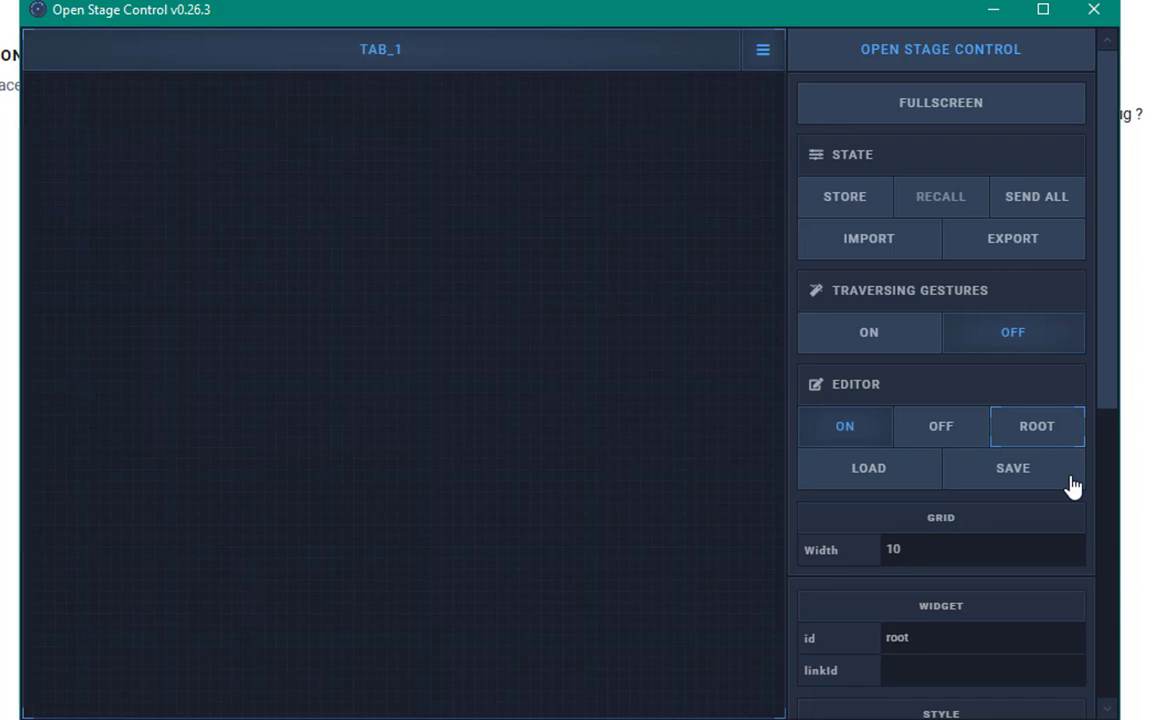
mouse_move(828, 402)
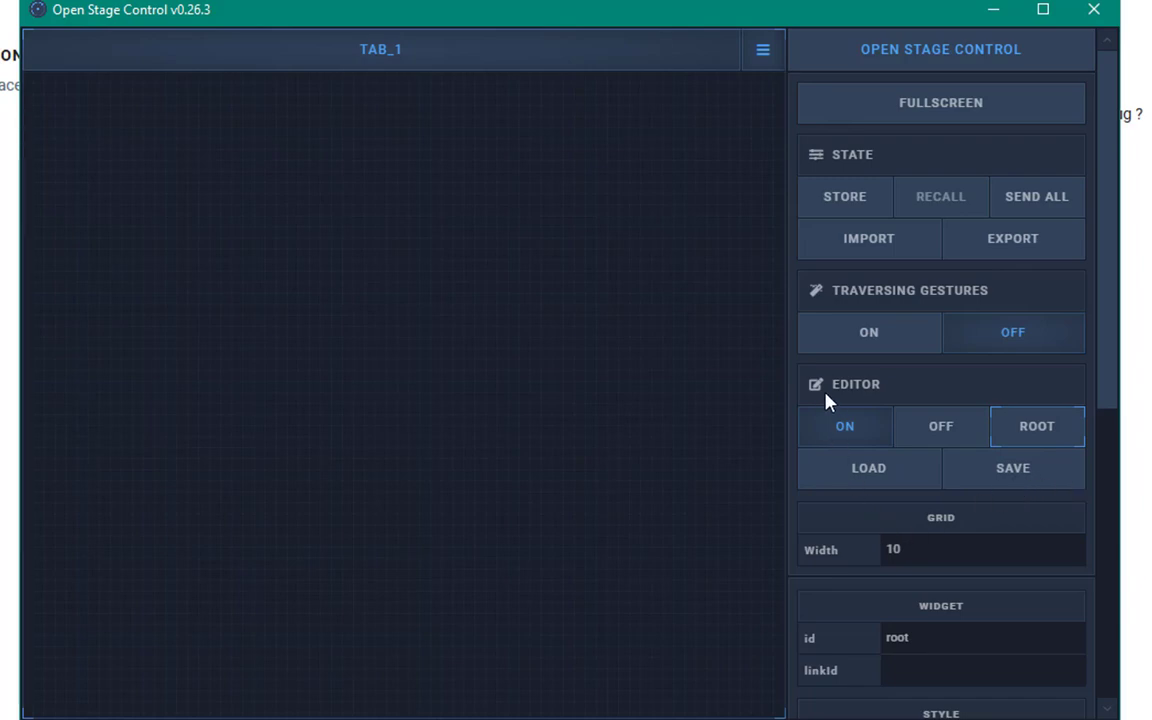
mouse_move(1064, 444)
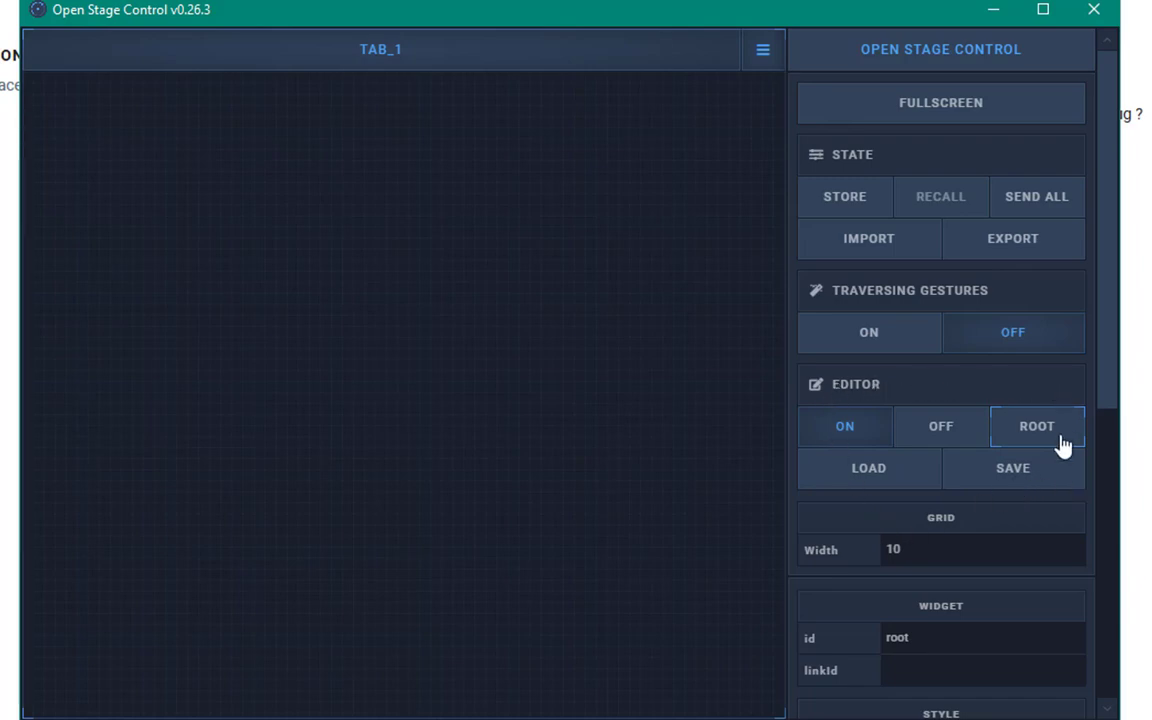
mouse_move(856, 444)
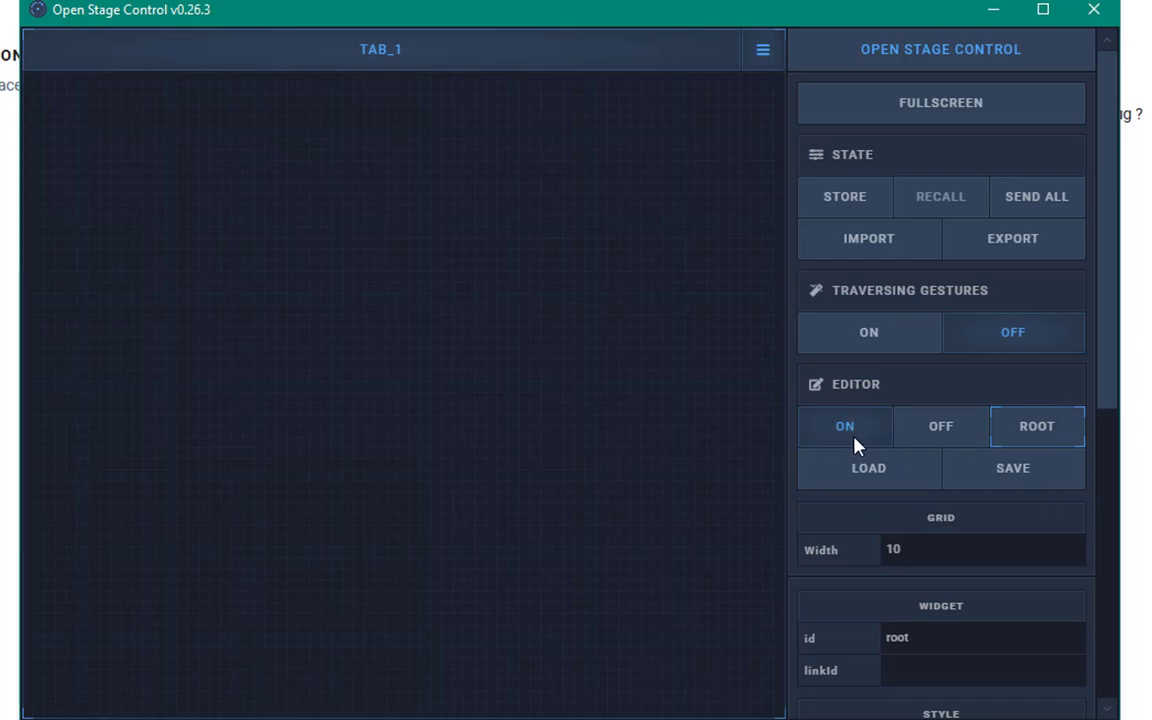
left_click(952, 424)
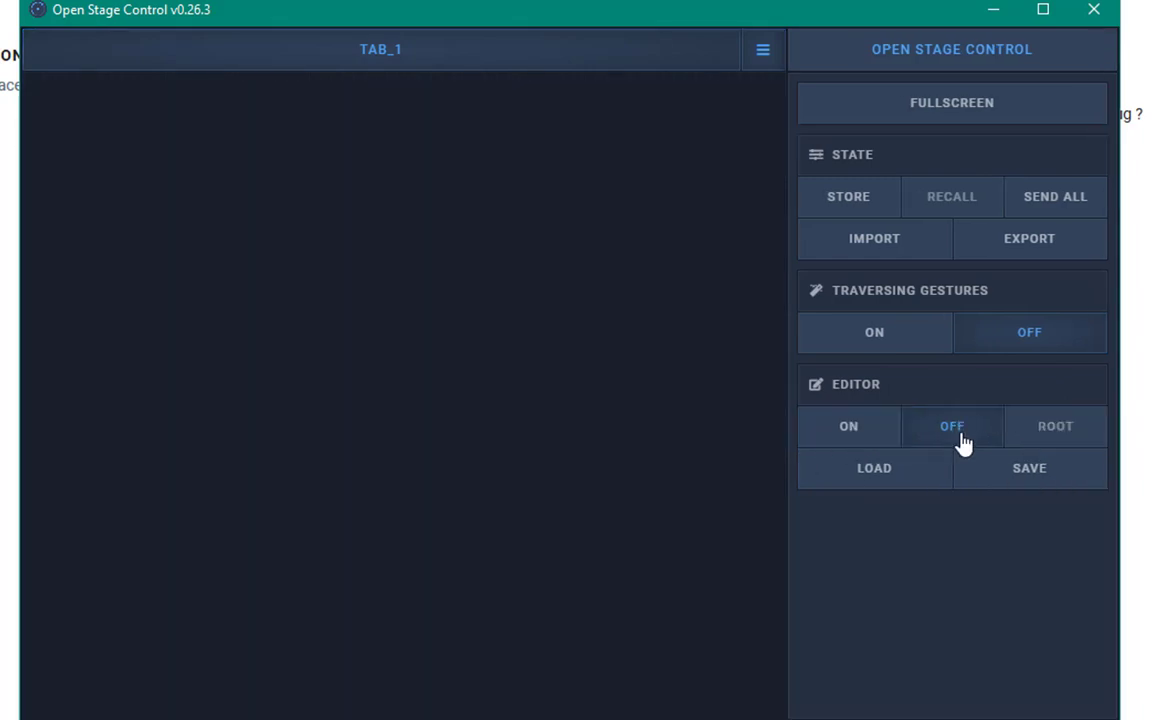
mouse_move(576, 648)
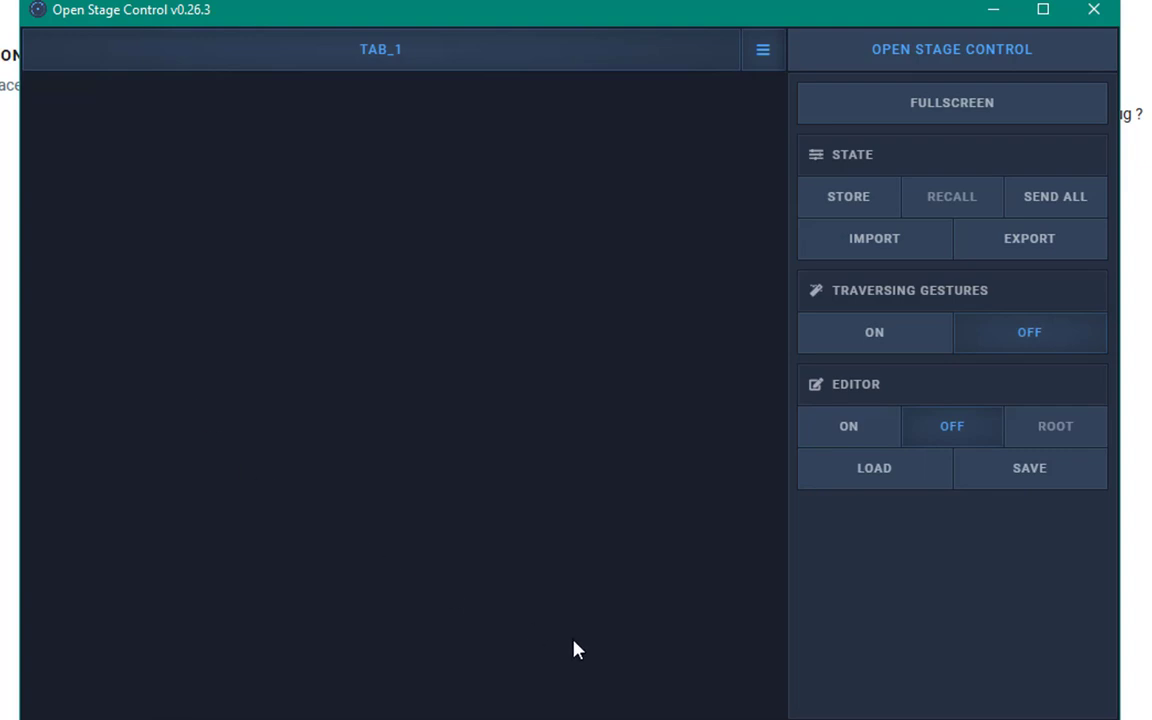
mouse_move(848, 426)
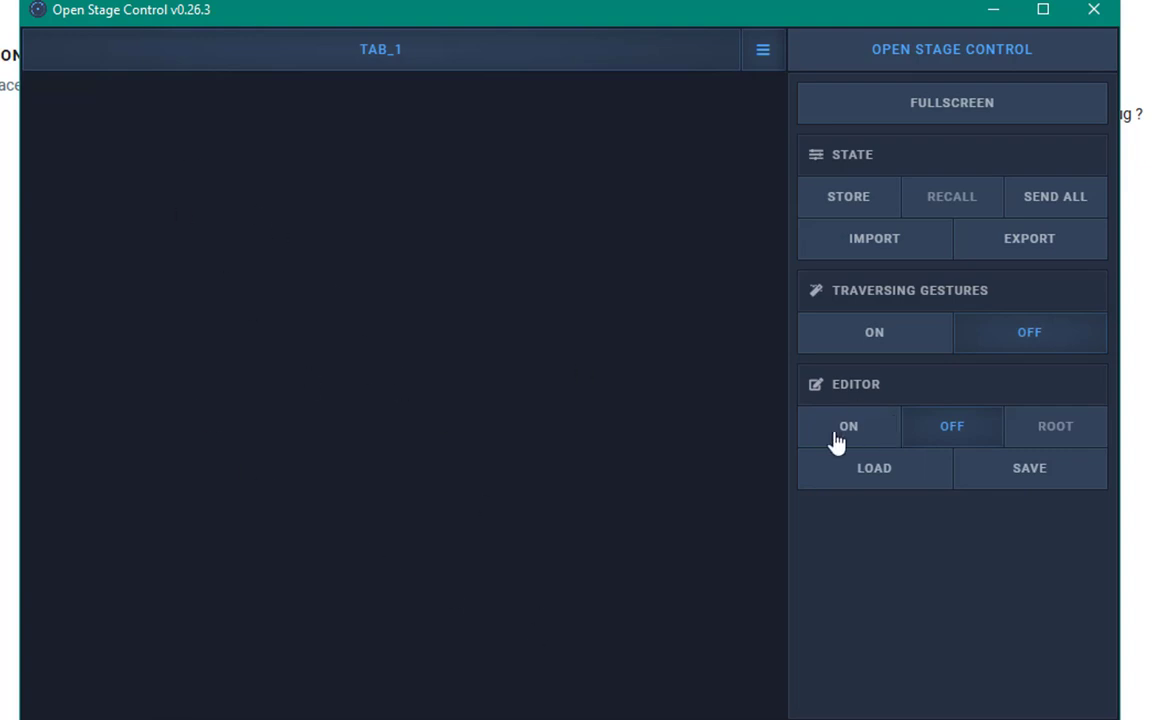
left_click(848, 426)
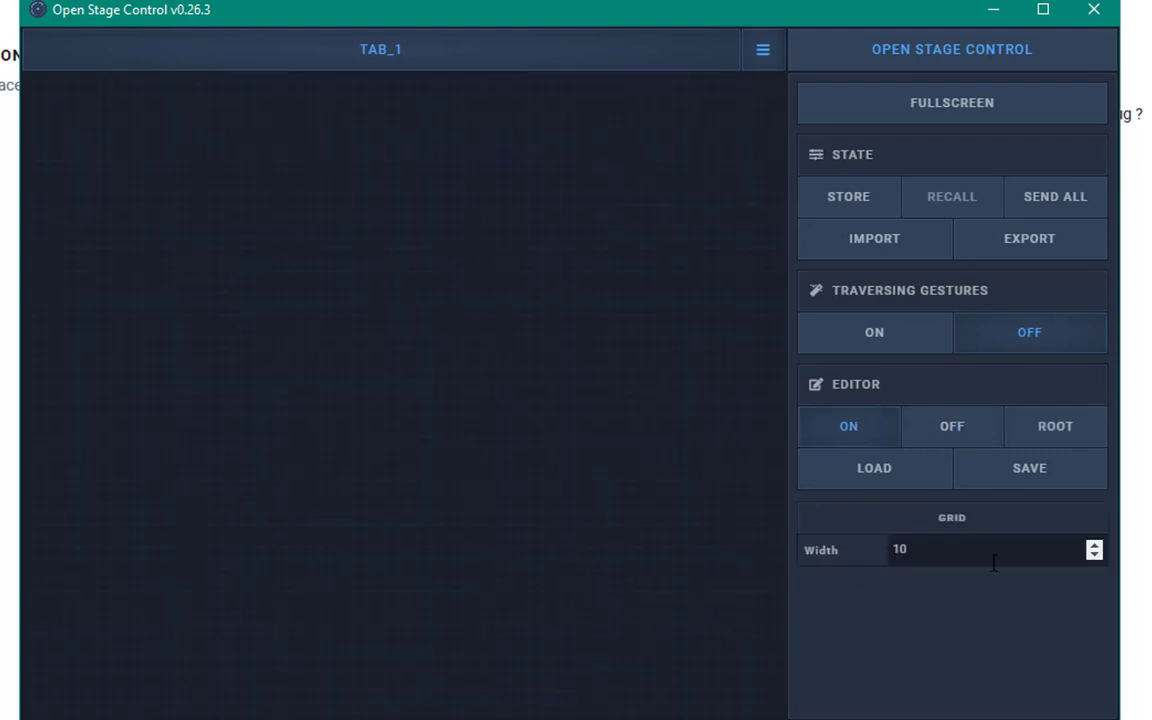
left_click(1056, 426)
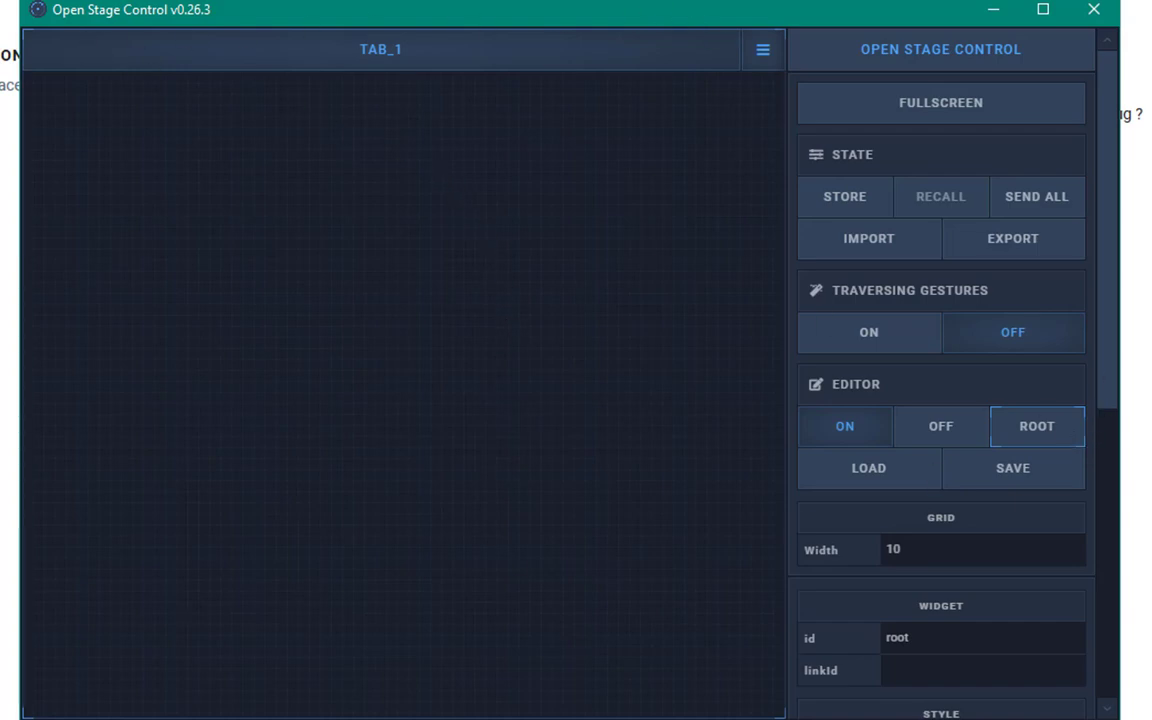
scroll("down", 3)
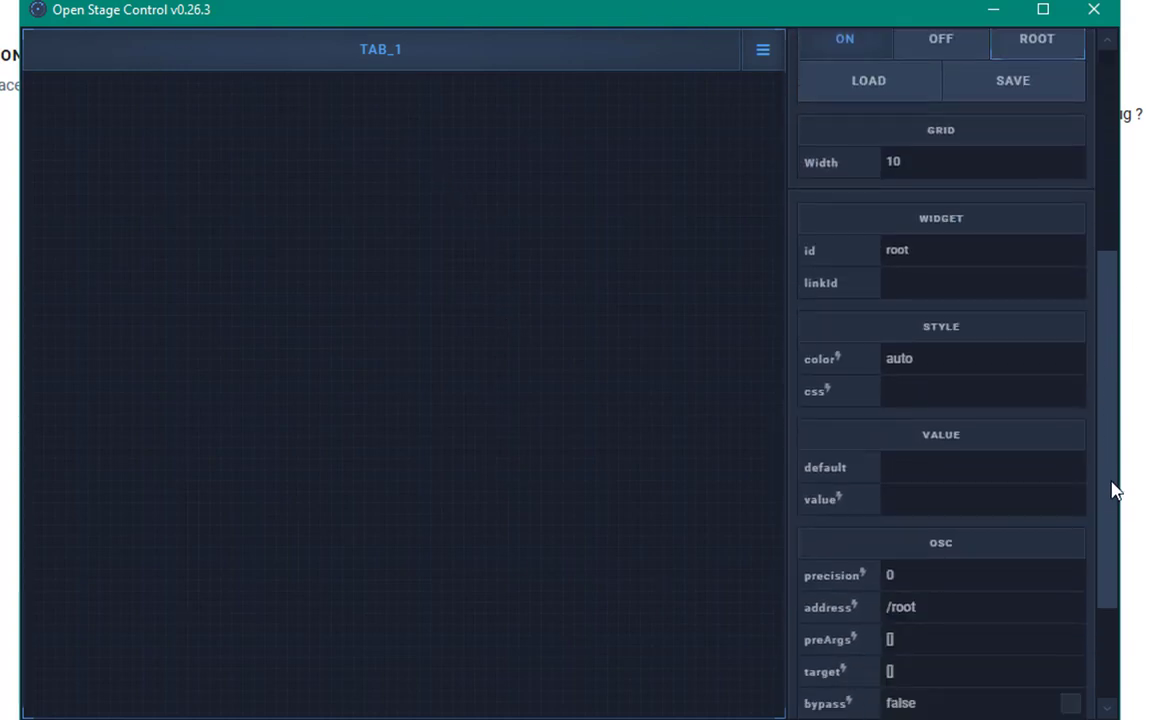
scroll("down", 3)
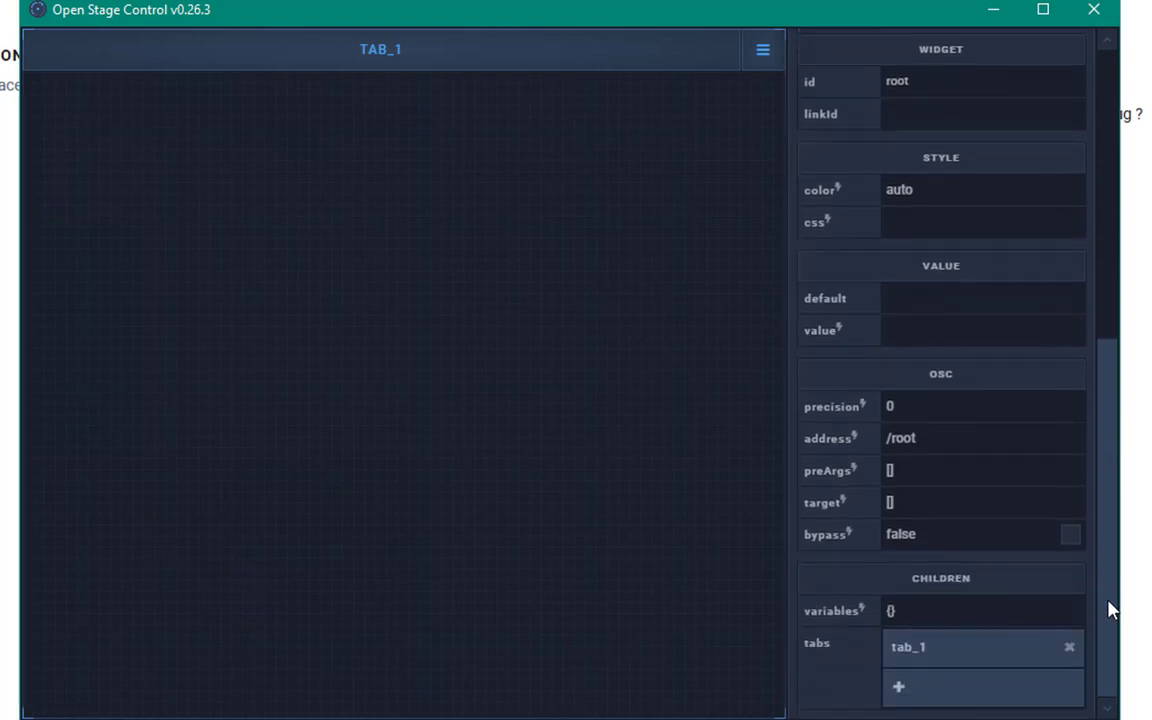
scroll("up", 3)
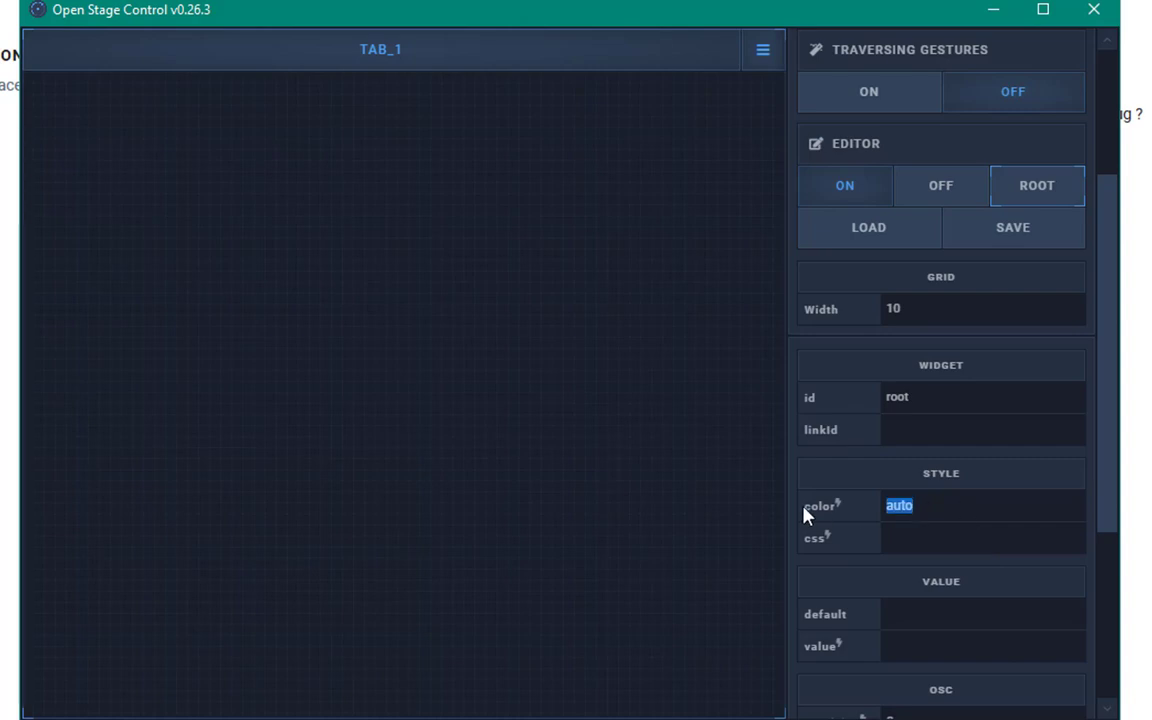
type("red")
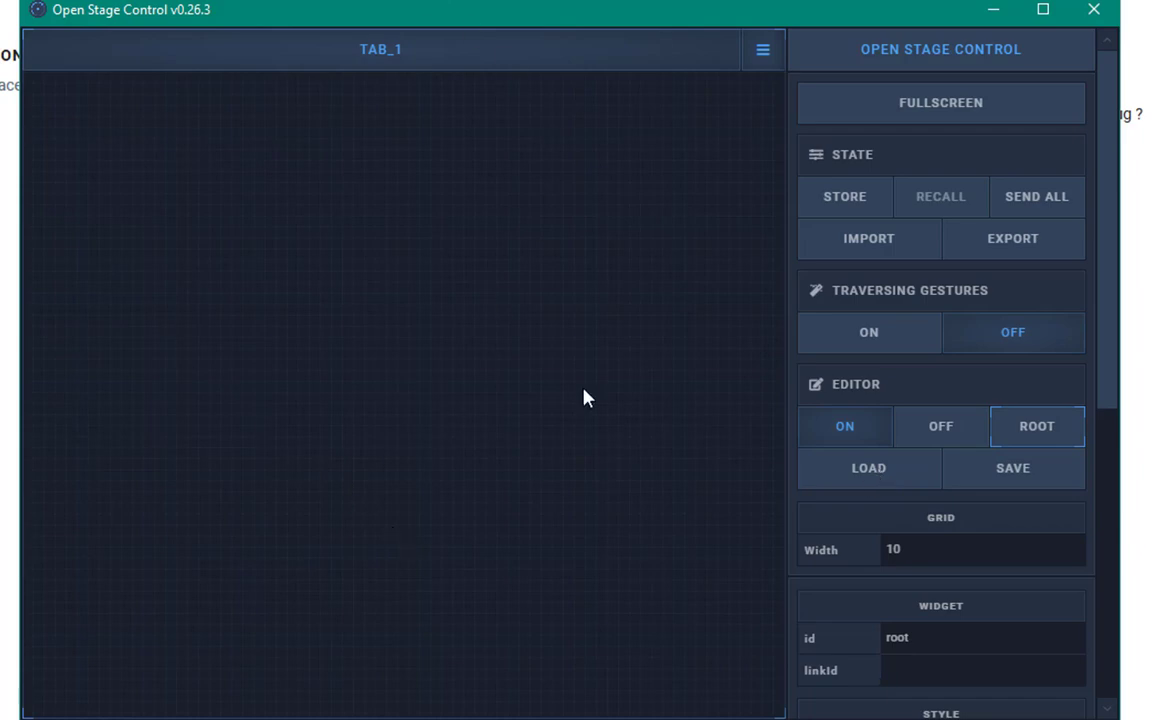
mouse_move(1012, 468)
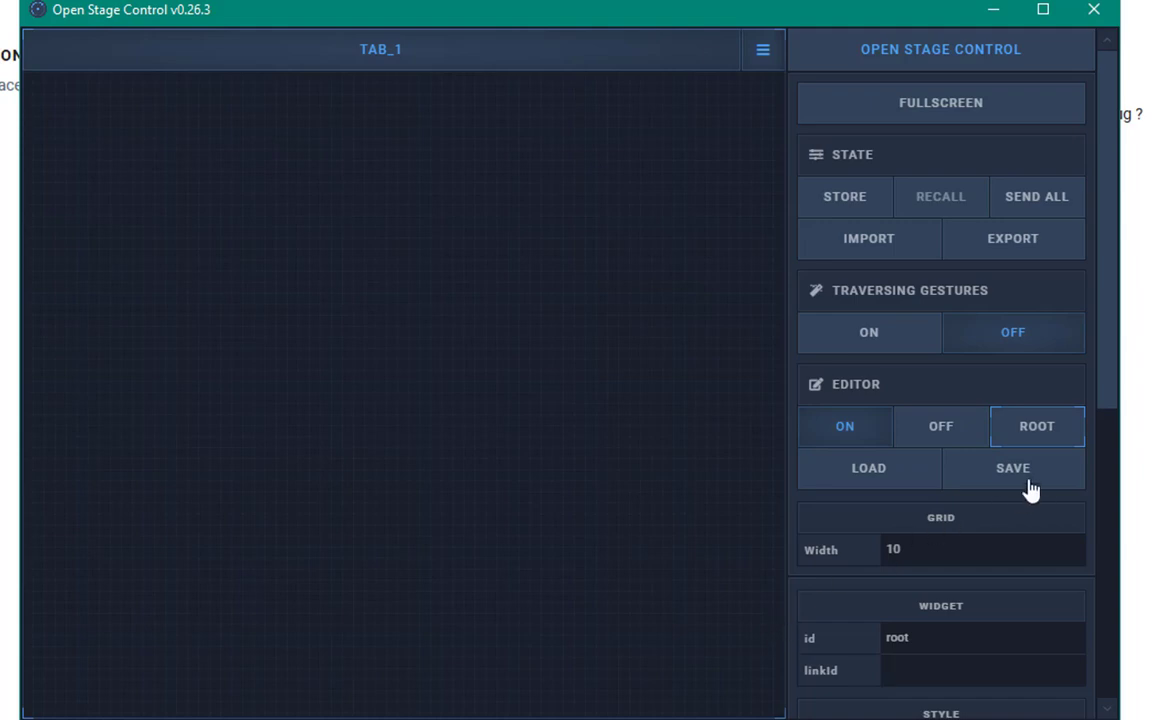
mouse_move(658, 308)
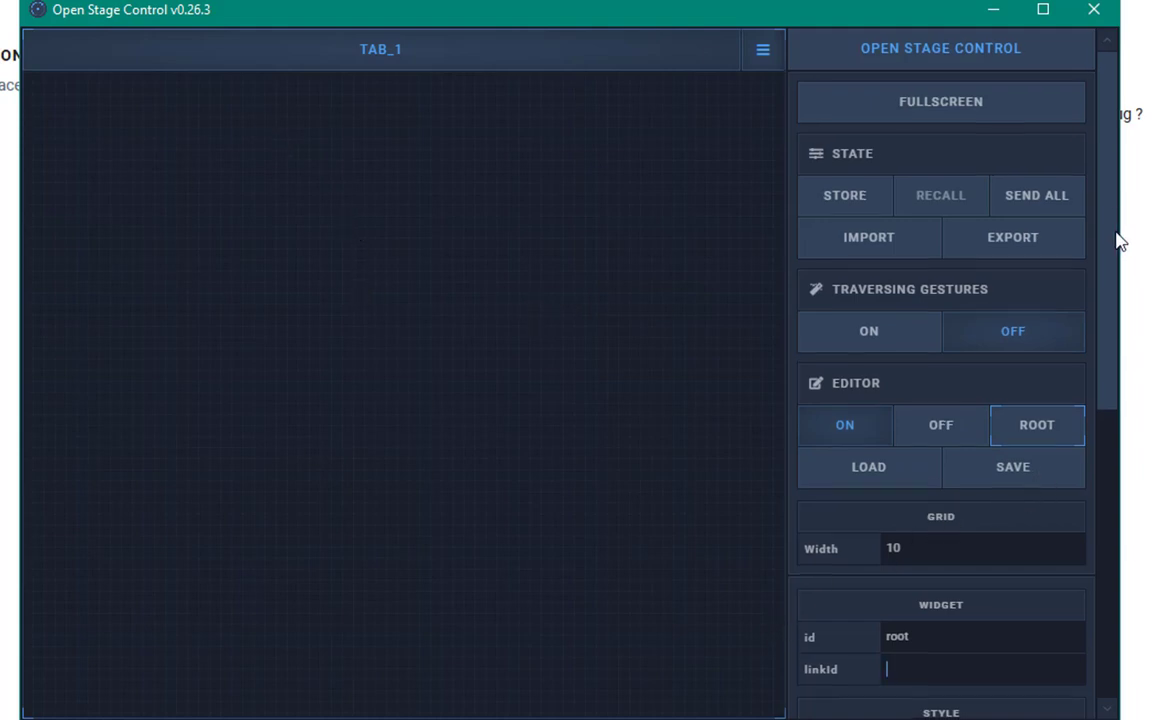
scroll("down", 3)
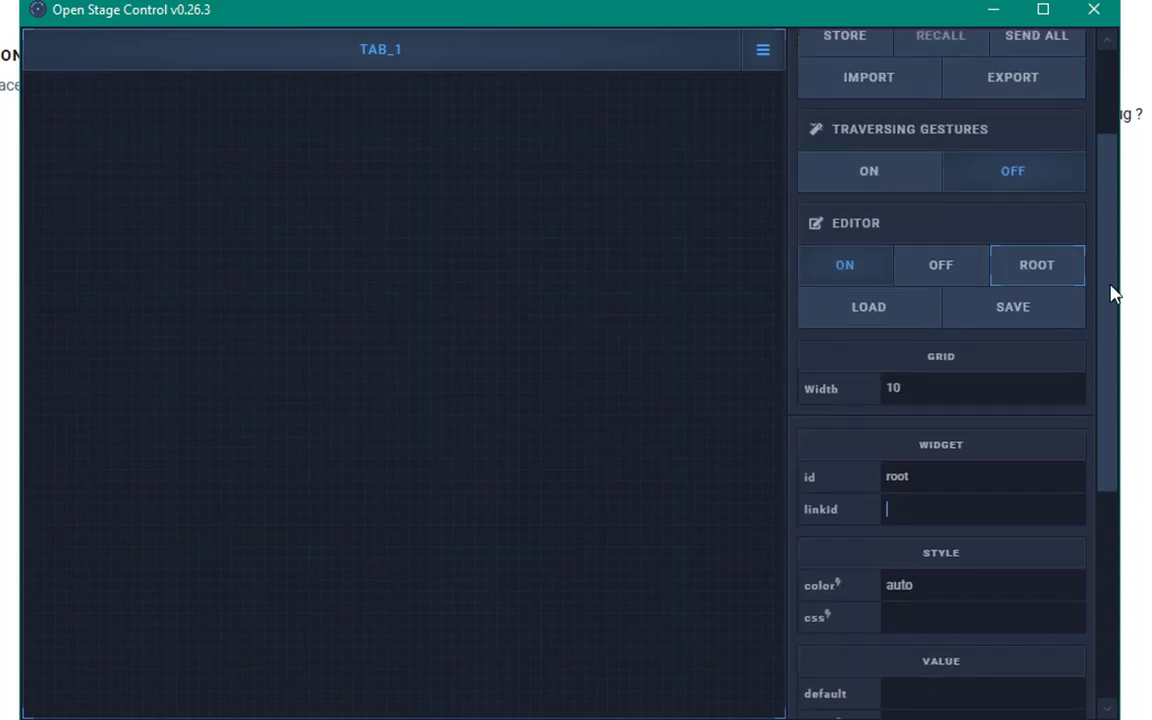
scroll("down", 3)
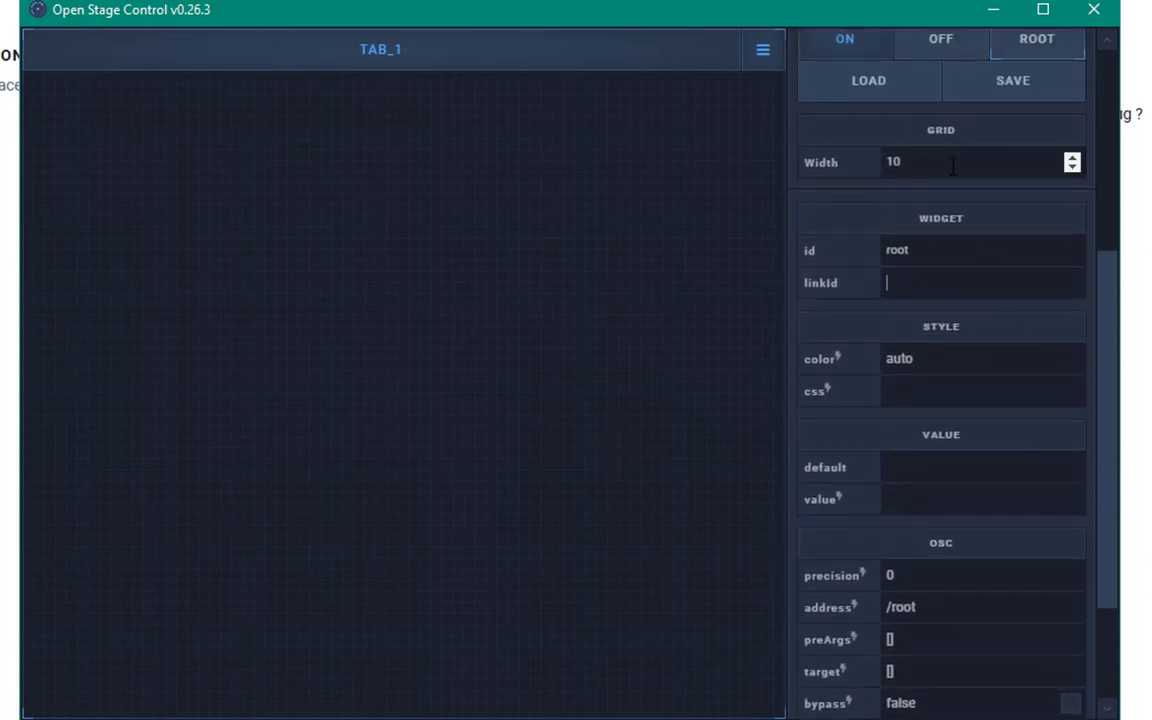
scroll("down", 3)
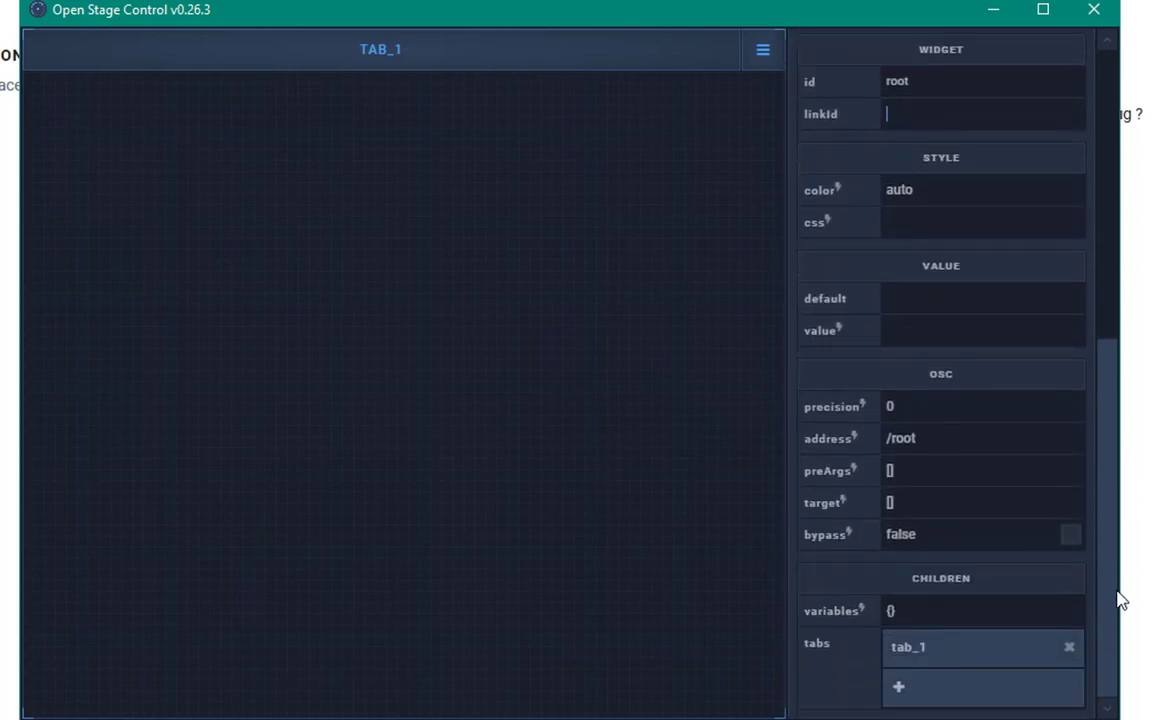
scroll("up", 3)
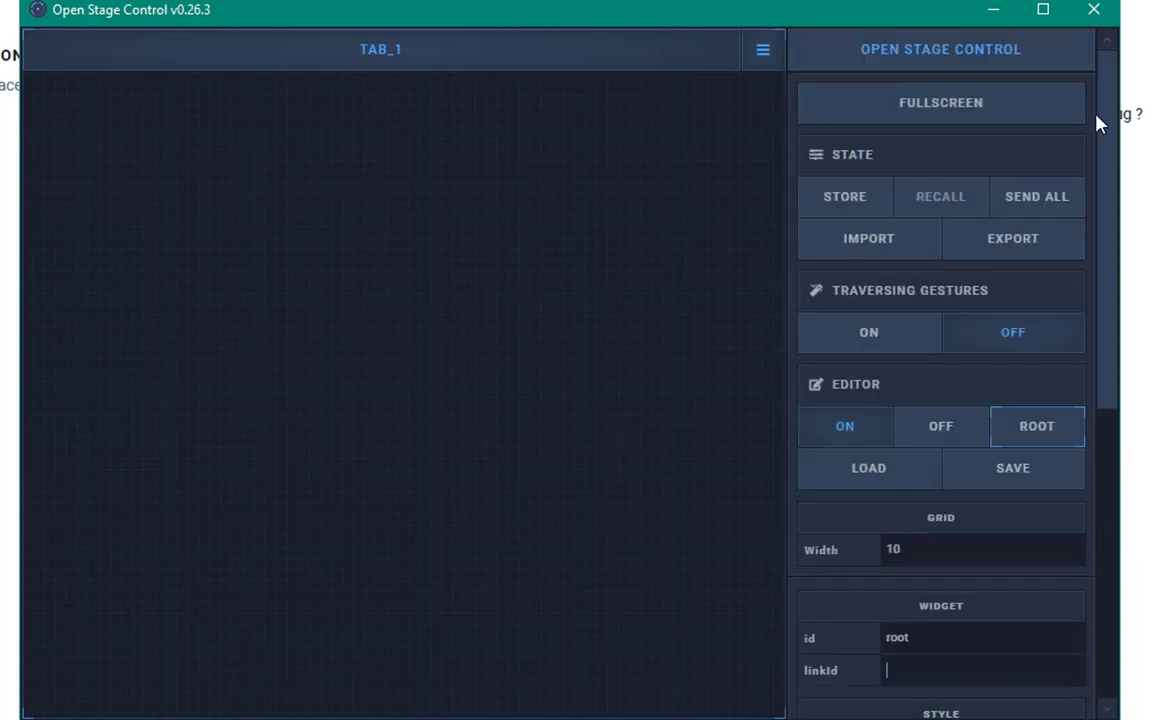
right_click(210, 240)
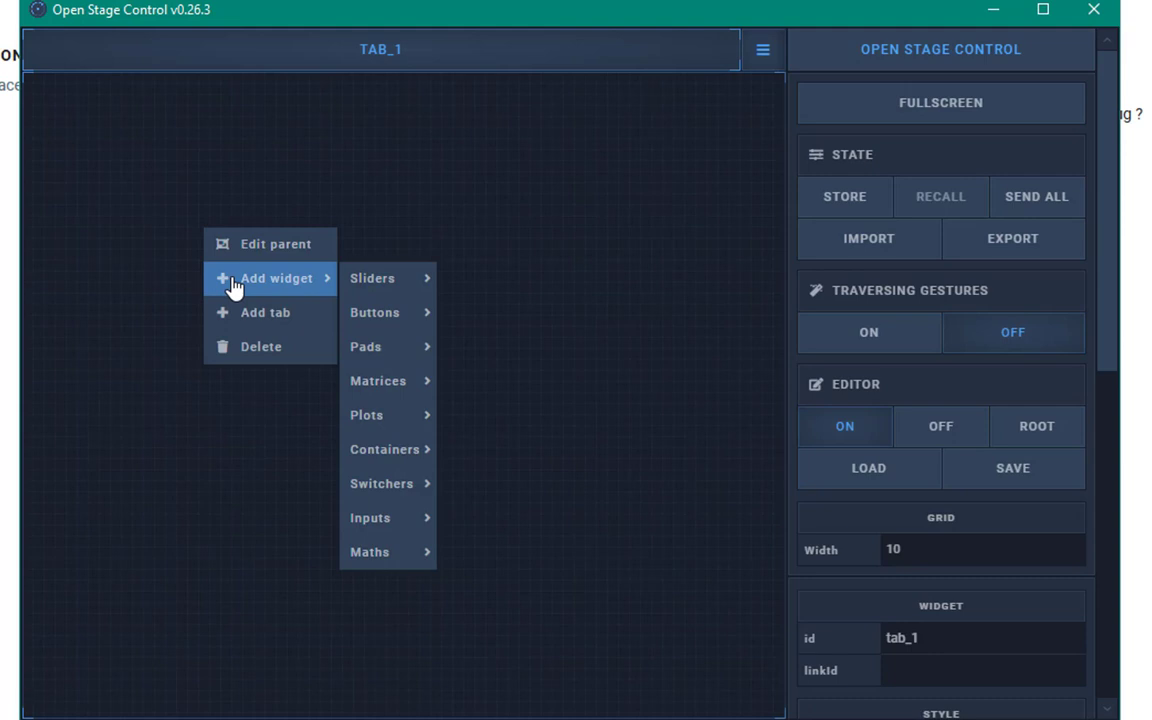
mouse_move(364, 346)
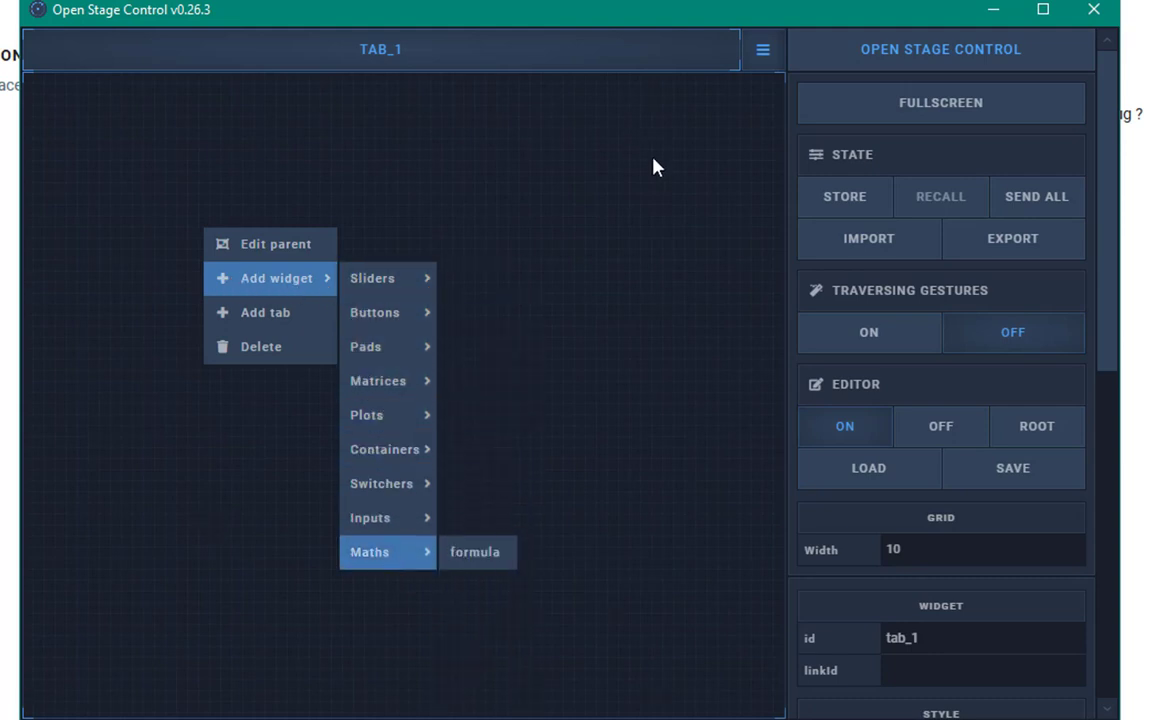
mouse_move(548, 344)
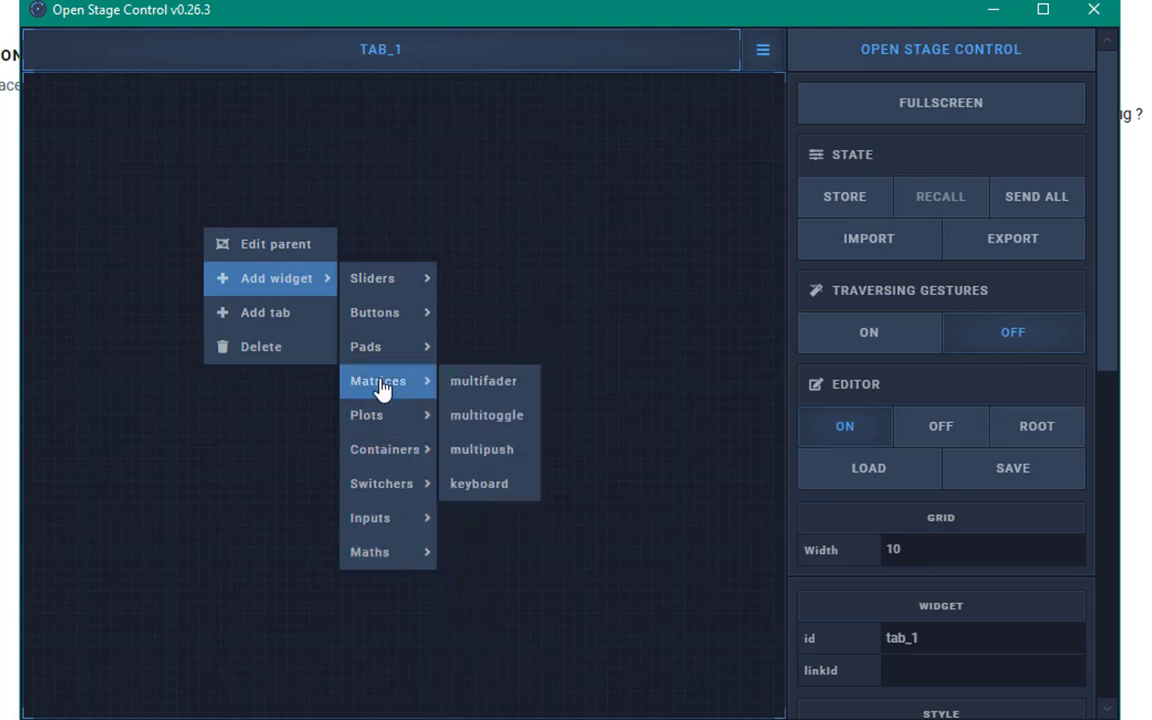
mouse_move(372, 278)
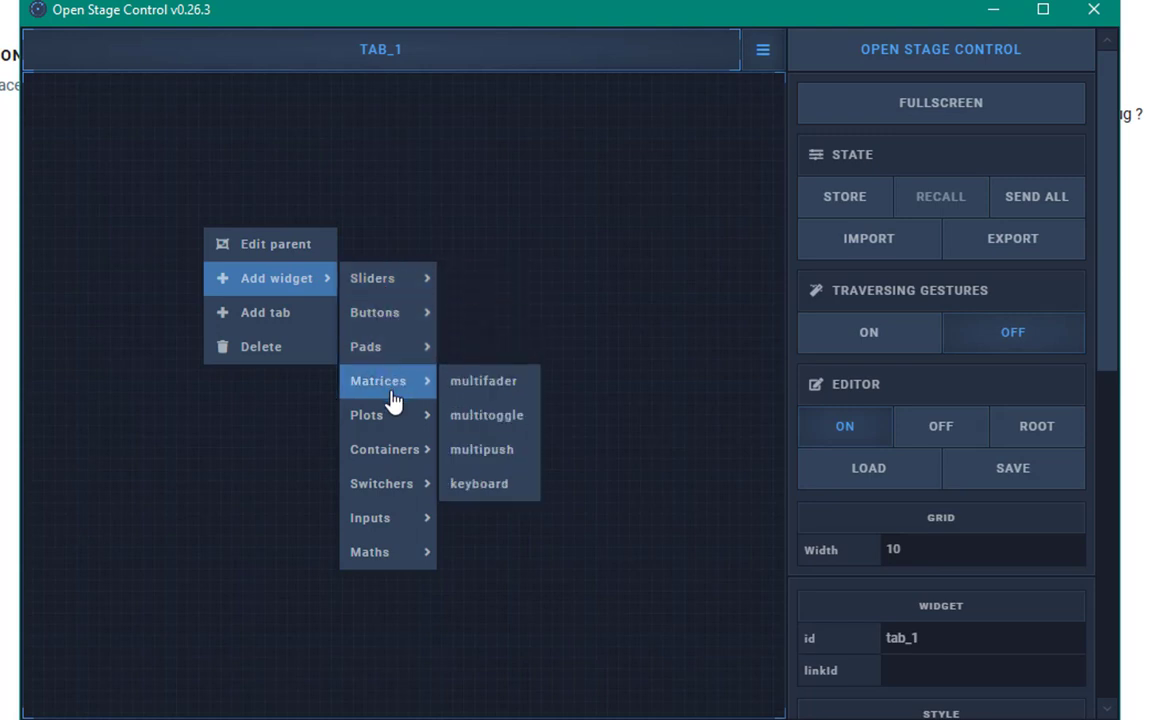
mouse_move(482, 448)
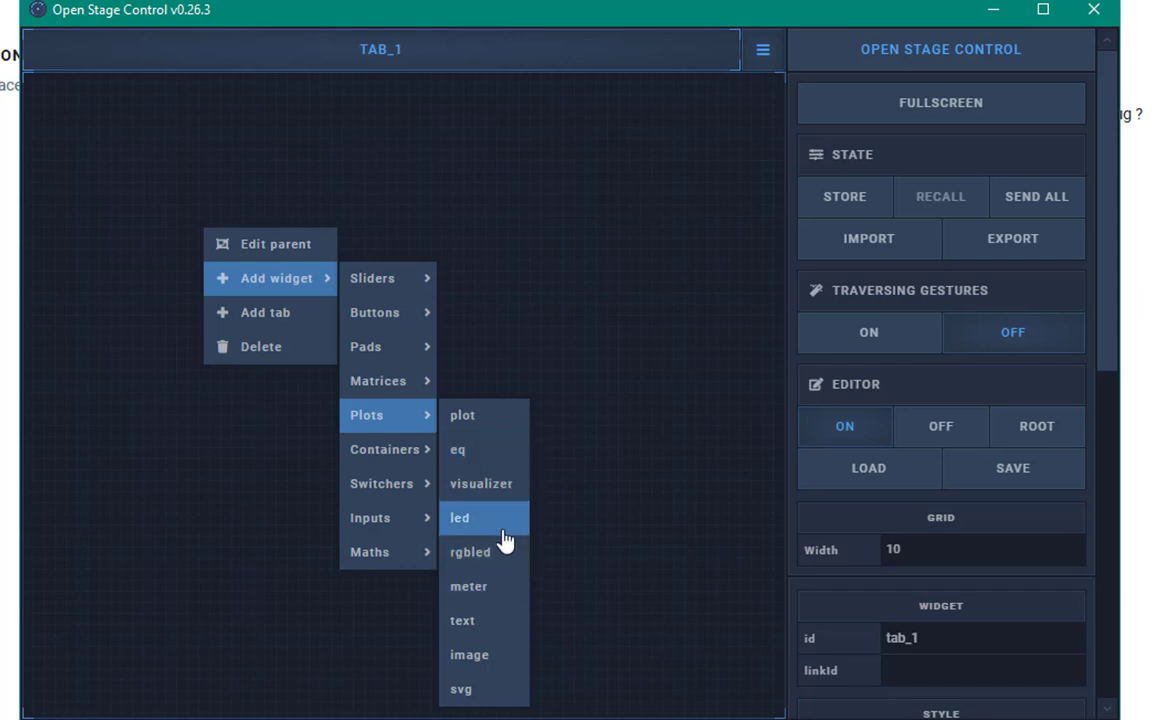
mouse_move(470, 552)
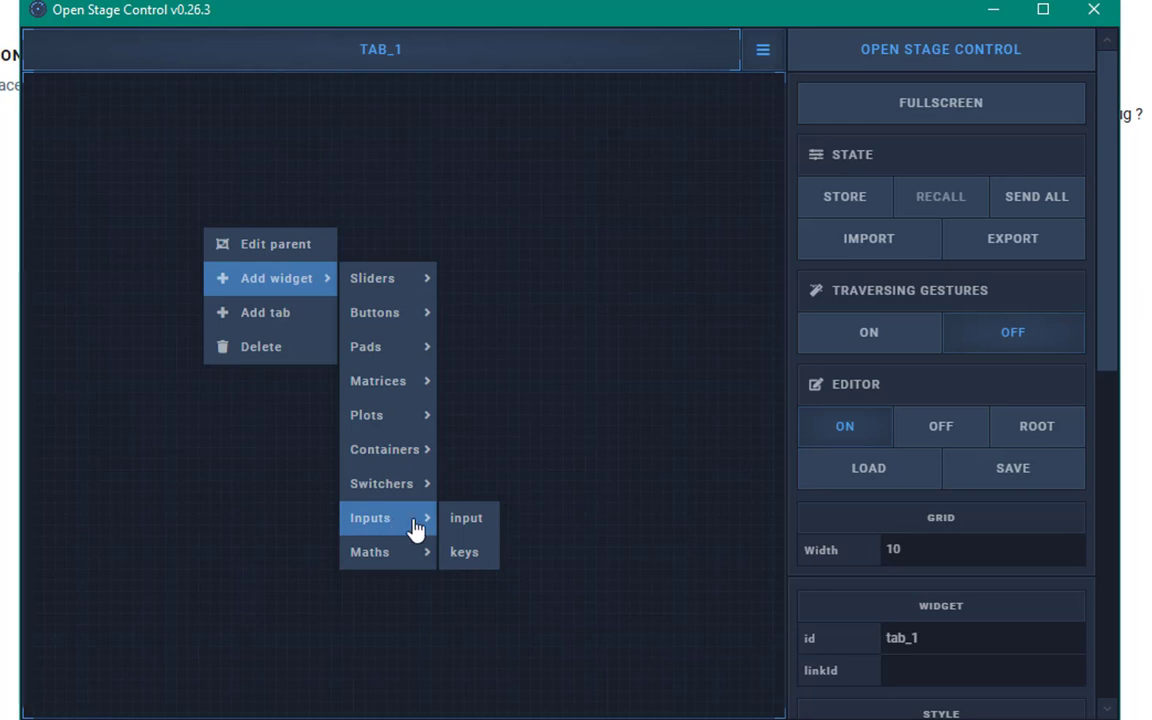
mouse_move(416, 540)
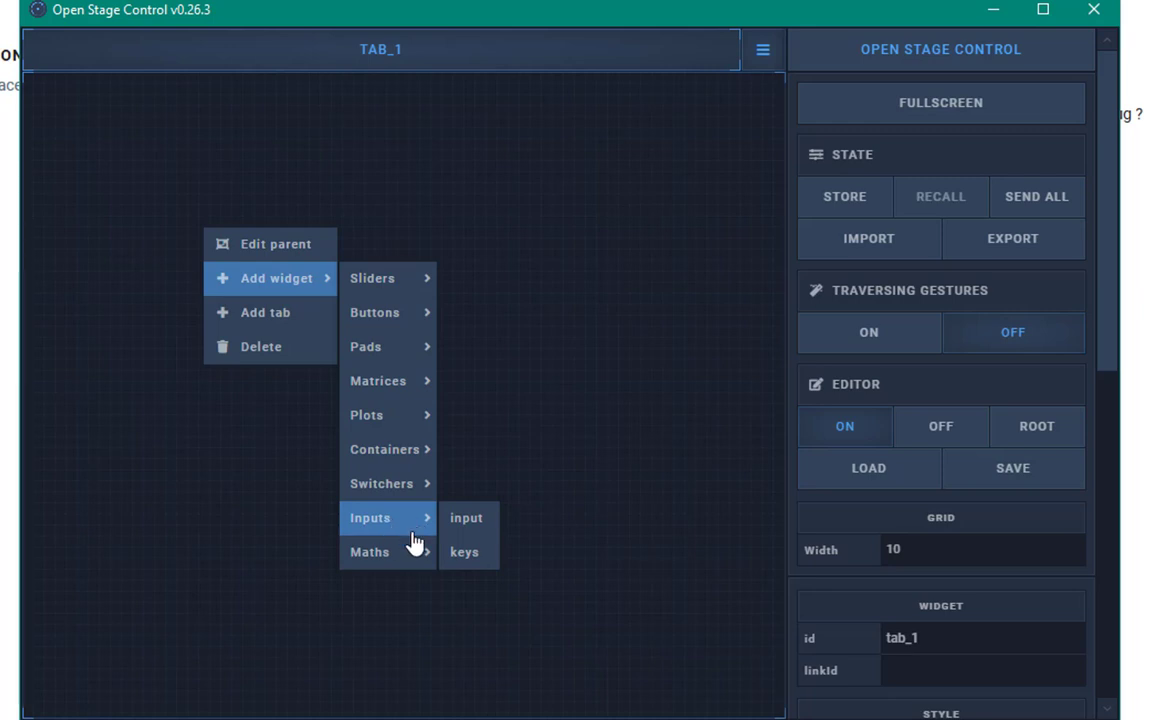
mouse_move(400, 320)
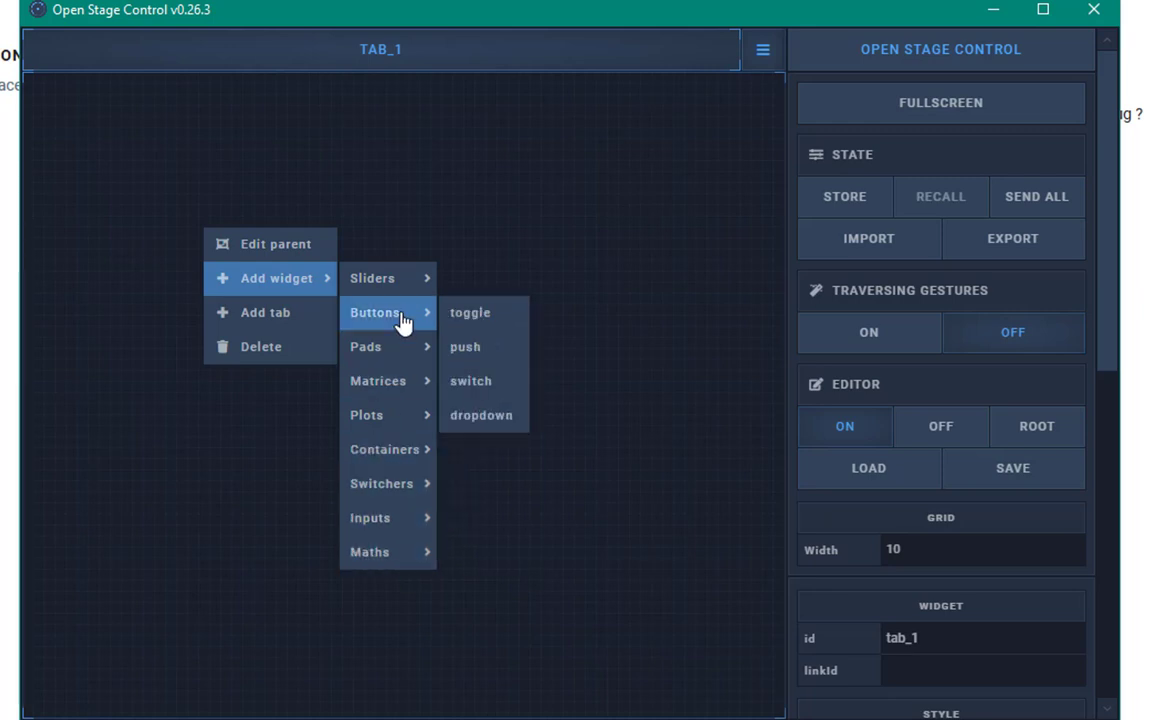
mouse_move(264, 312)
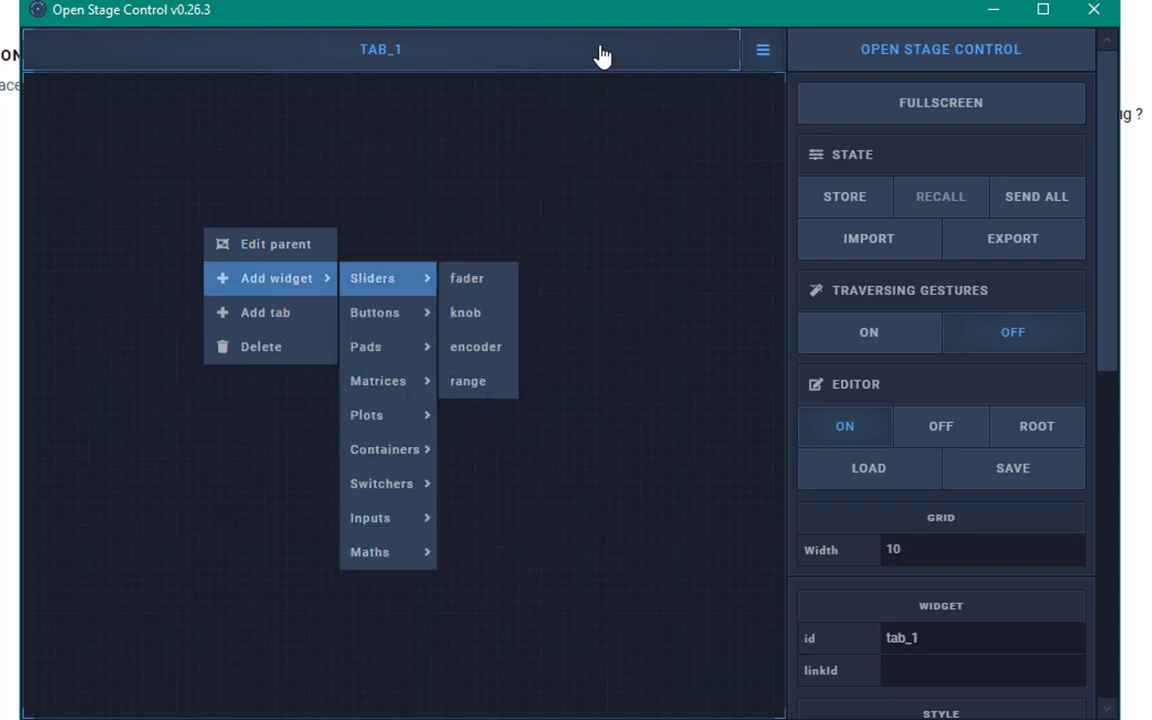
mouse_move(220, 84)
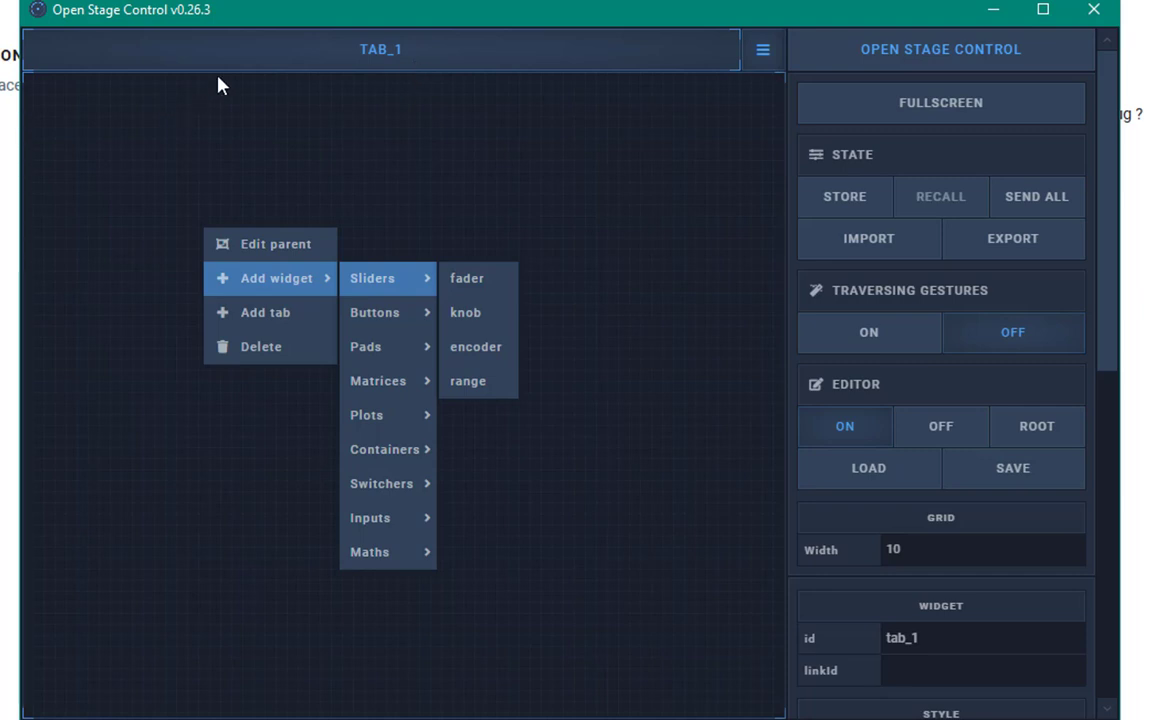
mouse_move(80, 290)
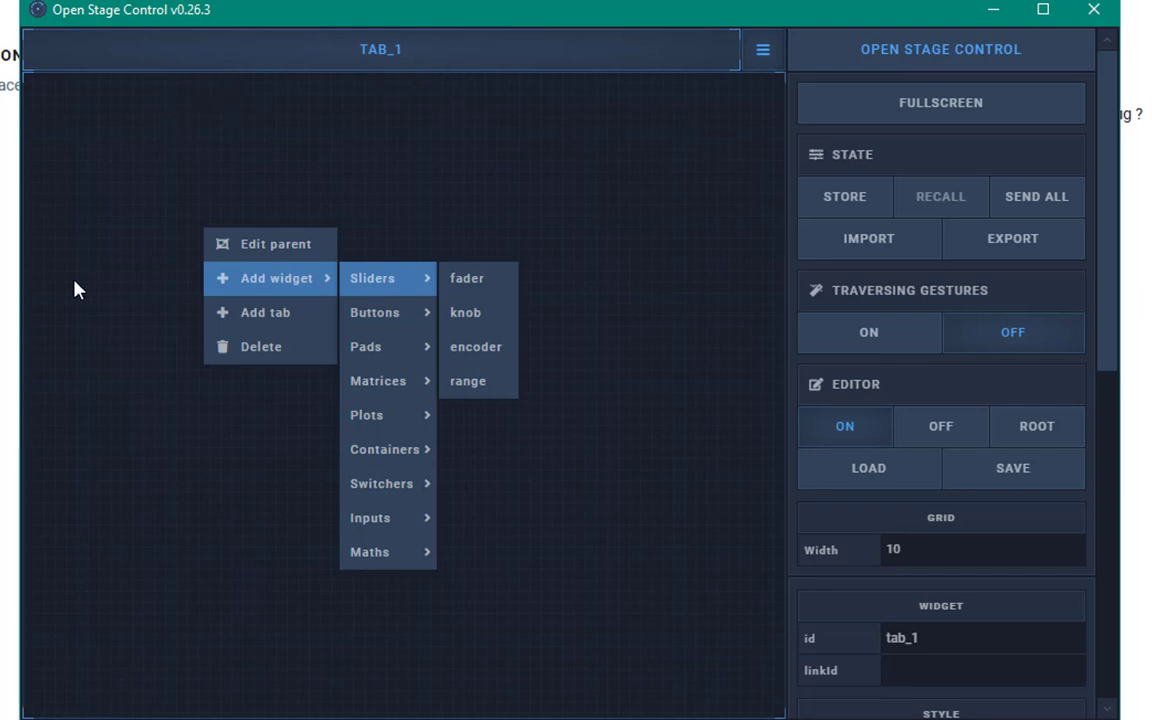
mouse_move(866, 622)
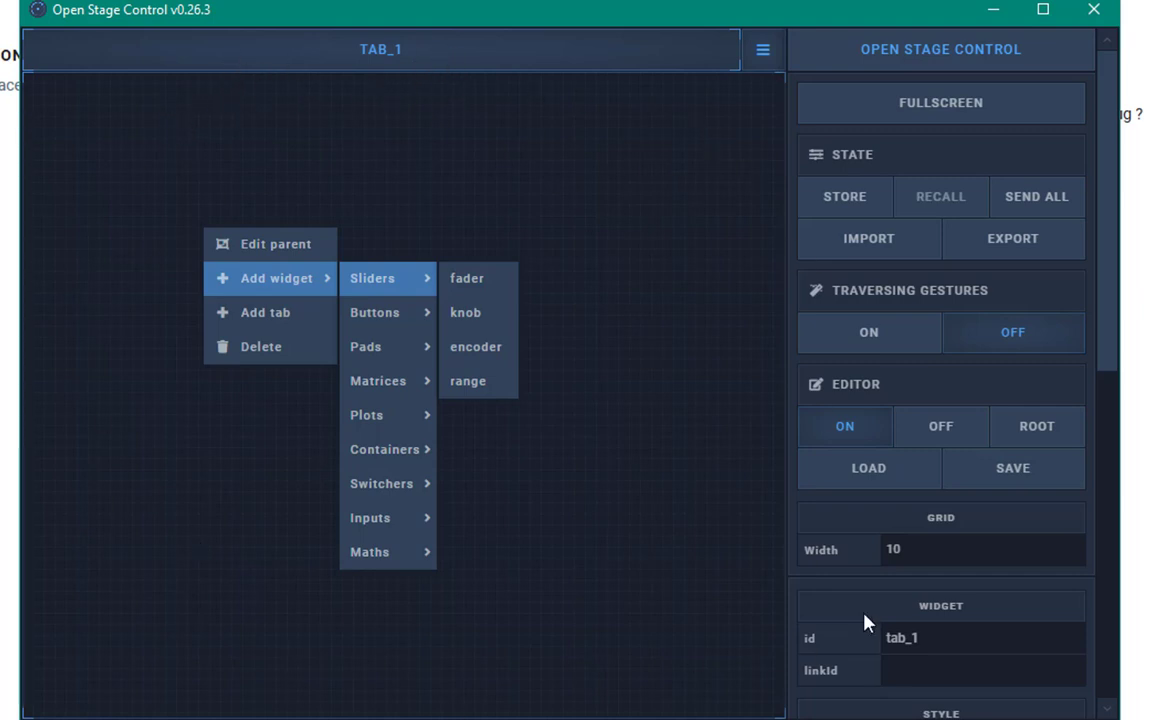
mouse_move(604, 124)
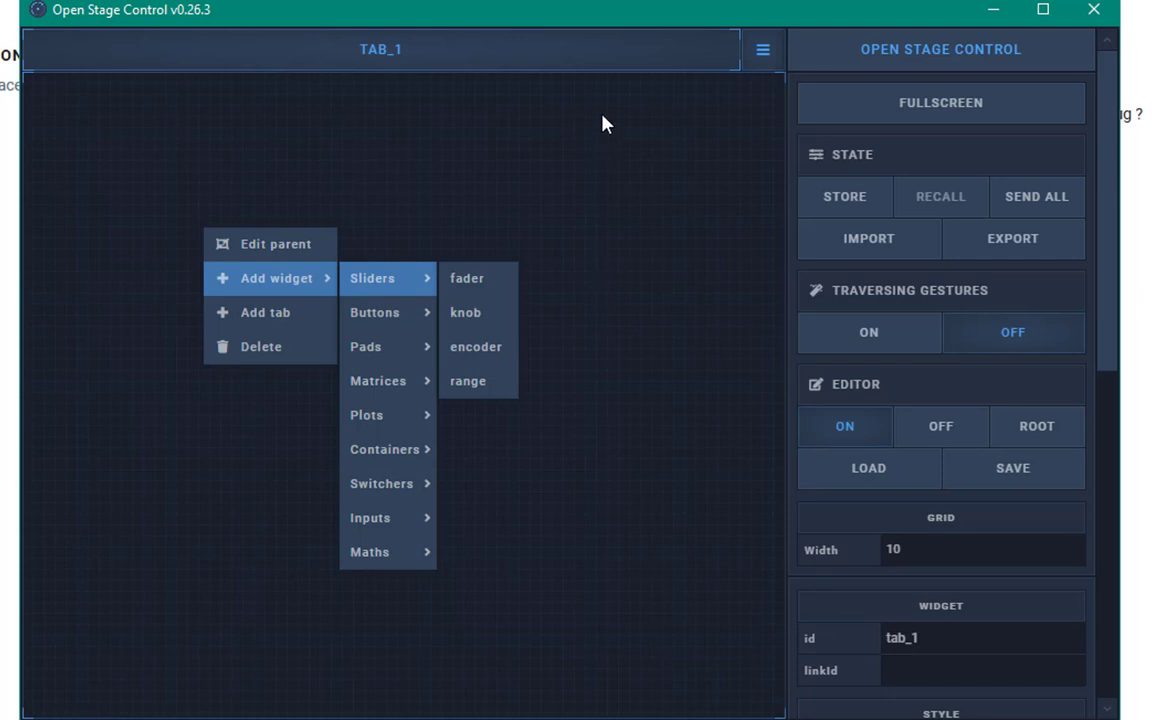
mouse_move(594, 180)
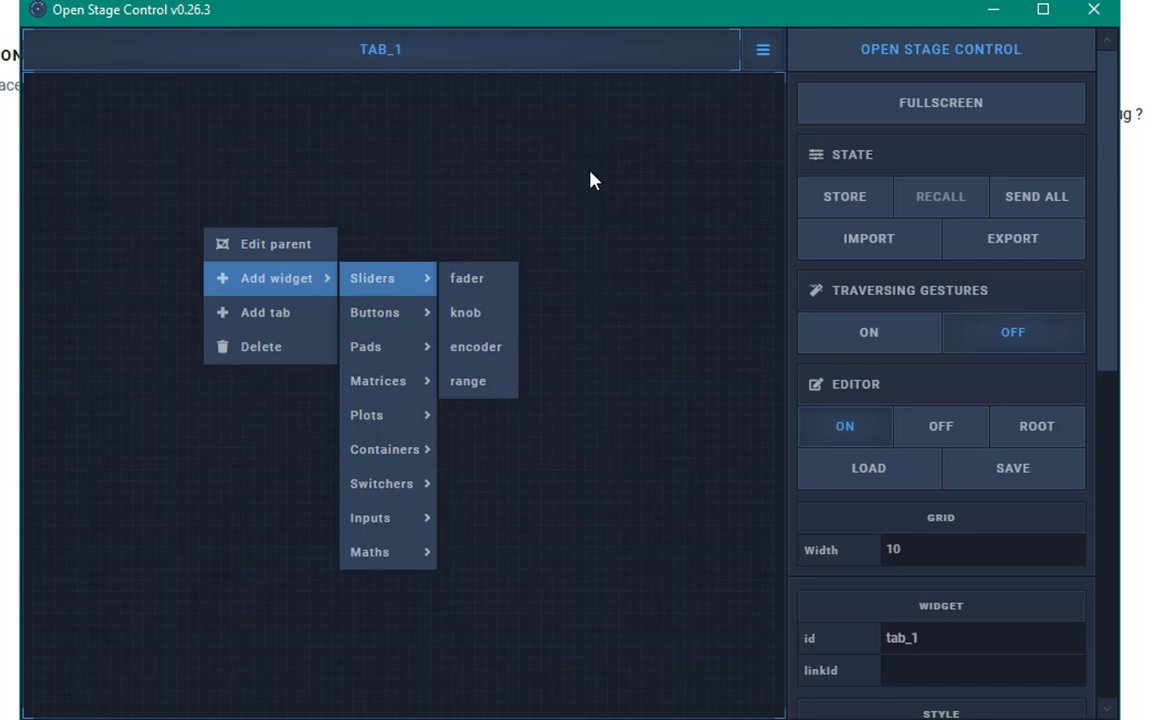
mouse_move(628, 432)
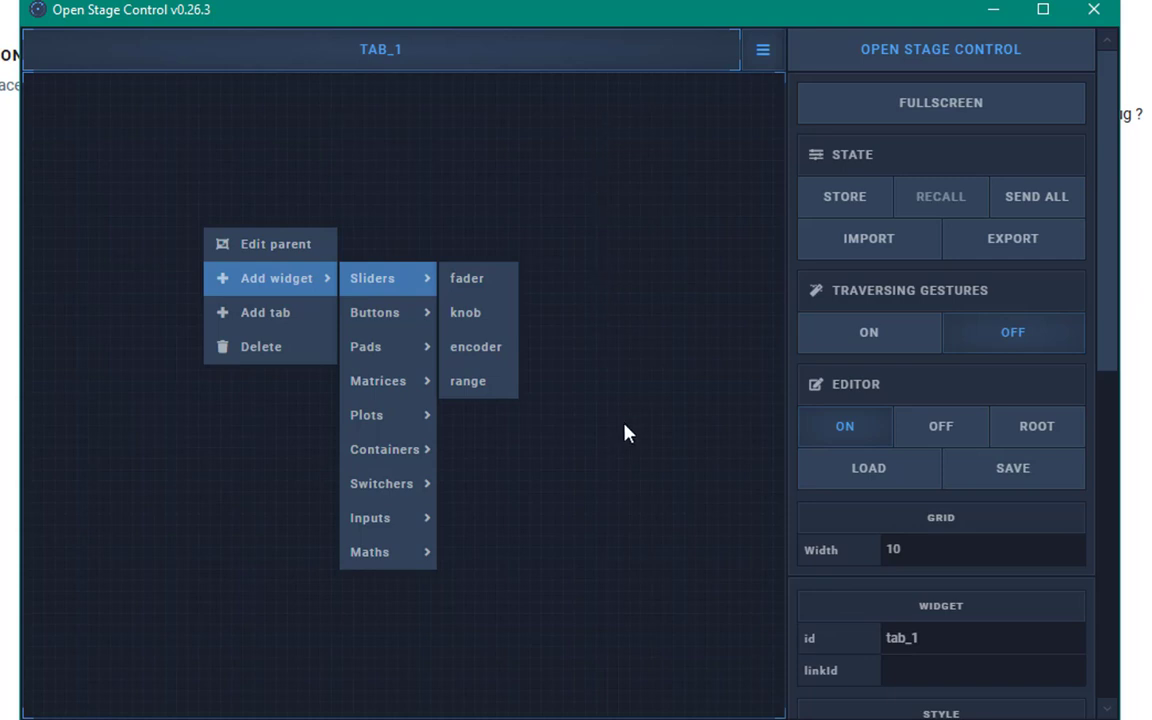
mouse_move(376, 302)
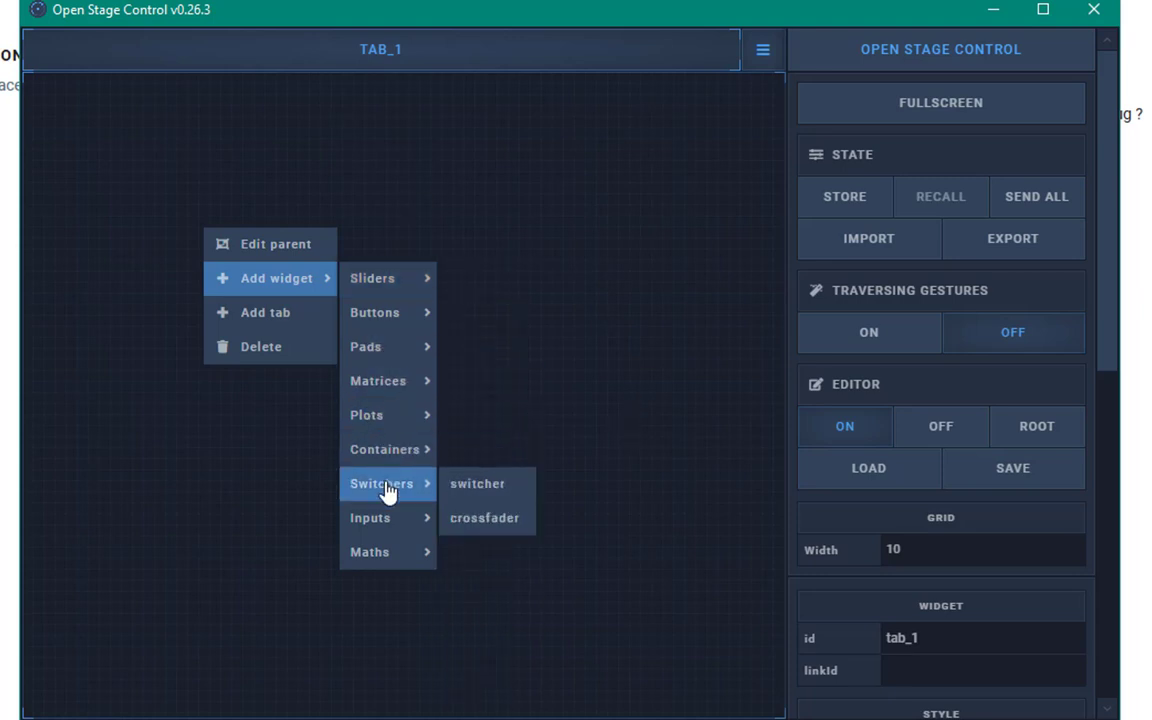
mouse_move(366, 414)
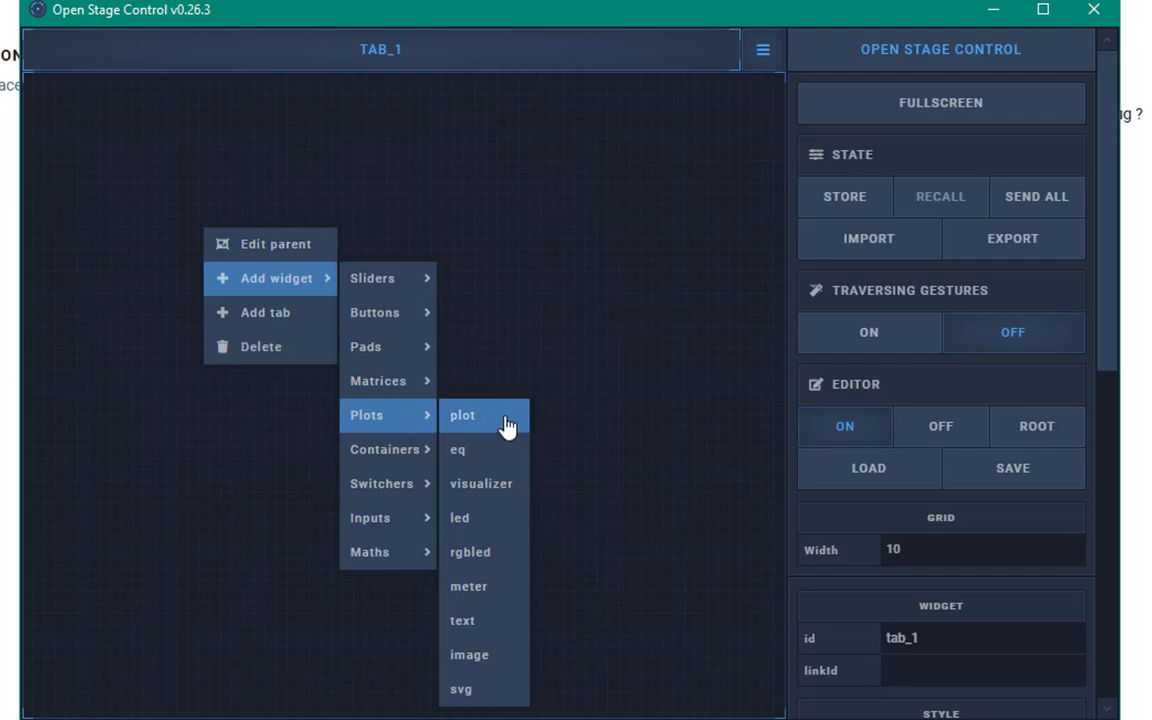
Add a text widget text_1 and nudge it into place near the tab's upper left
left_click(462, 620)
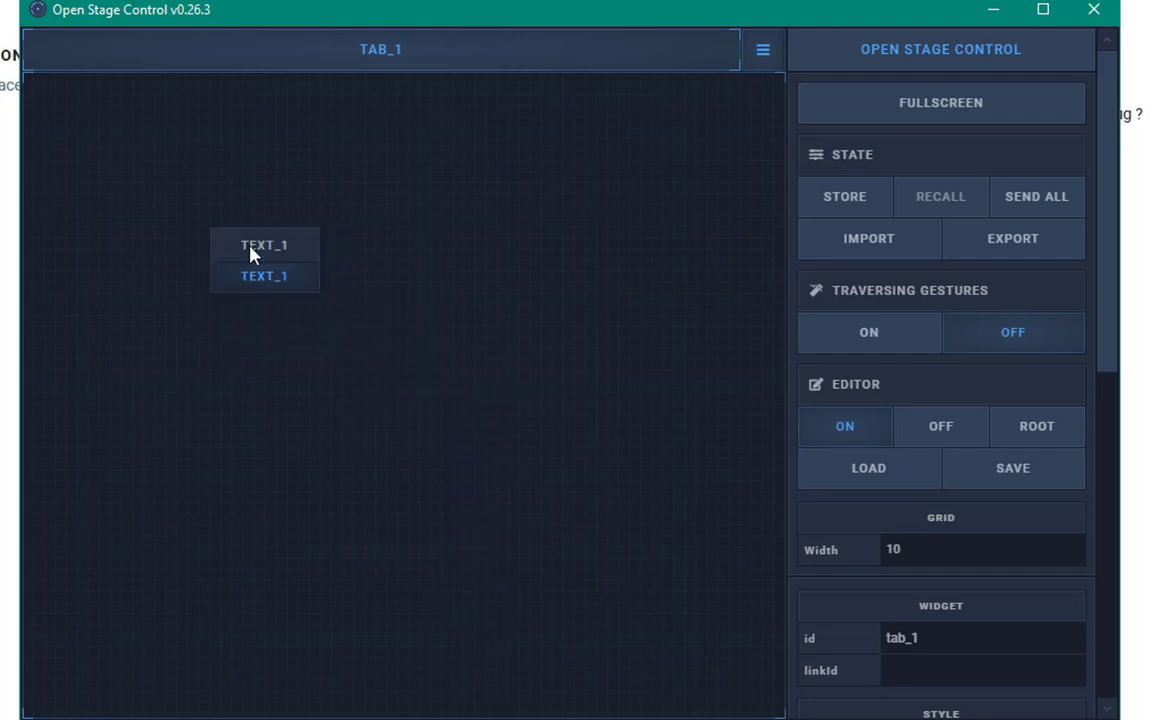
left_click_drag(264, 260, 198, 216)
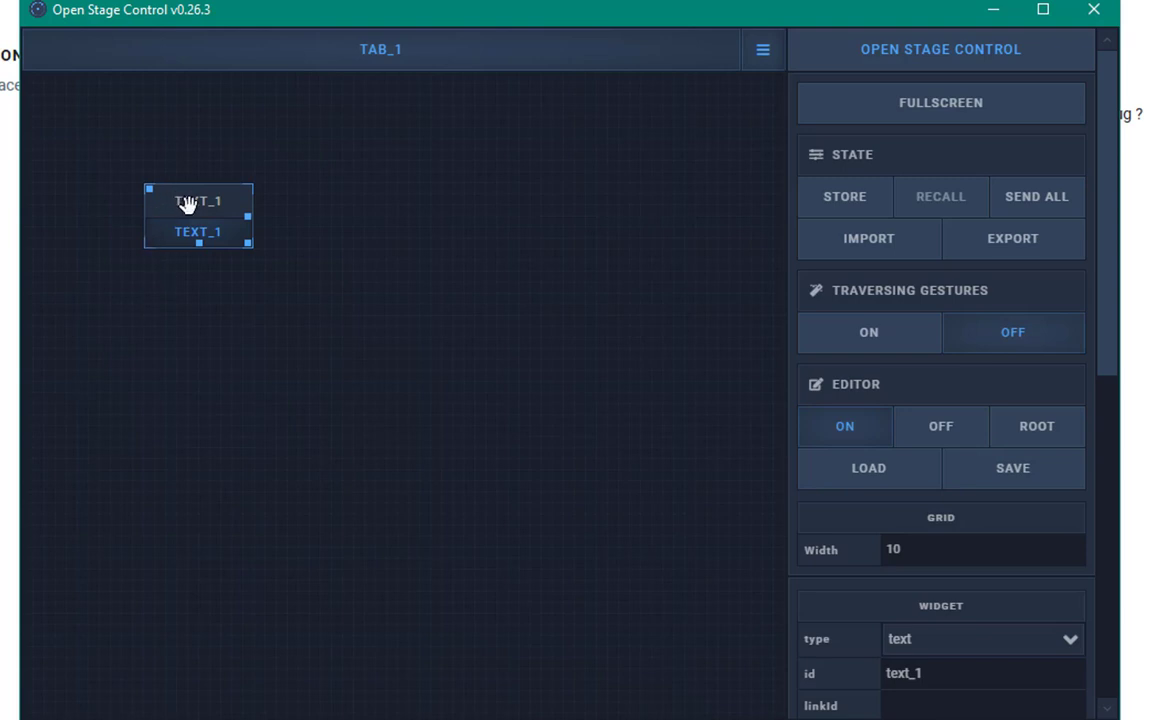
mouse_move(170, 252)
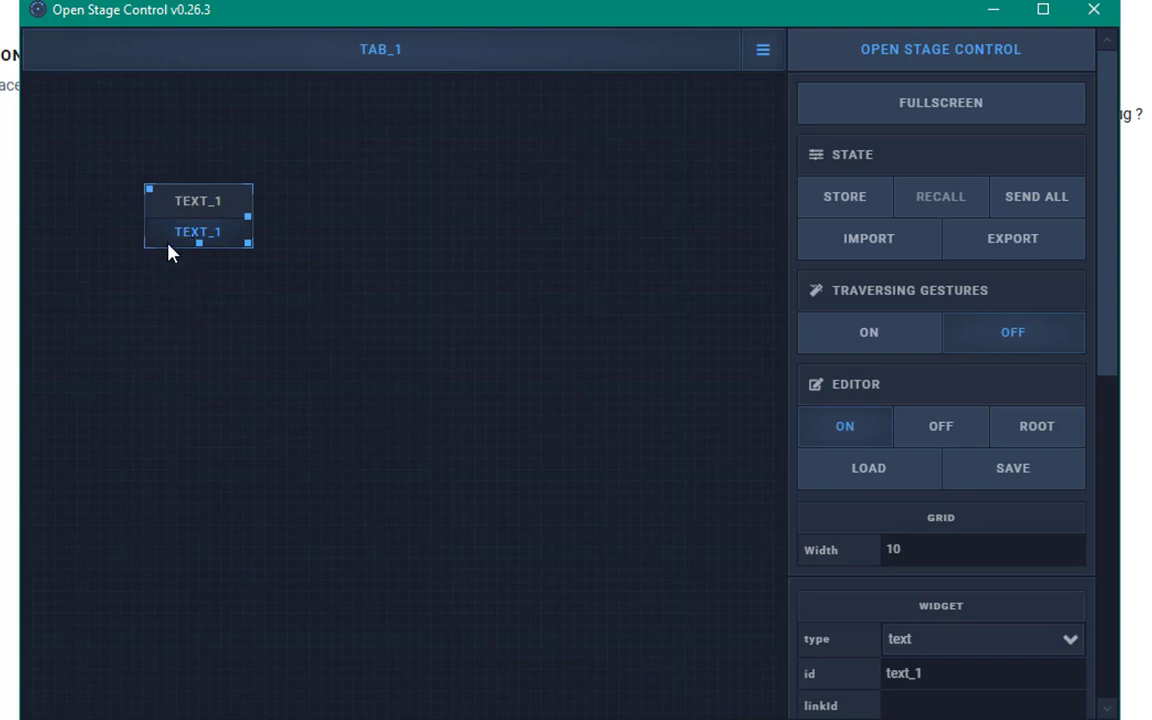
mouse_move(184, 206)
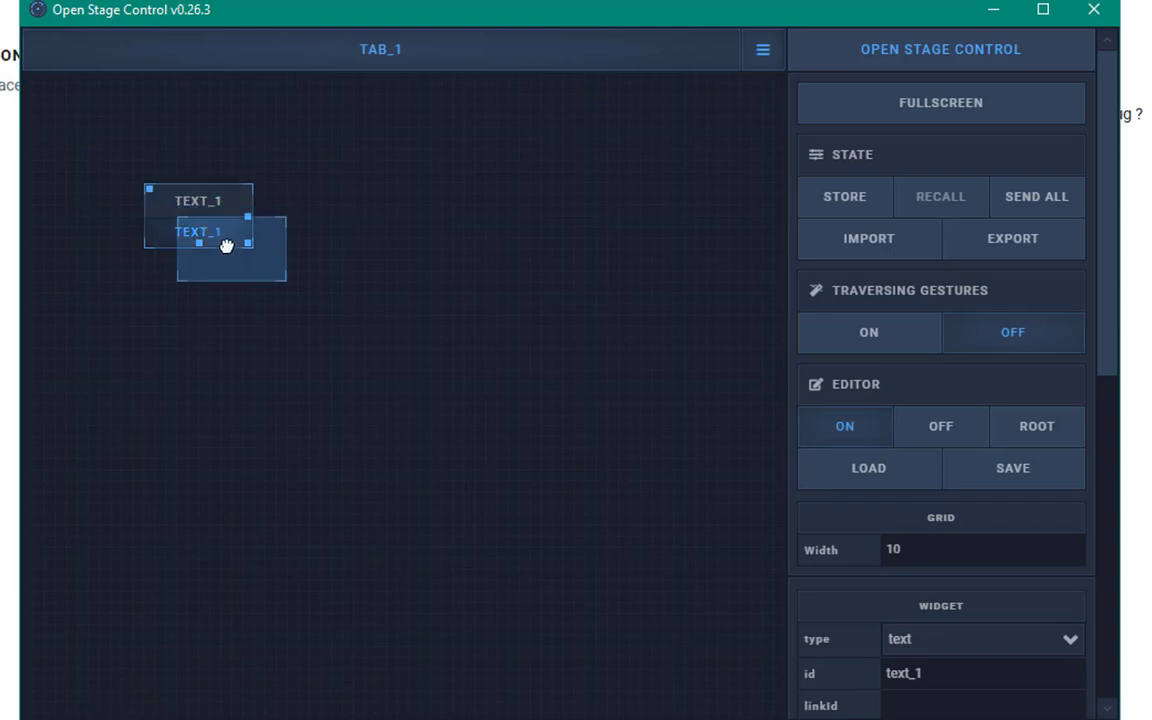
left_click_drag(224, 244, 244, 260)
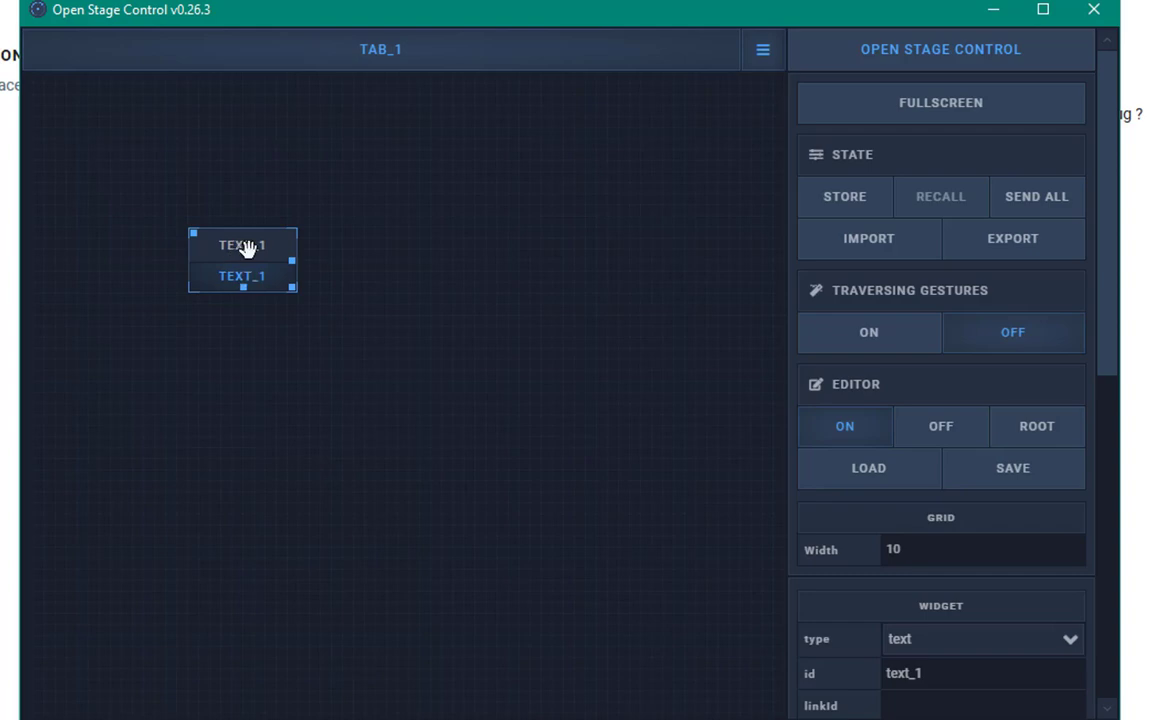
scroll("down", 3)
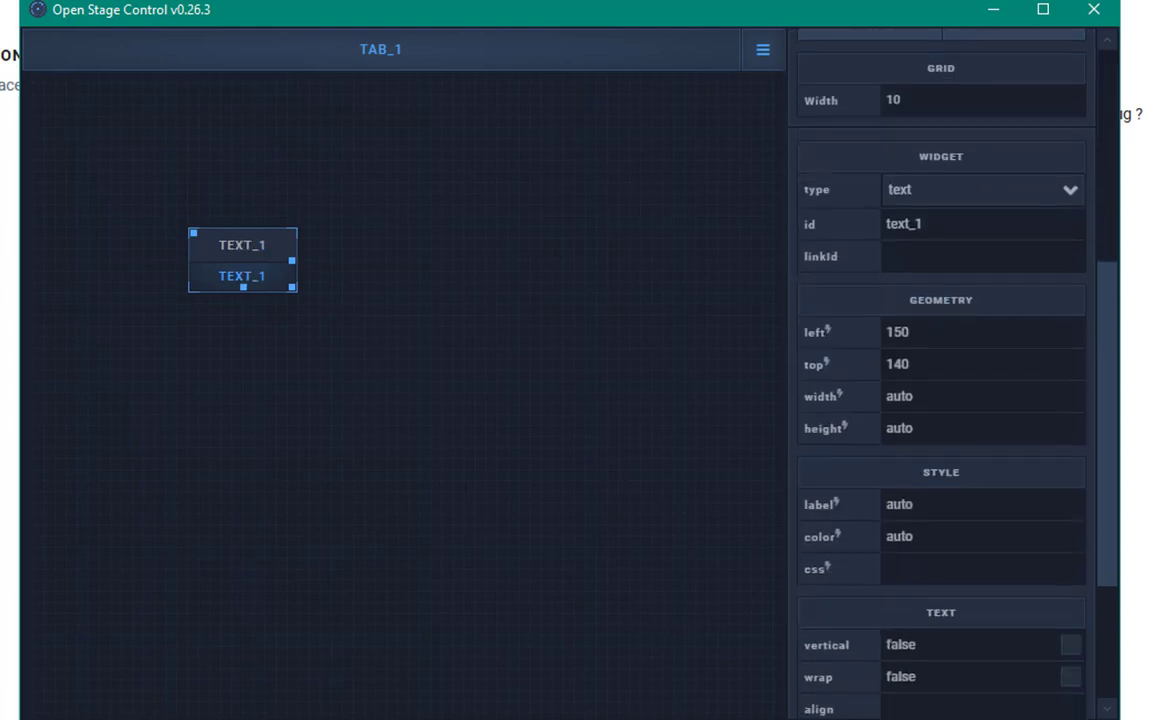
scroll("down", 3)
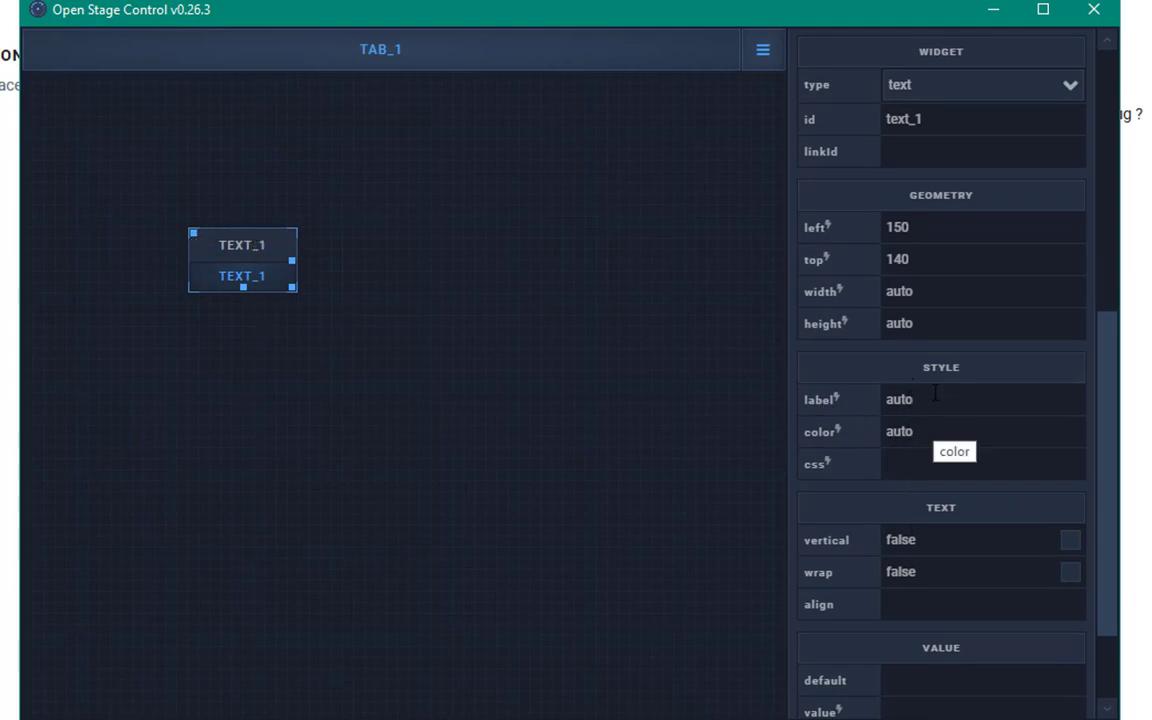
mouse_move(184, 314)
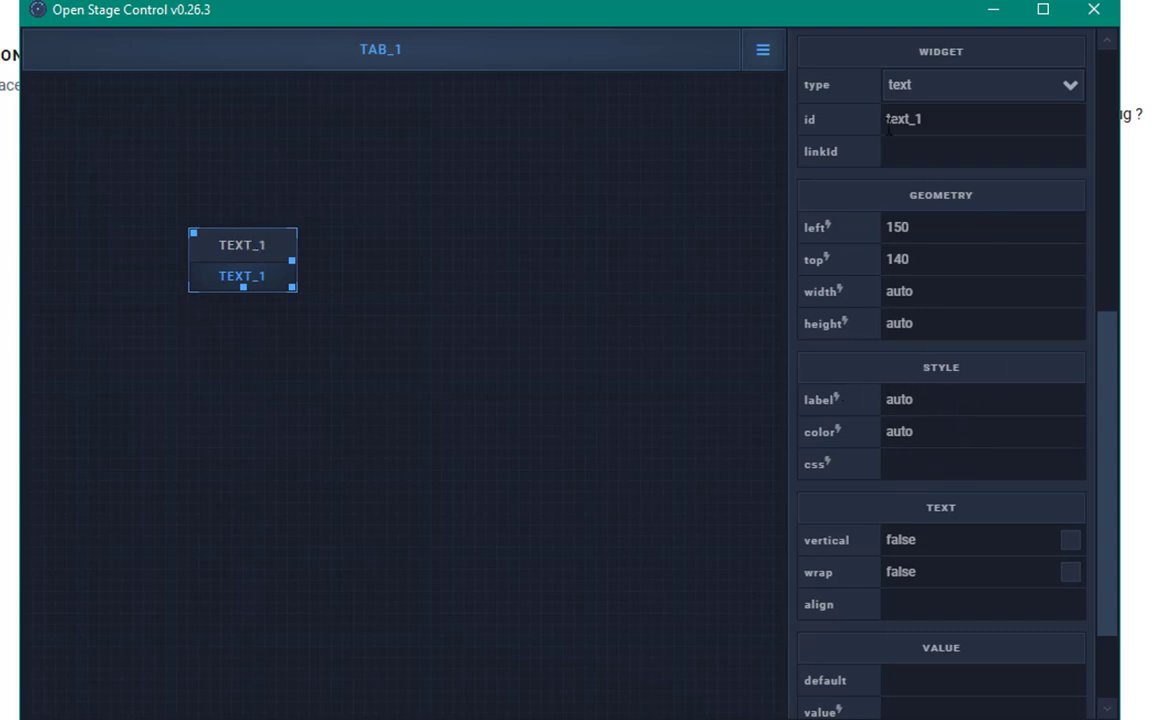
mouse_move(364, 238)
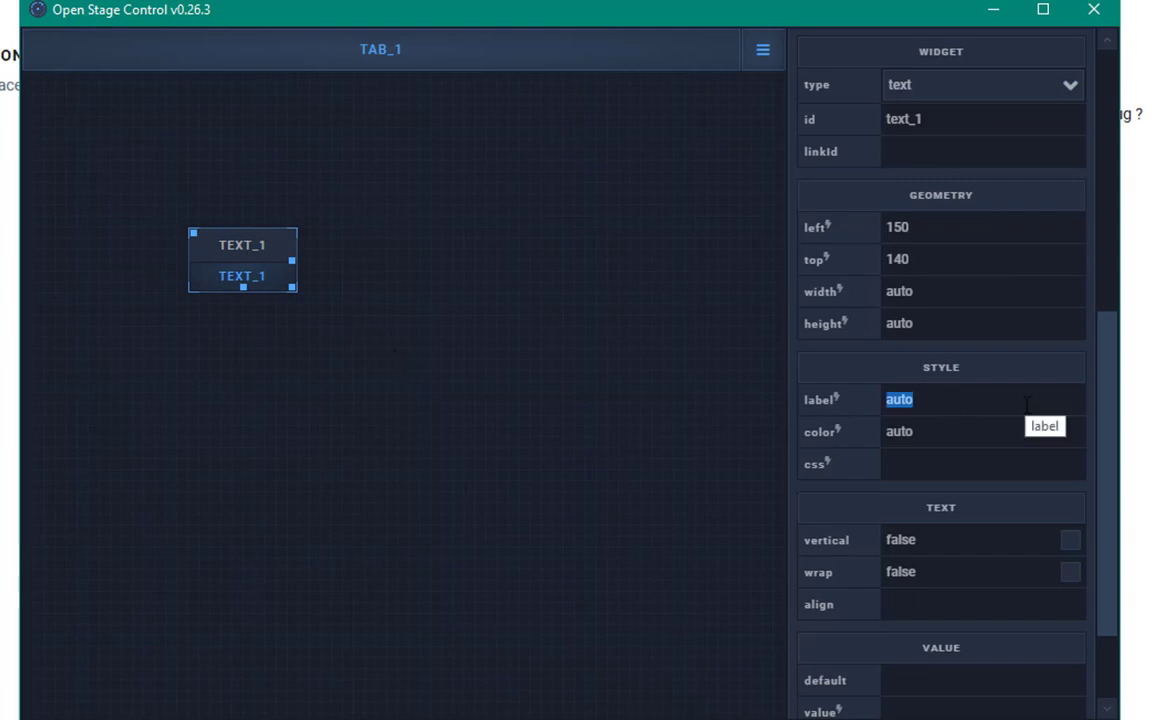
type("false")
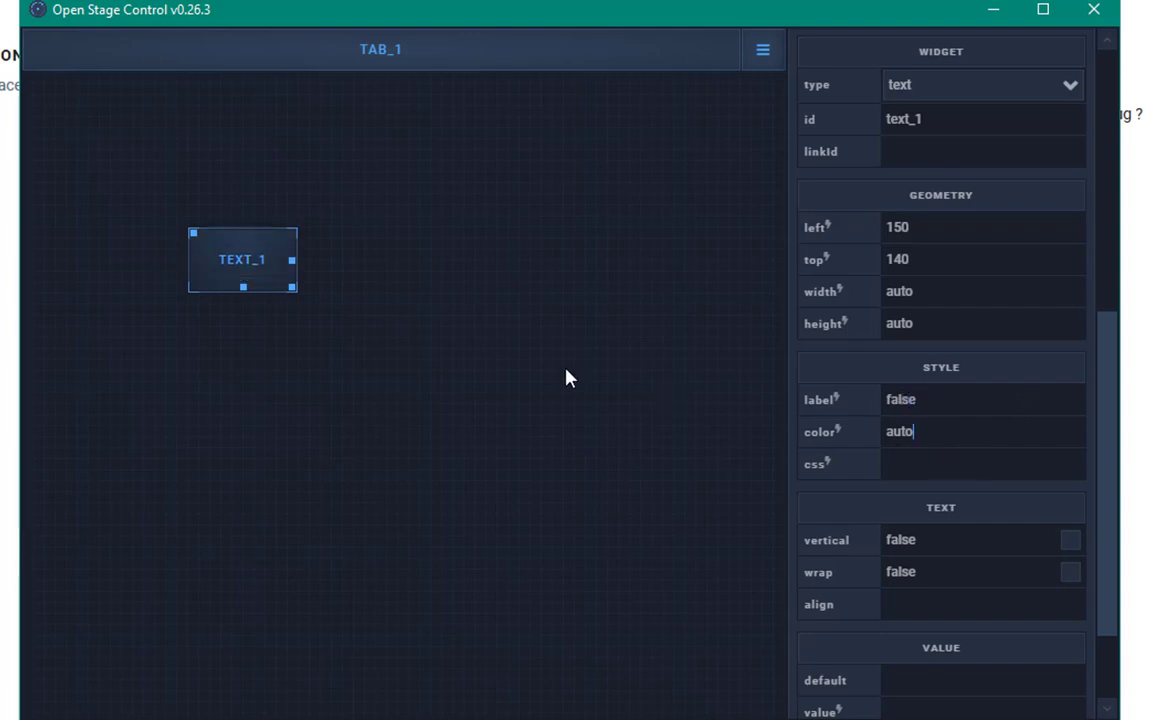
mouse_move(248, 204)
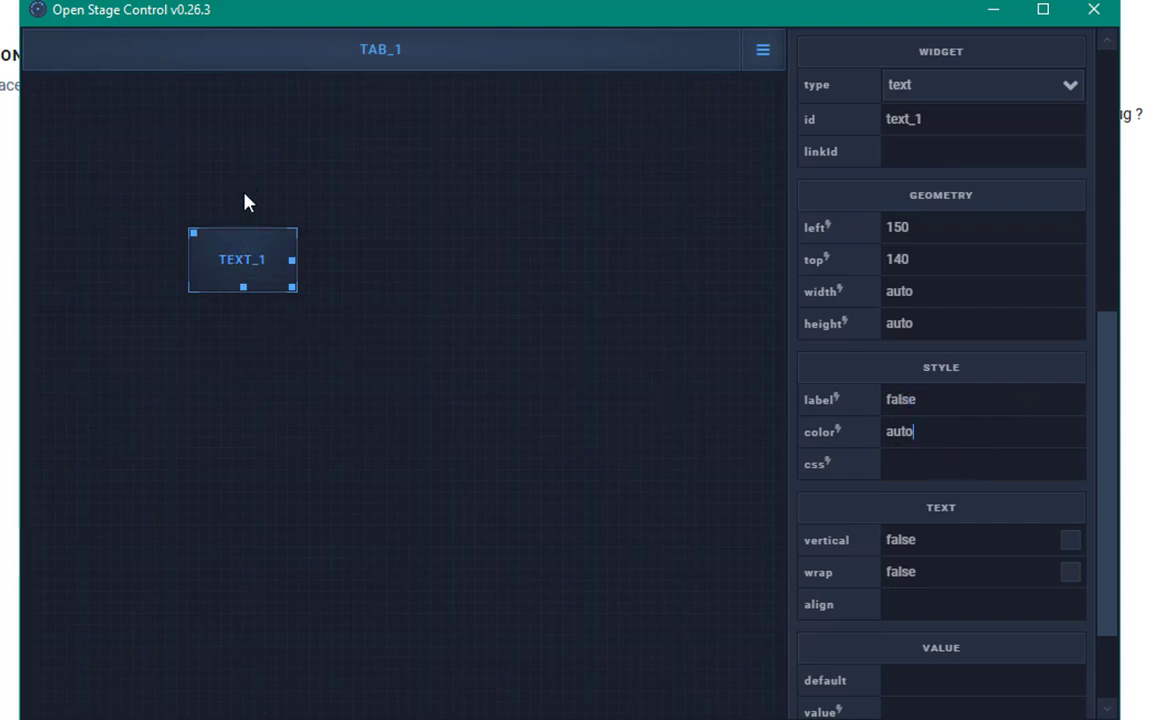
left_click_drag(292, 260, 360, 258)
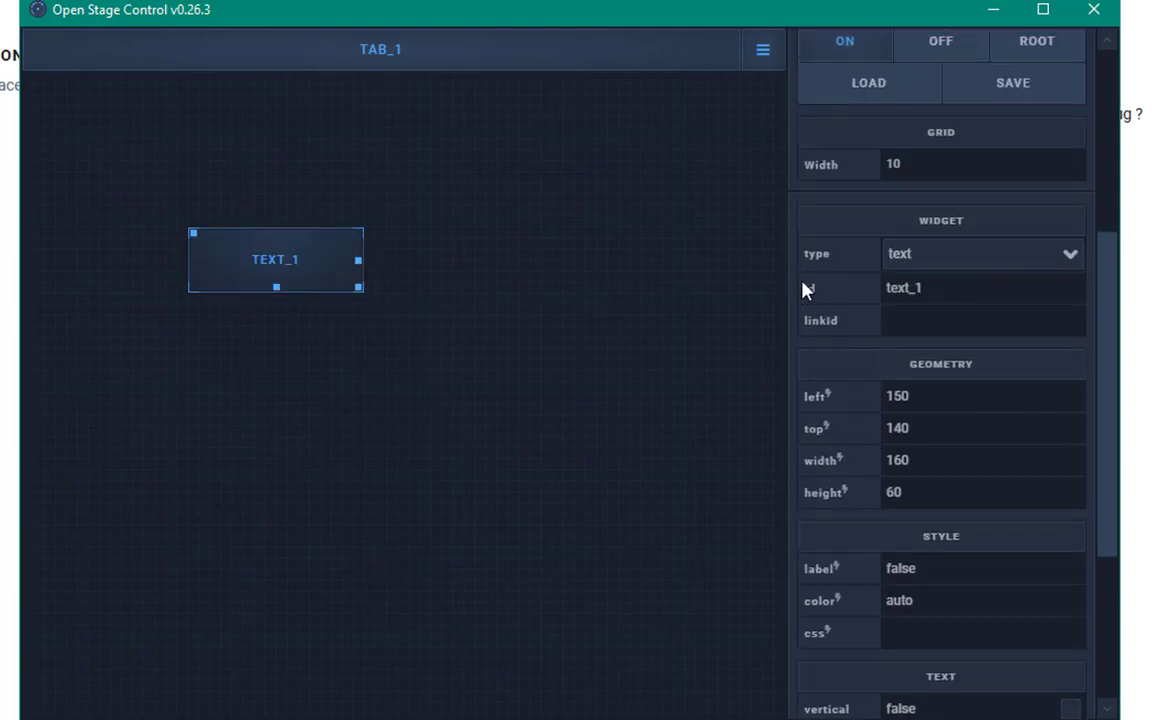
mouse_move(340, 402)
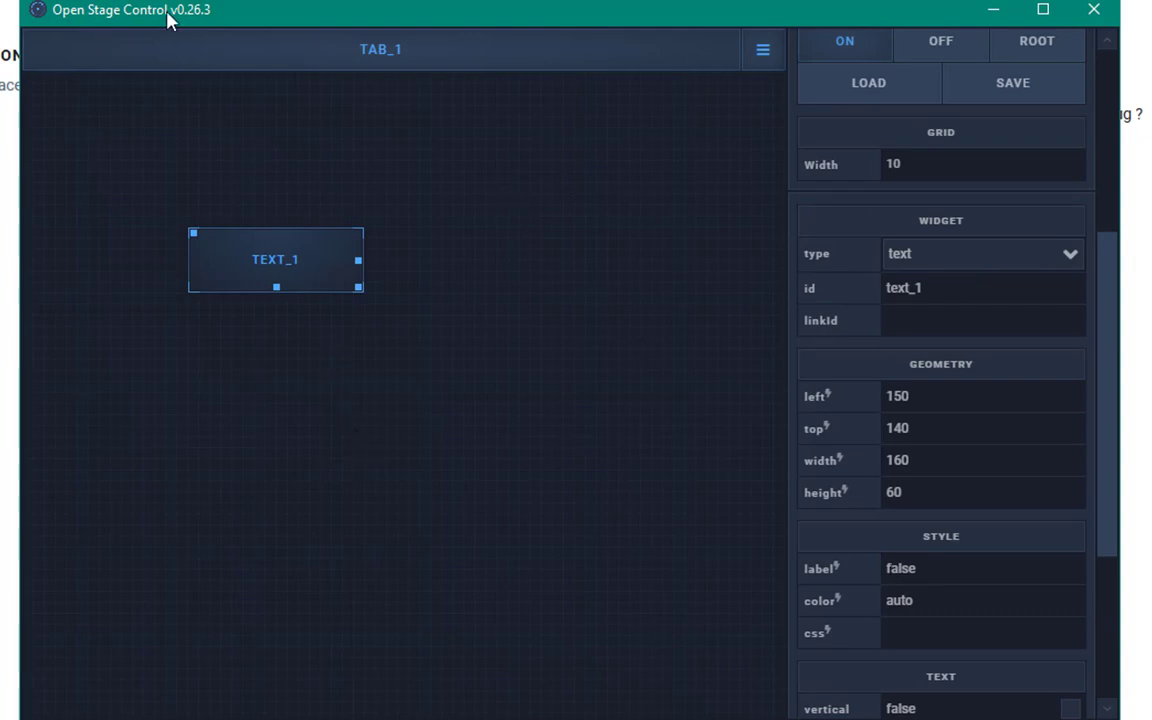
mouse_move(504, 464)
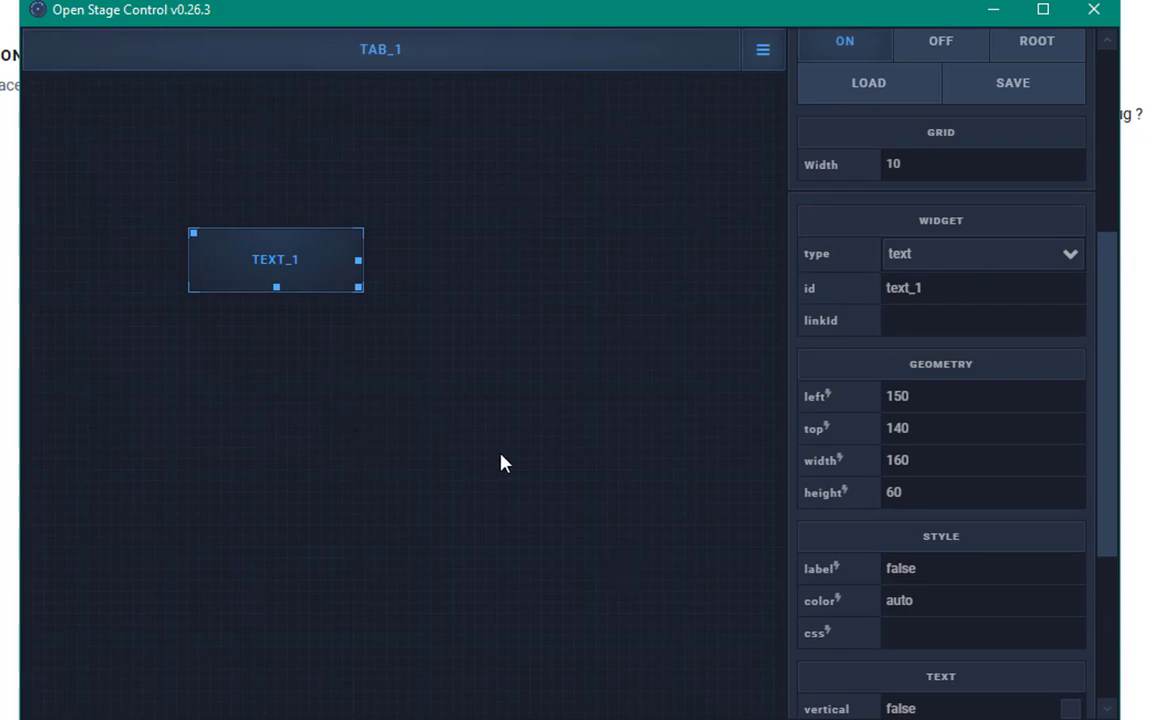
mouse_move(854, 364)
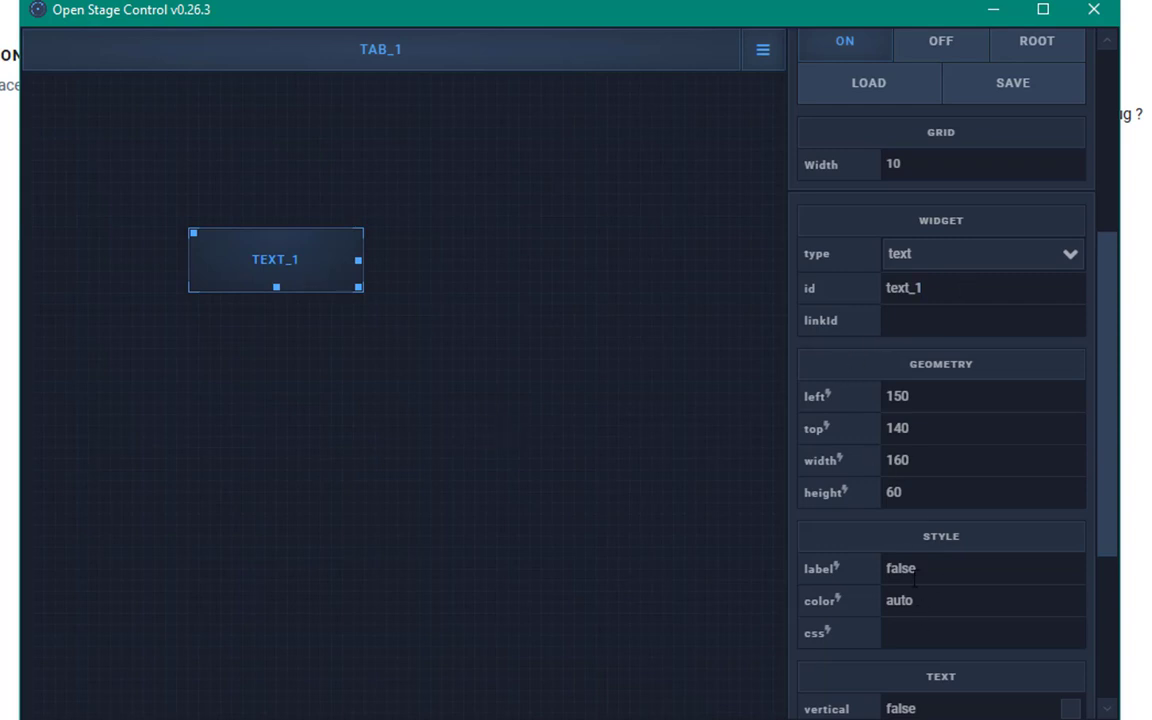
mouse_move(880, 454)
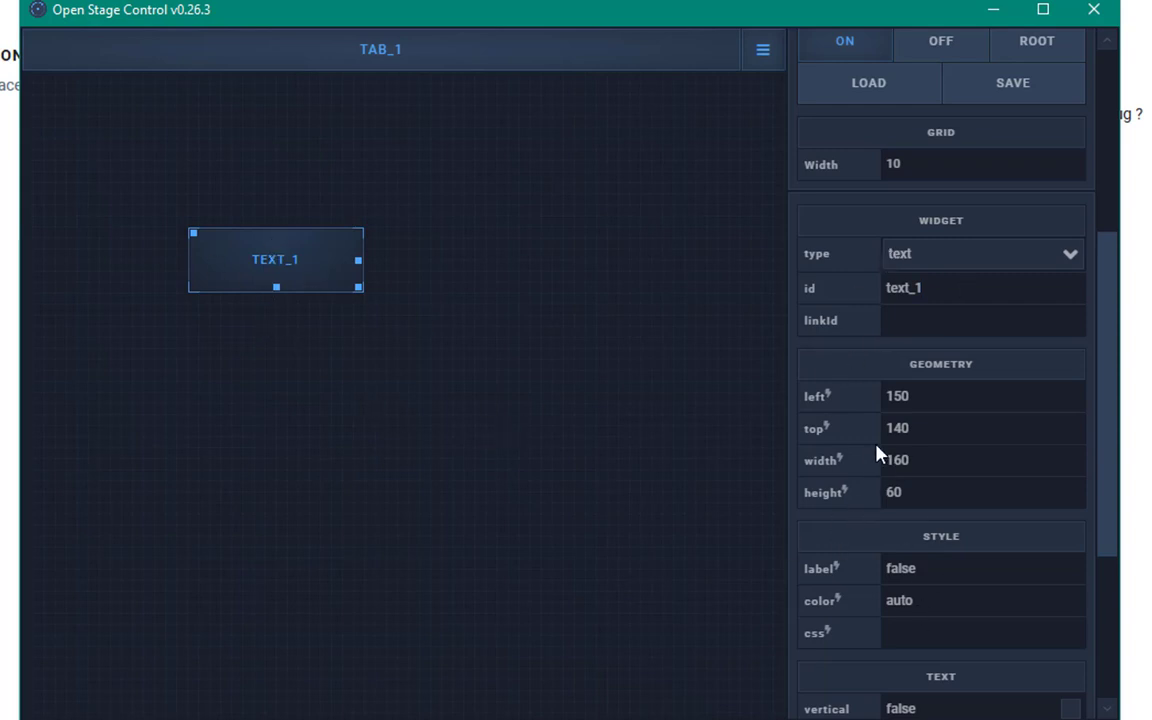
mouse_move(576, 276)
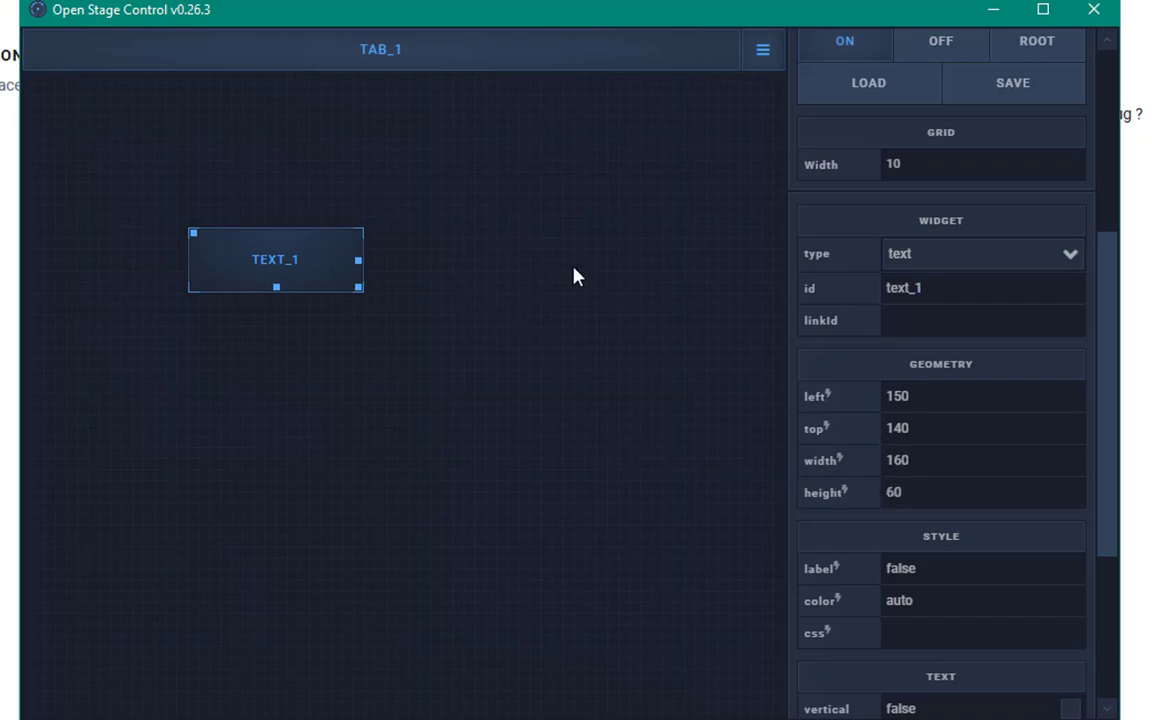
Copy text_1 and paste it on the empty tab as text_2 using Paste > ID + 1
left_click(980, 288)
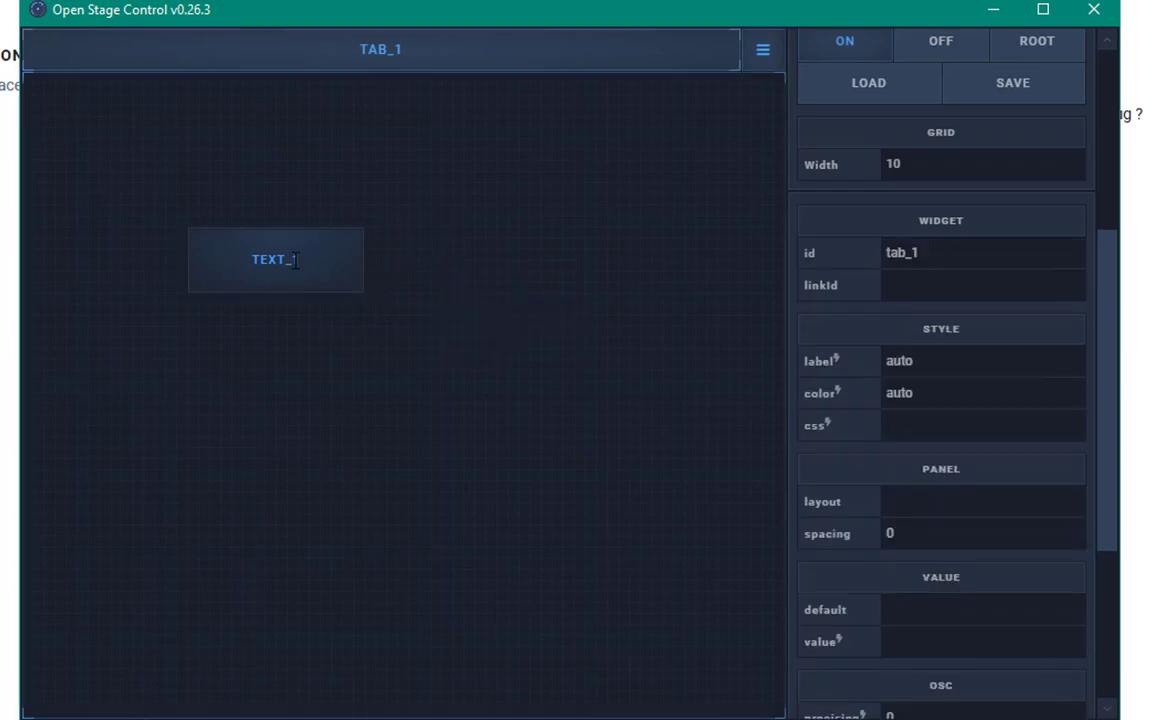
left_click(276, 260)
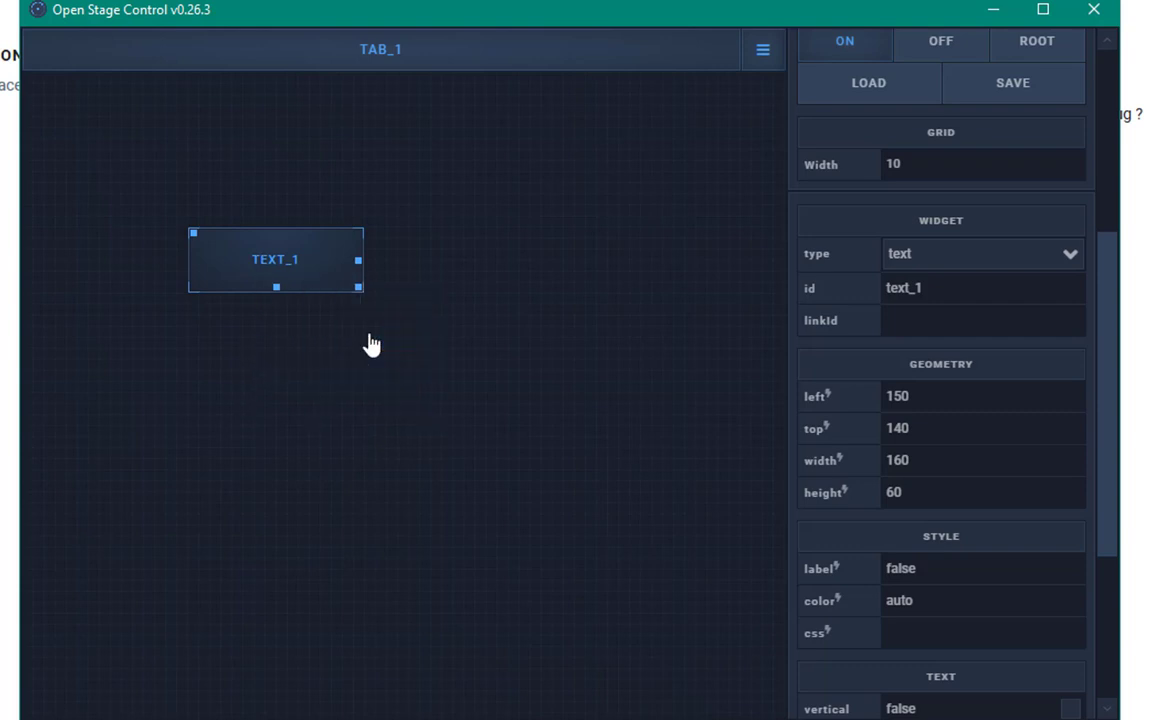
right_click(372, 344)
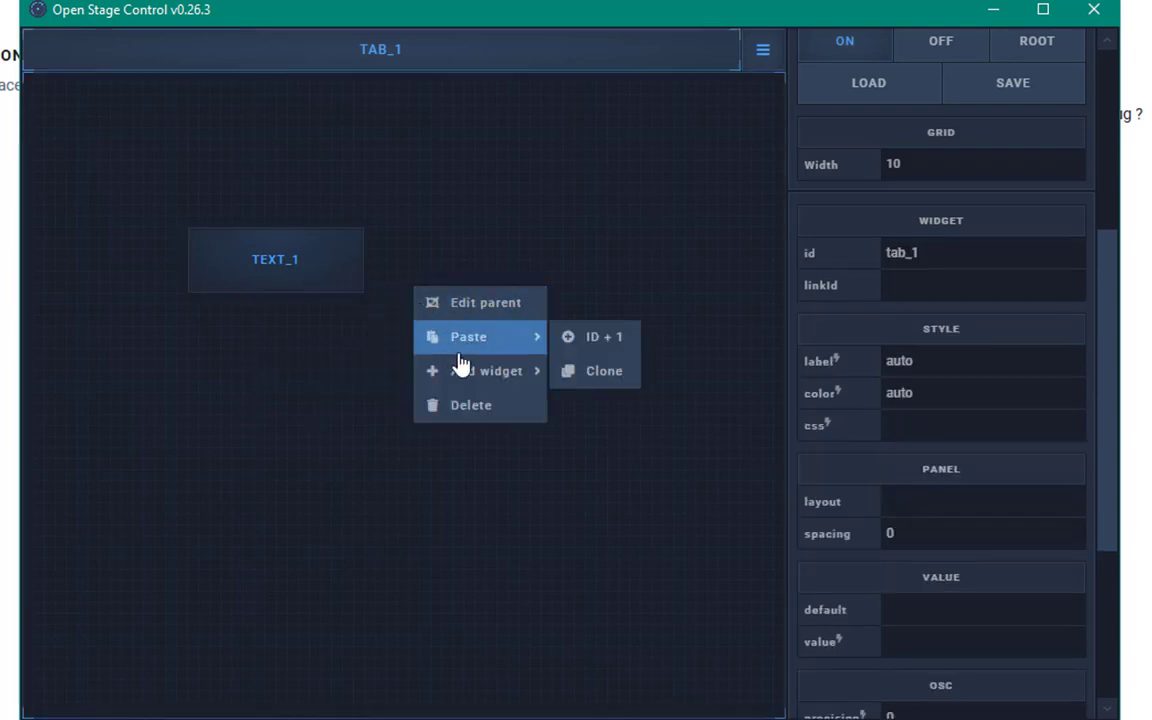
mouse_move(516, 344)
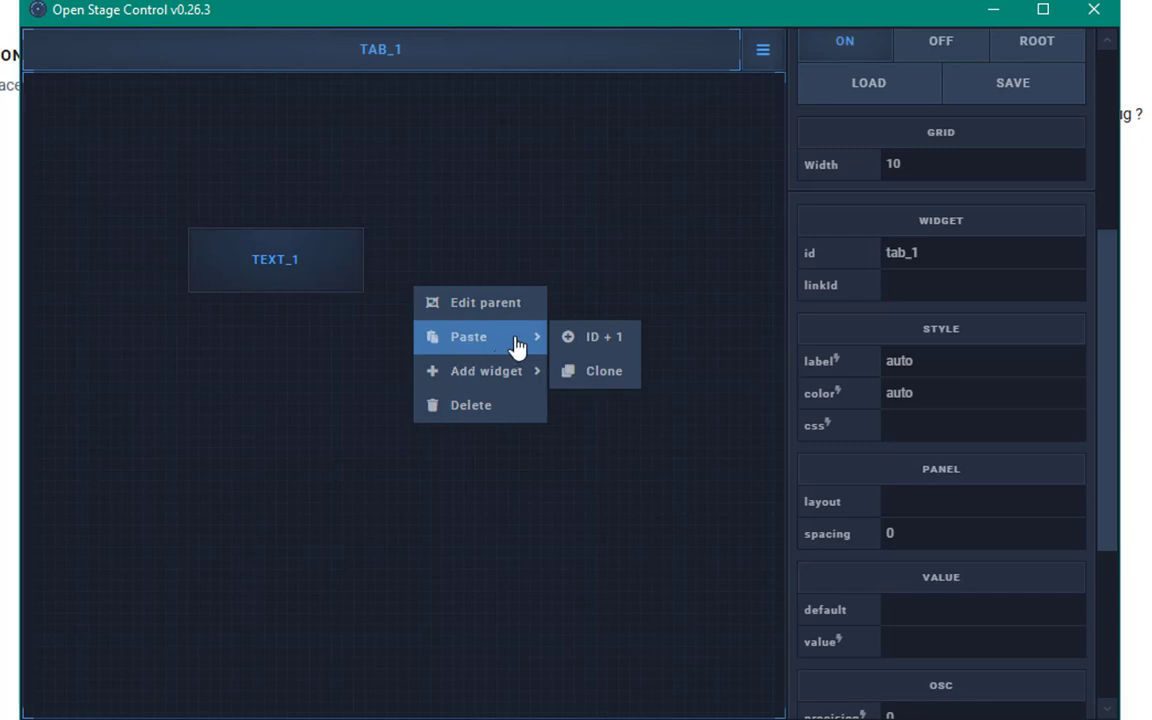
mouse_move(596, 336)
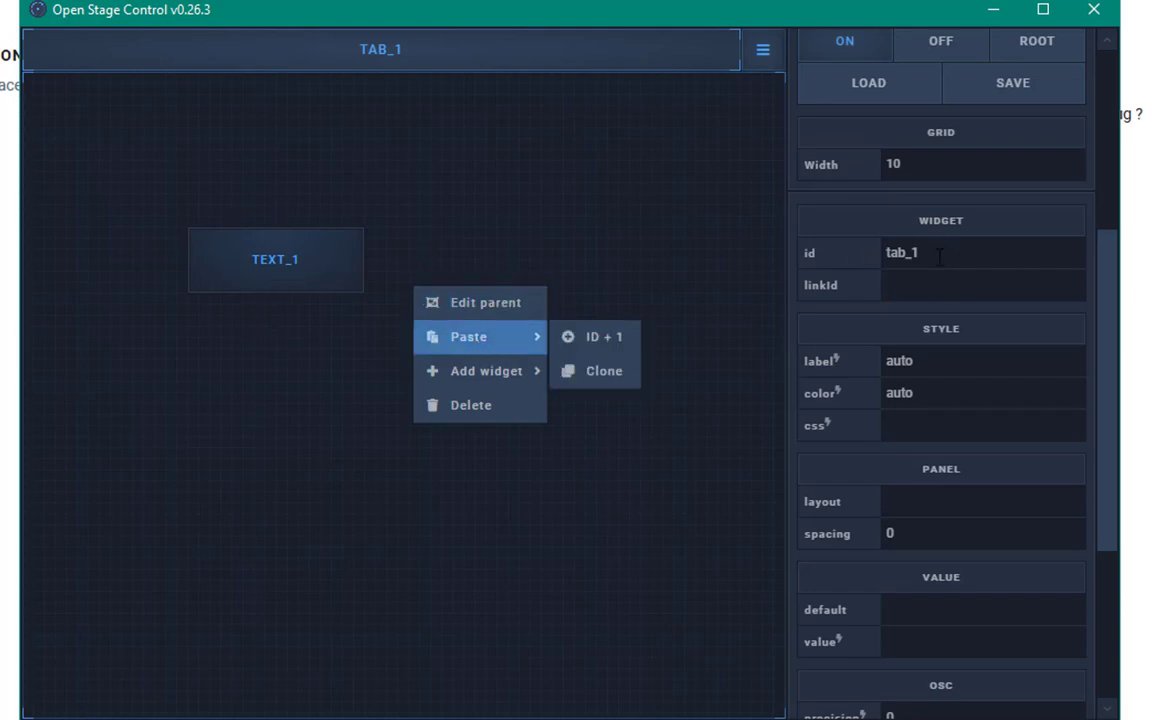
mouse_move(850, 272)
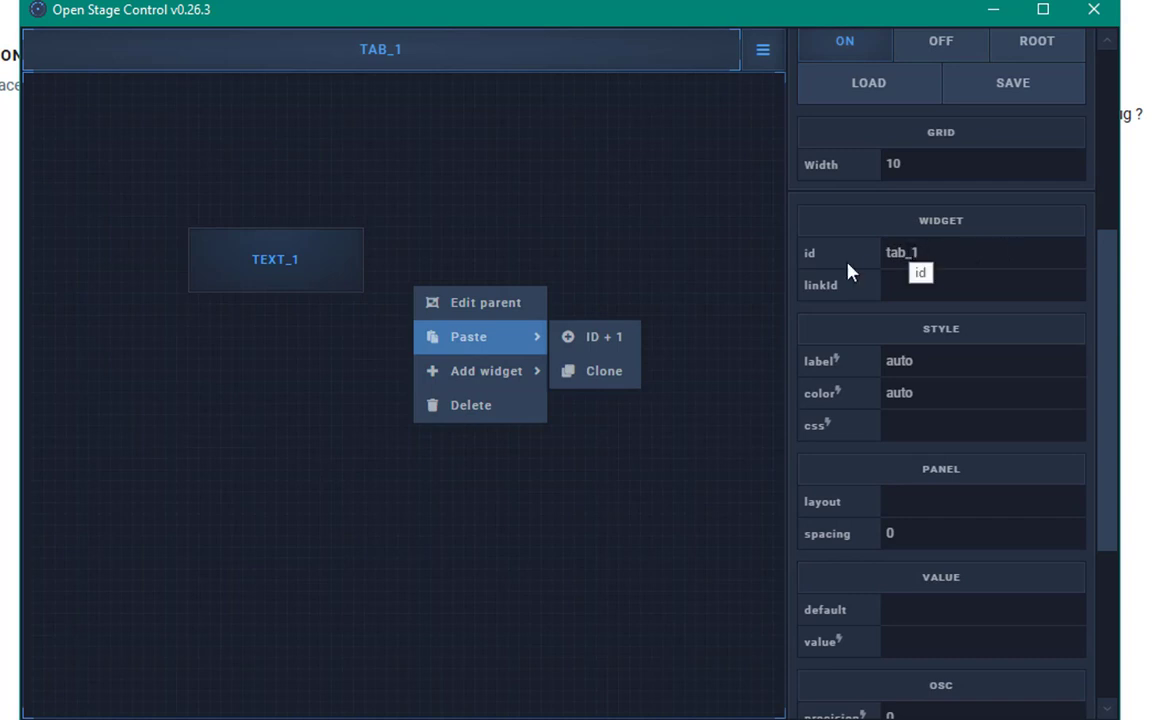
mouse_move(604, 370)
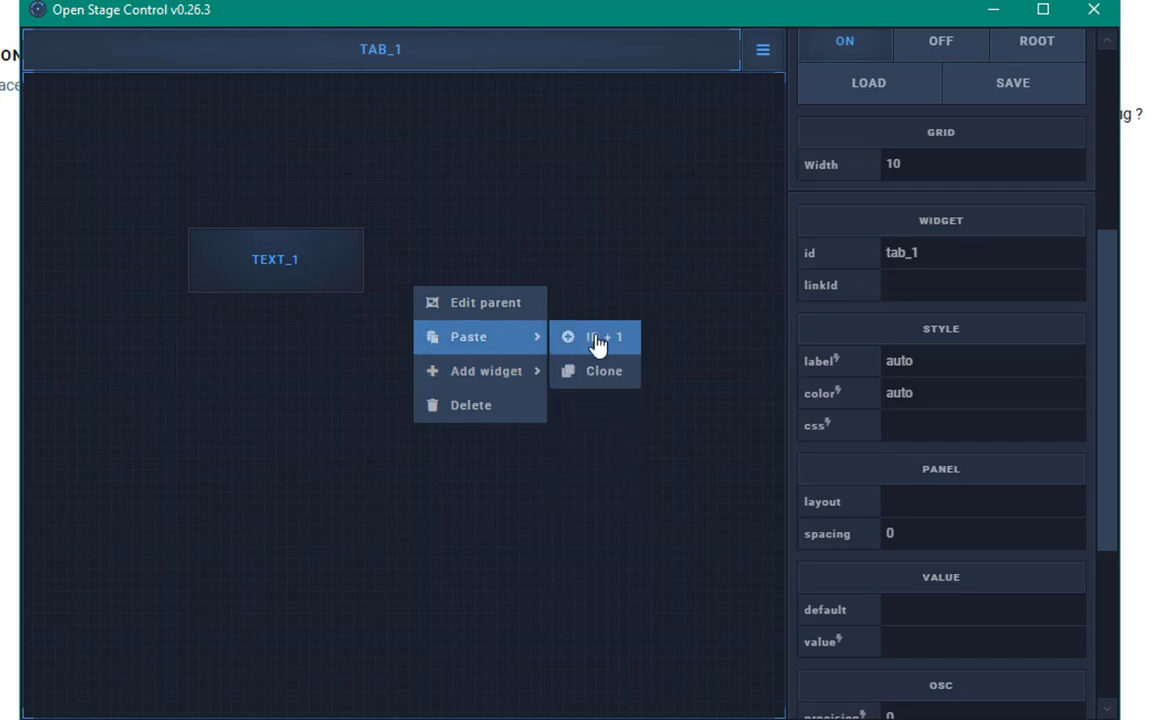
left_click(600, 336)
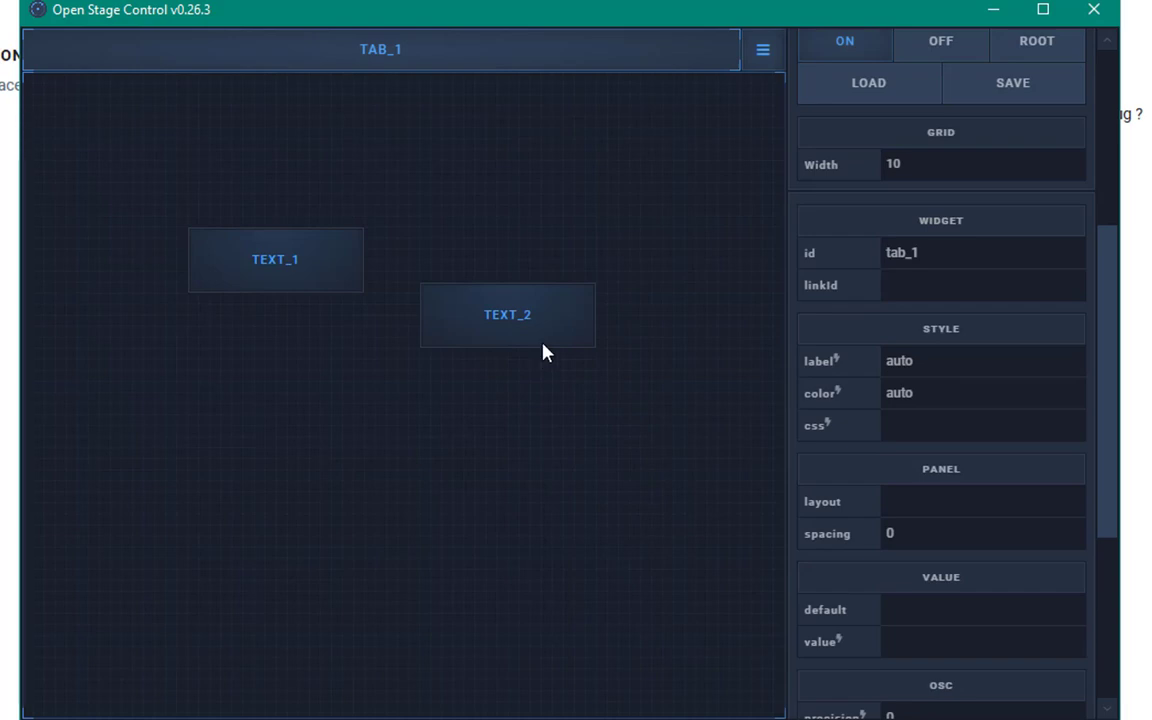
Move text_2 beside text_1 at 340,140, keep height 60 and set width to 170
left_click(508, 314)
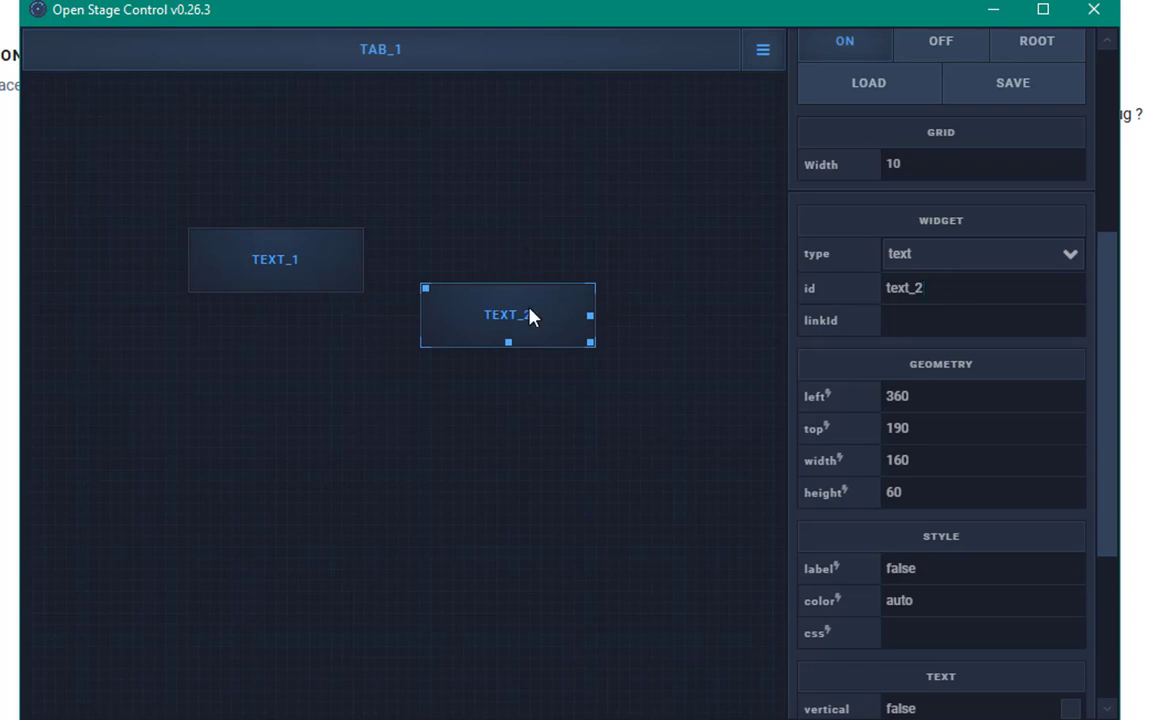
mouse_move(484, 266)
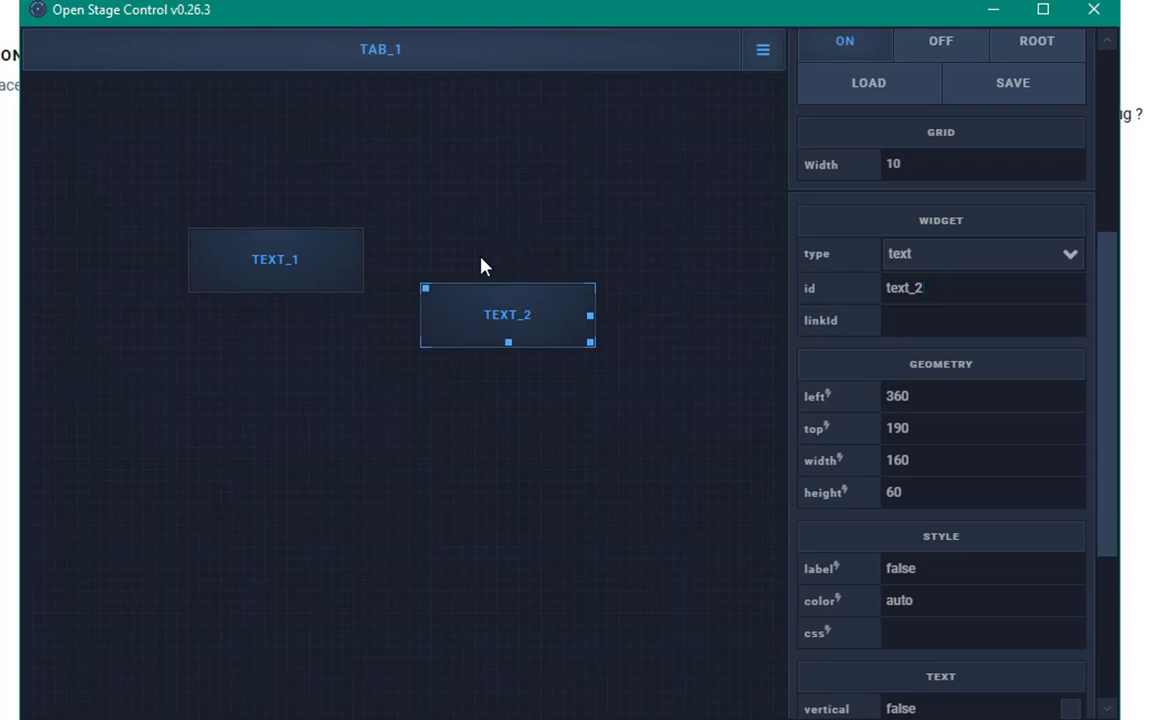
mouse_move(424, 292)
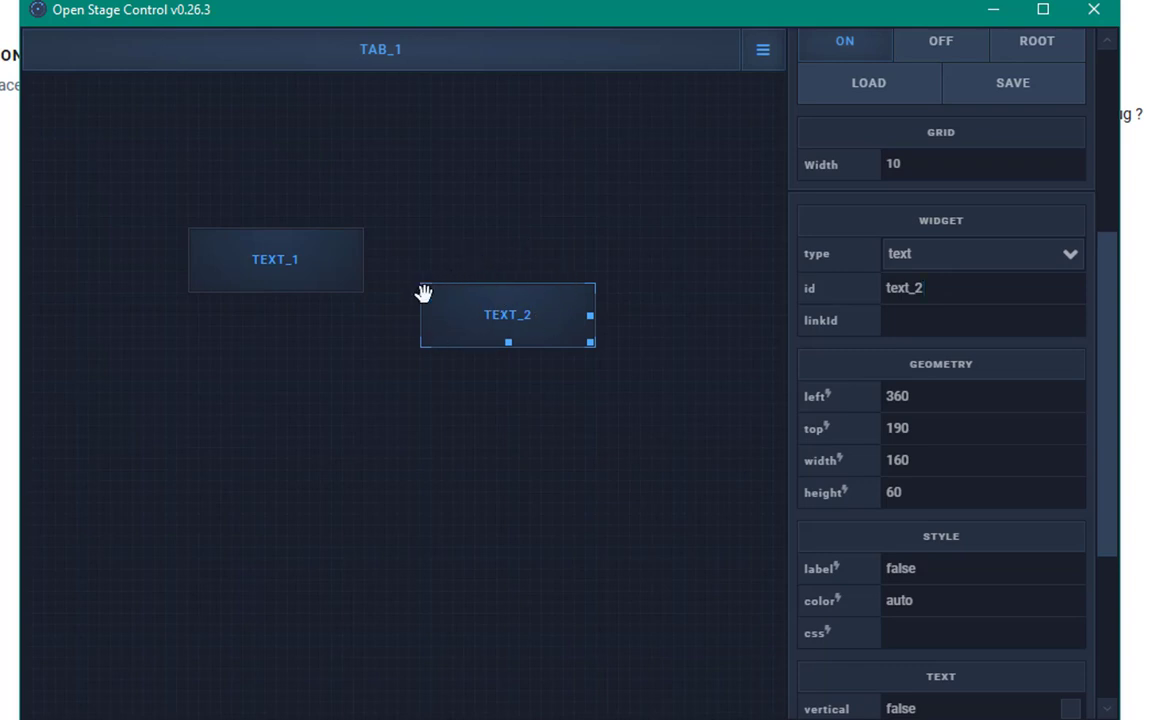
left_click_drag(508, 314, 484, 260)
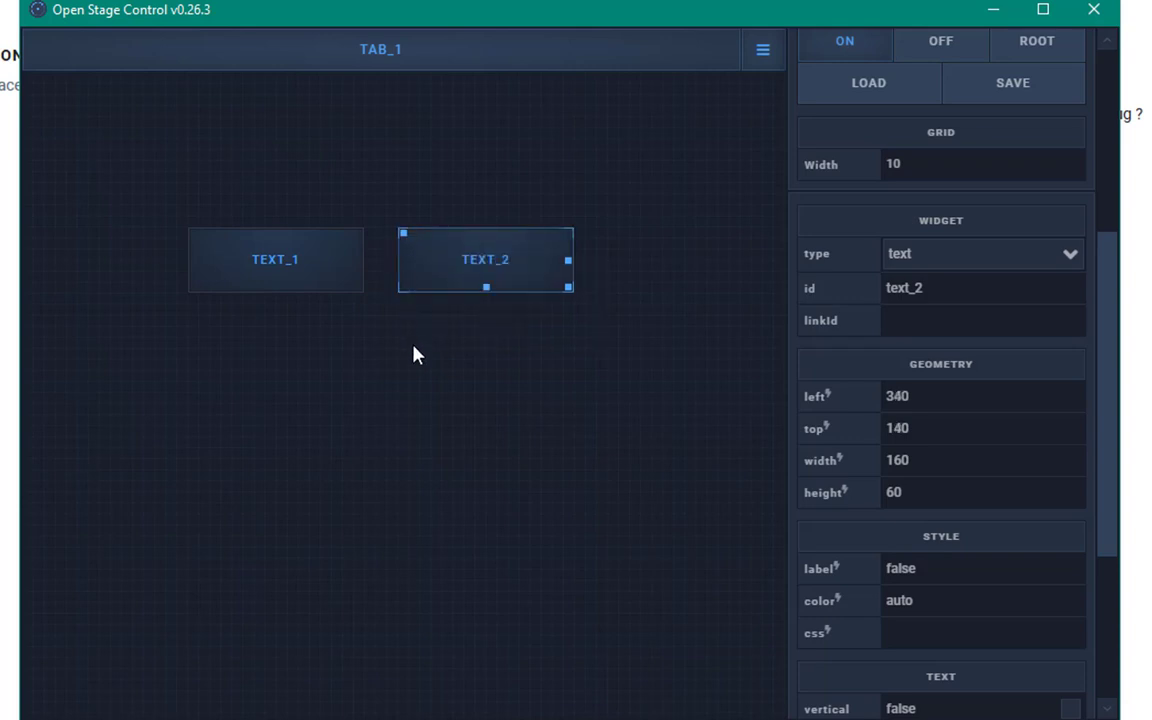
left_click_drag(484, 288, 484, 350)
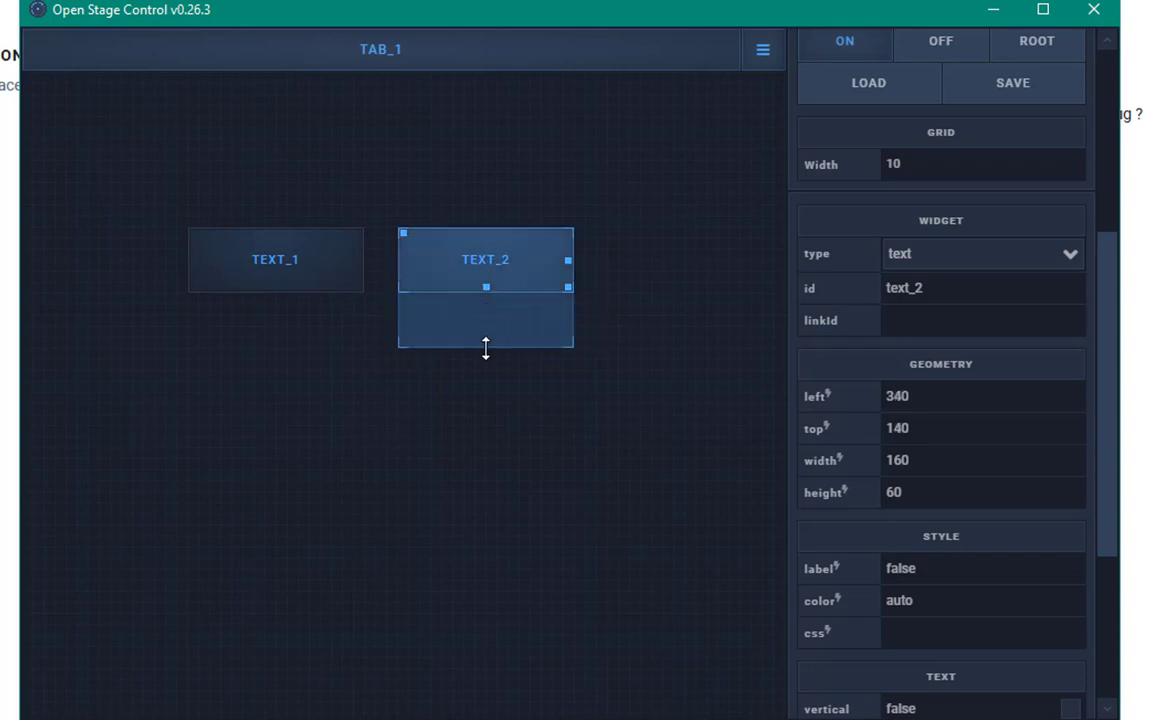
left_click_drag(484, 352, 484, 288)
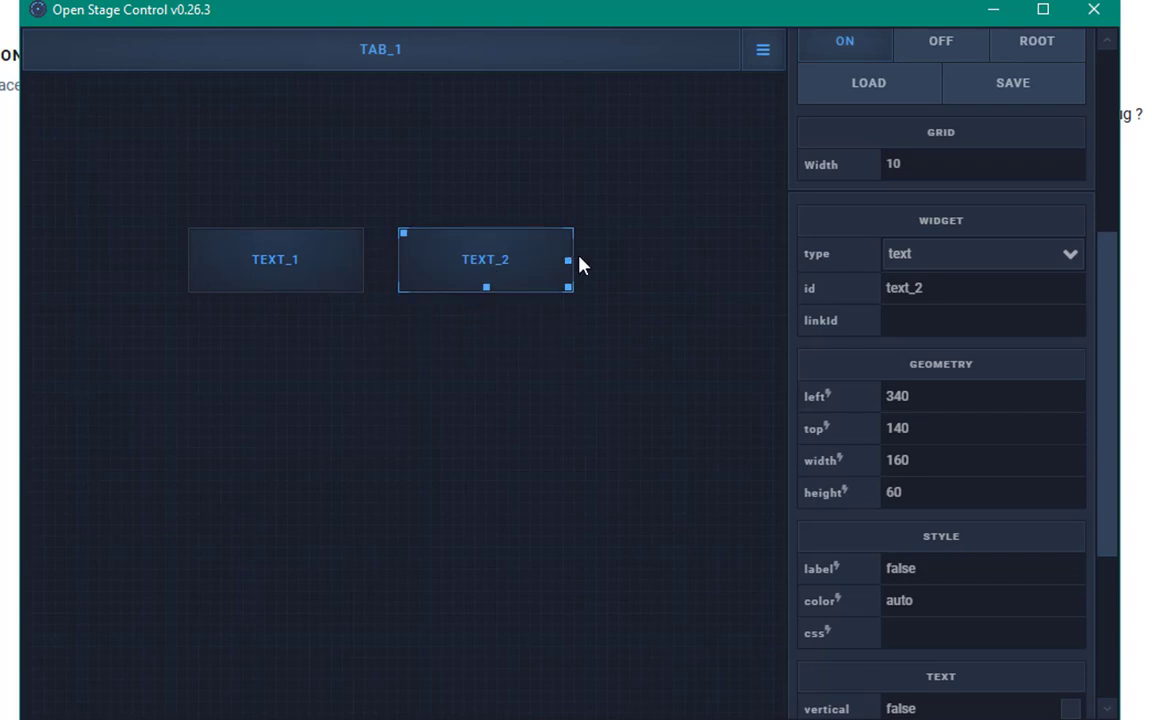
left_click_drag(568, 260, 644, 260)
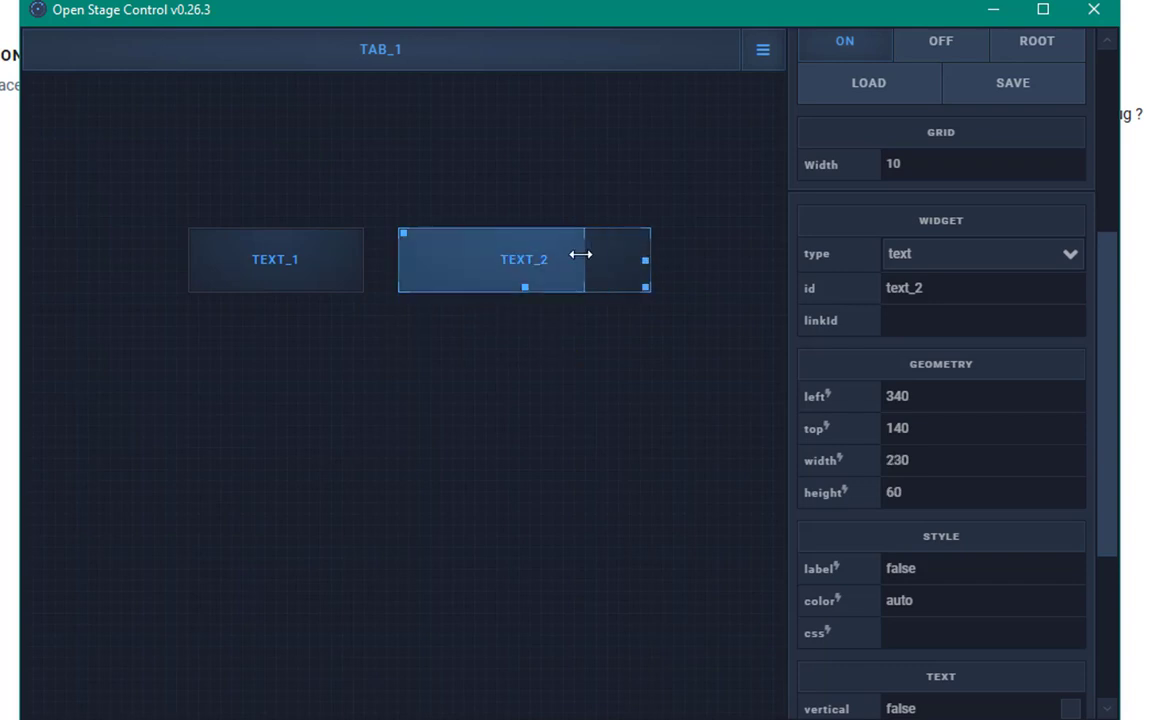
left_click_drag(644, 260, 584, 260)
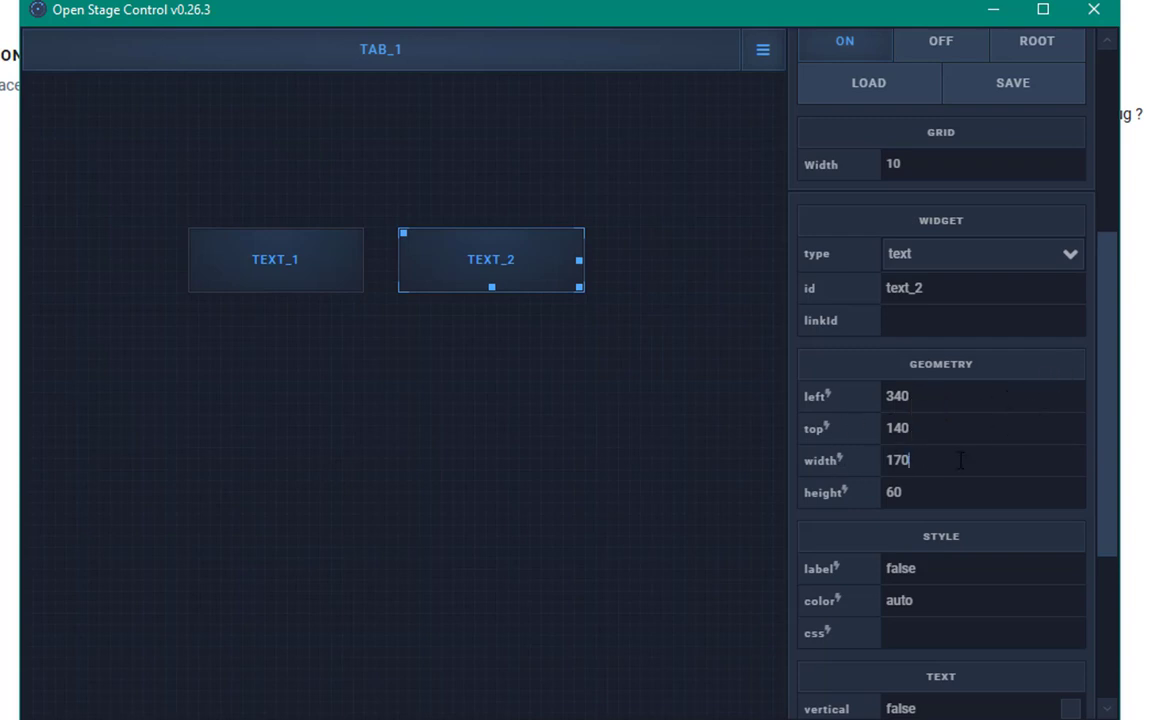
Enter font-size:200% in text_2's css field so its label shows double size
scroll("down", 3)
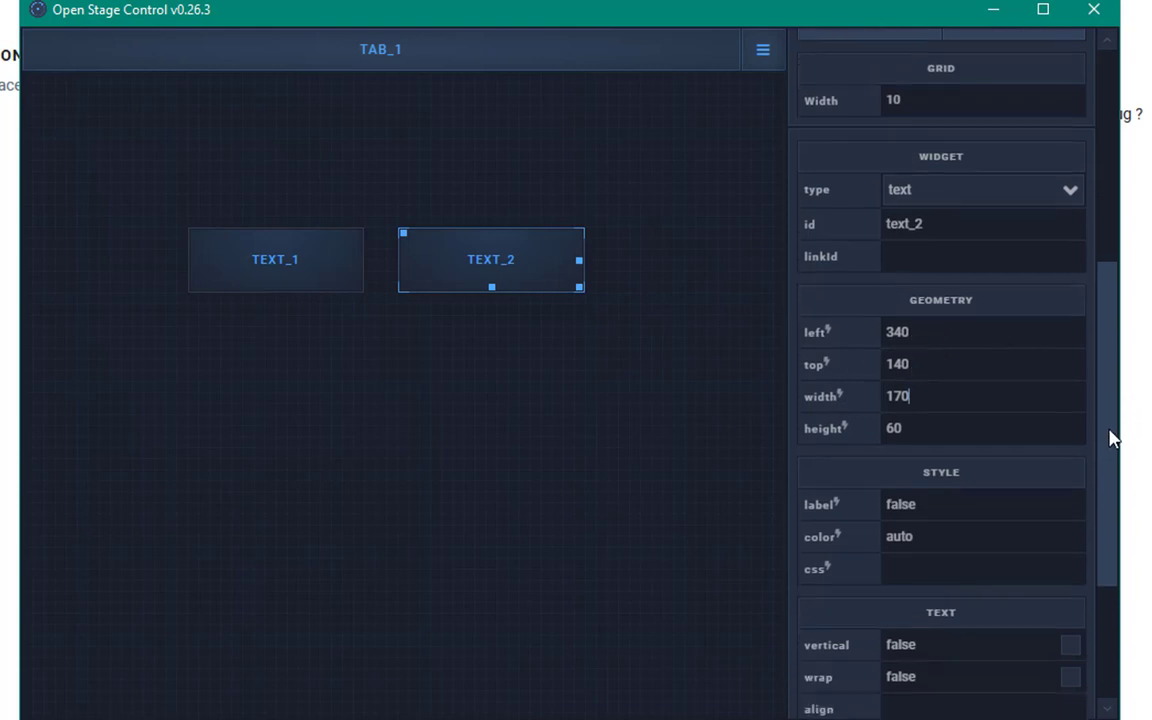
scroll("down", 3)
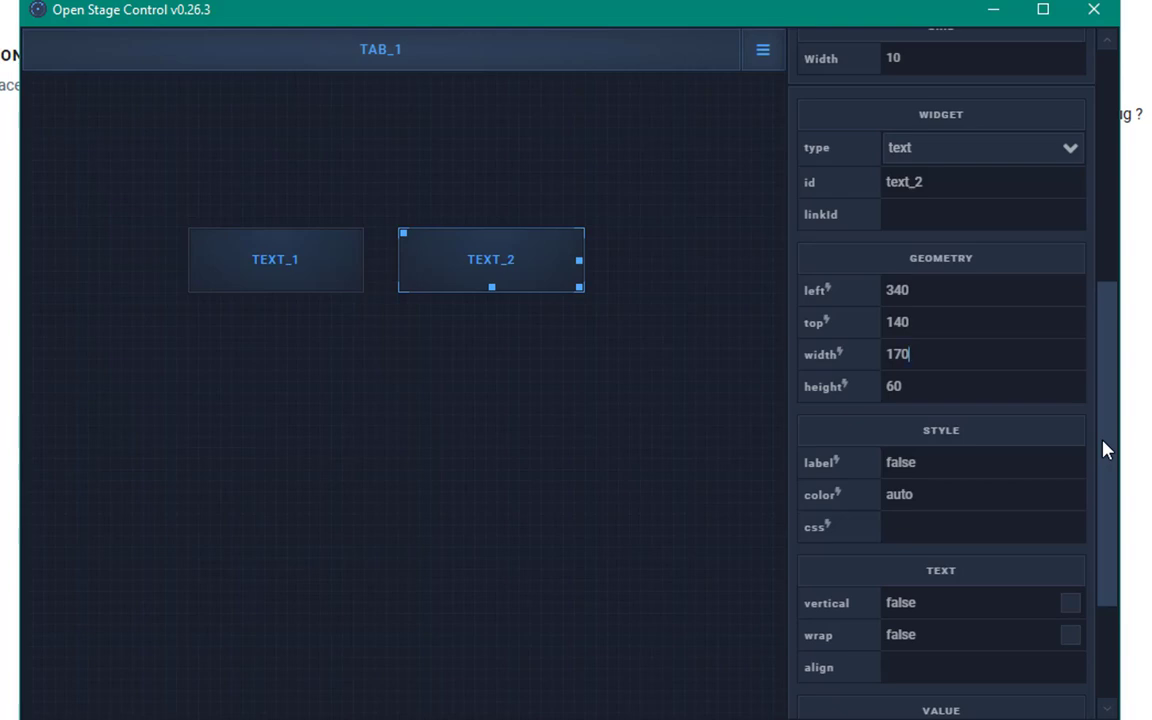
mouse_move(1012, 304)
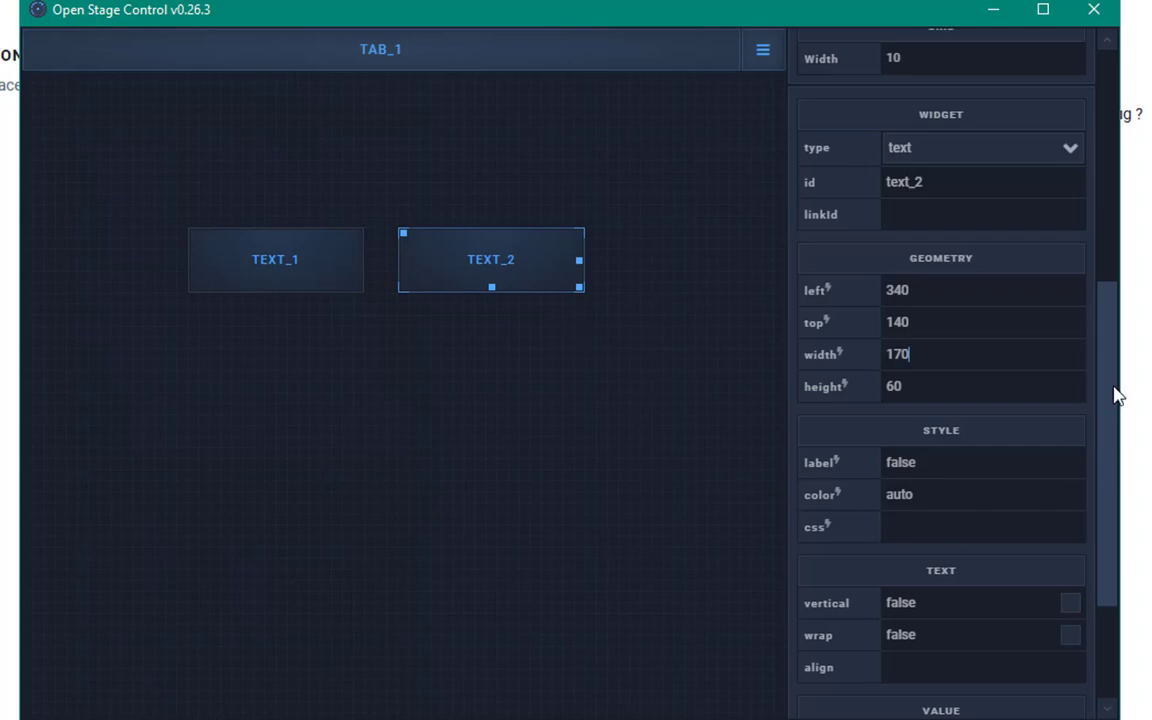
scroll("down", 3)
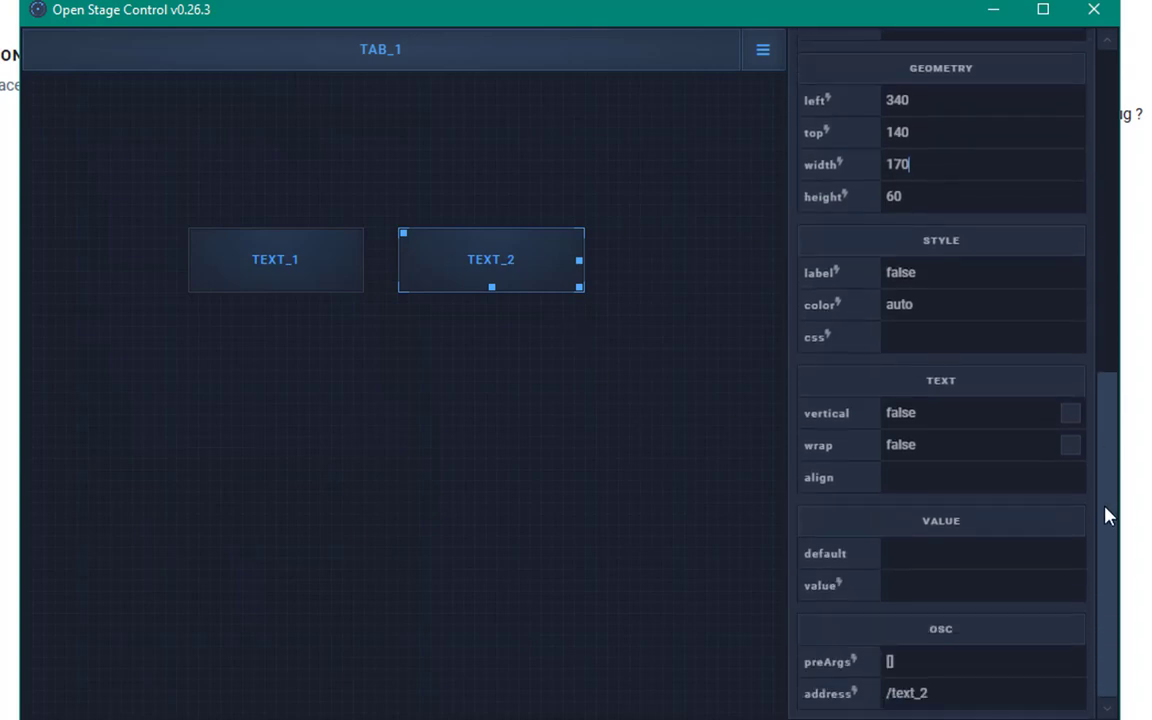
scroll("up", 3)
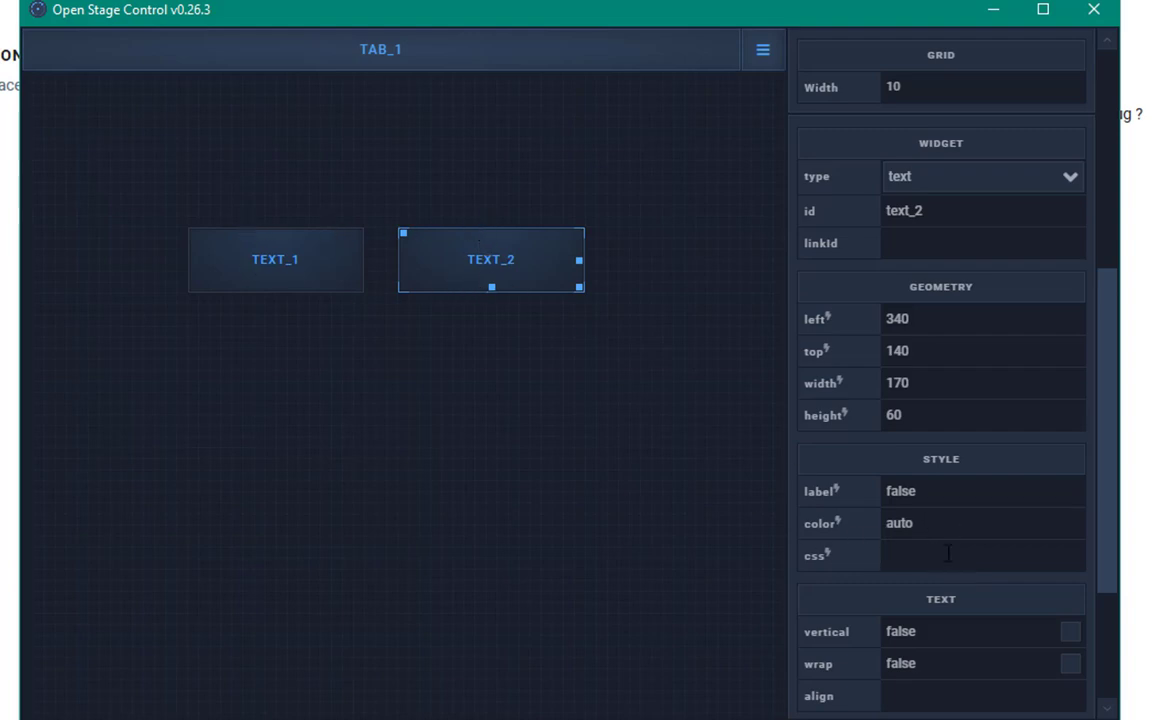
type("font")
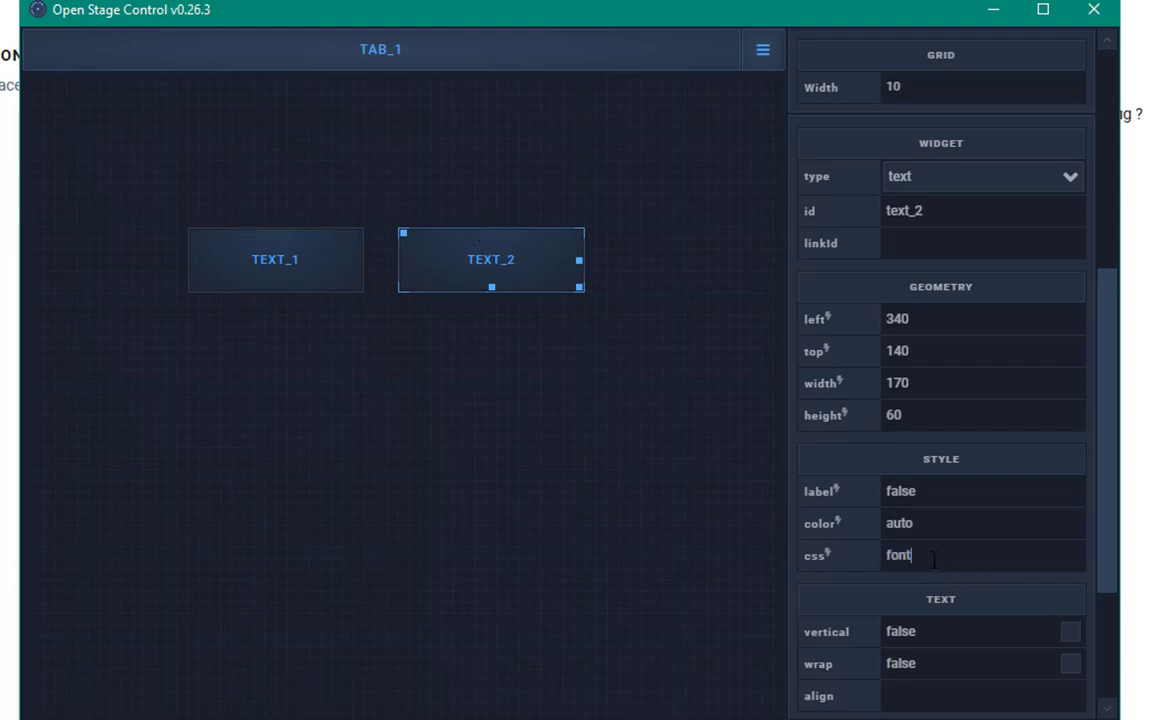
type("-size")
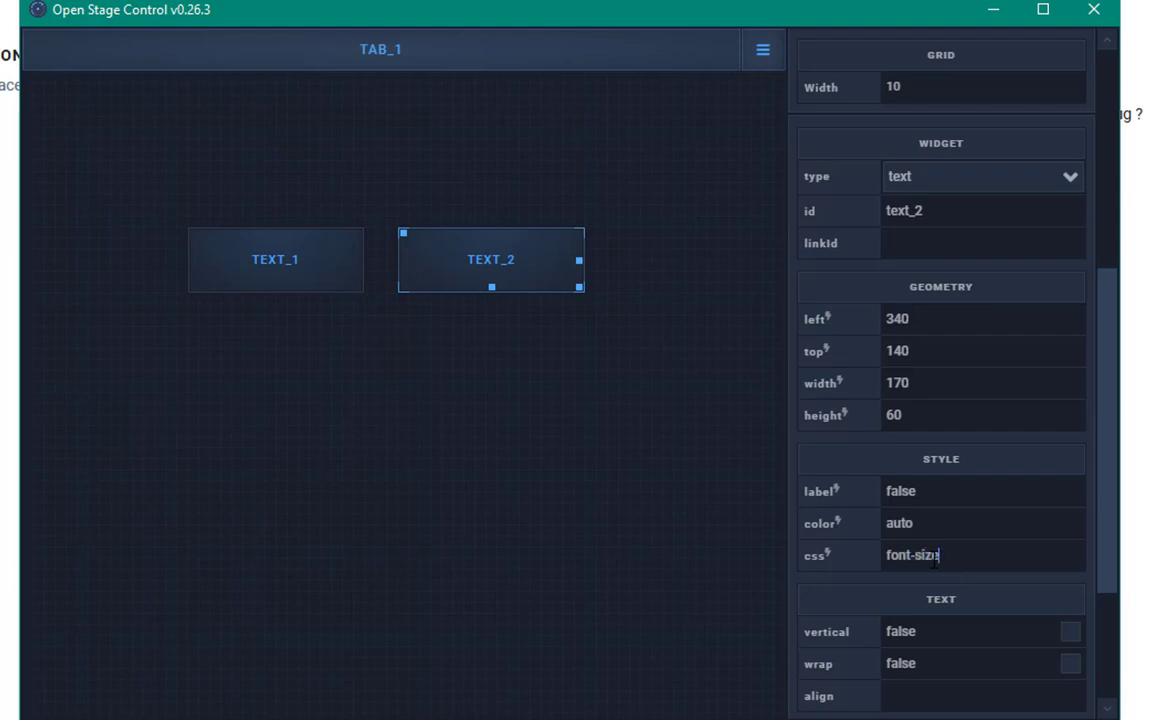
type(":200%")
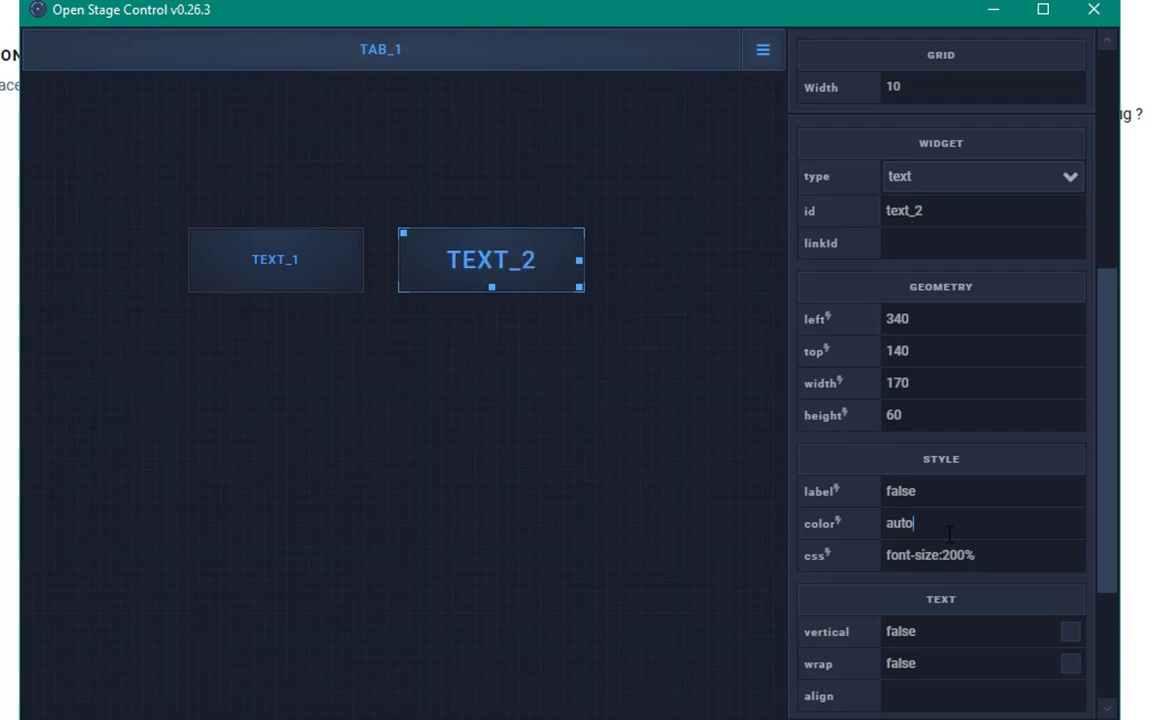
mouse_move(644, 480)
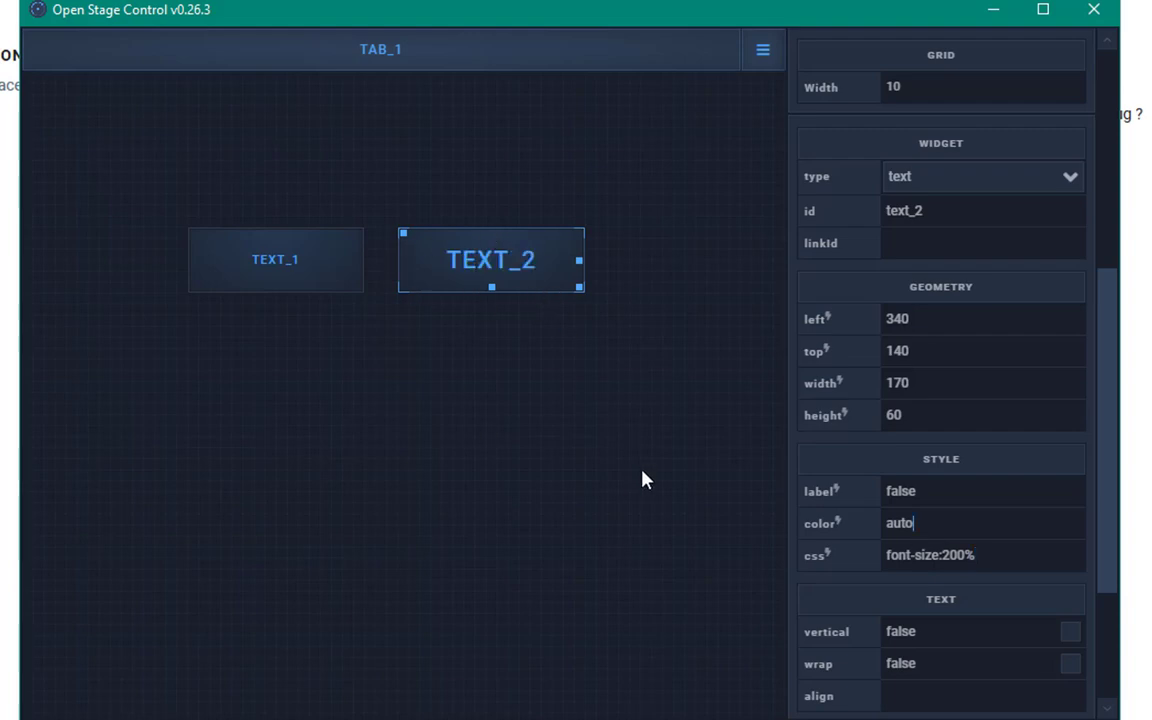
mouse_move(572, 288)
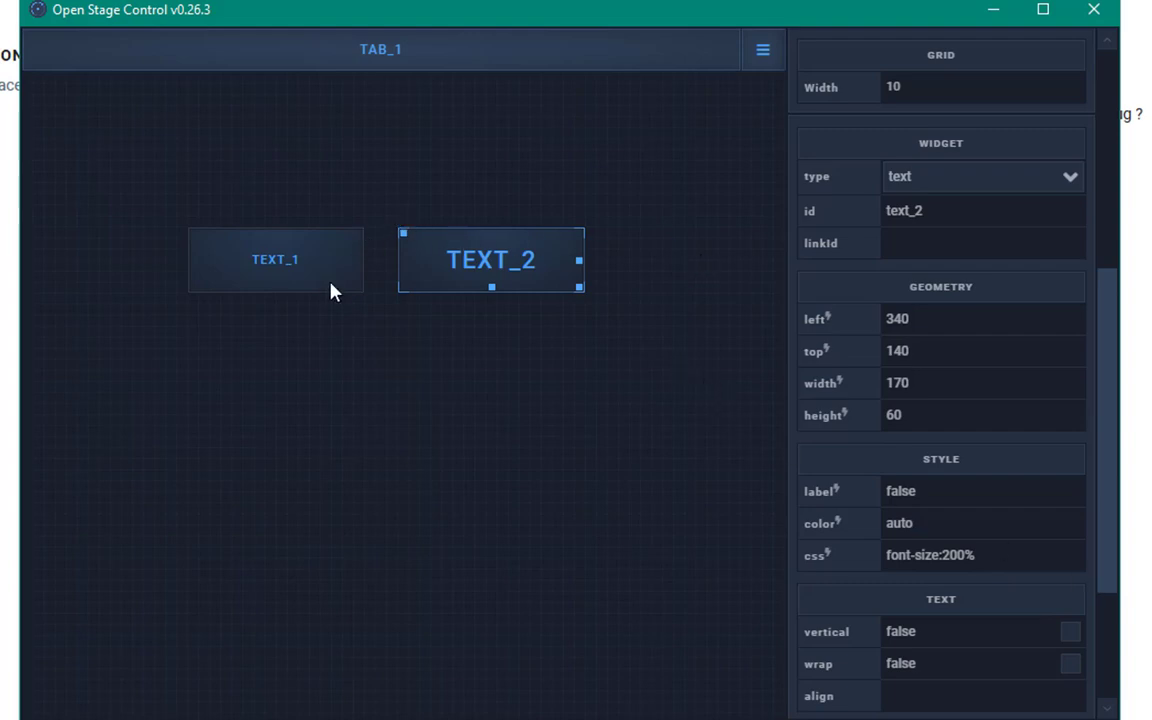
left_click(276, 260)
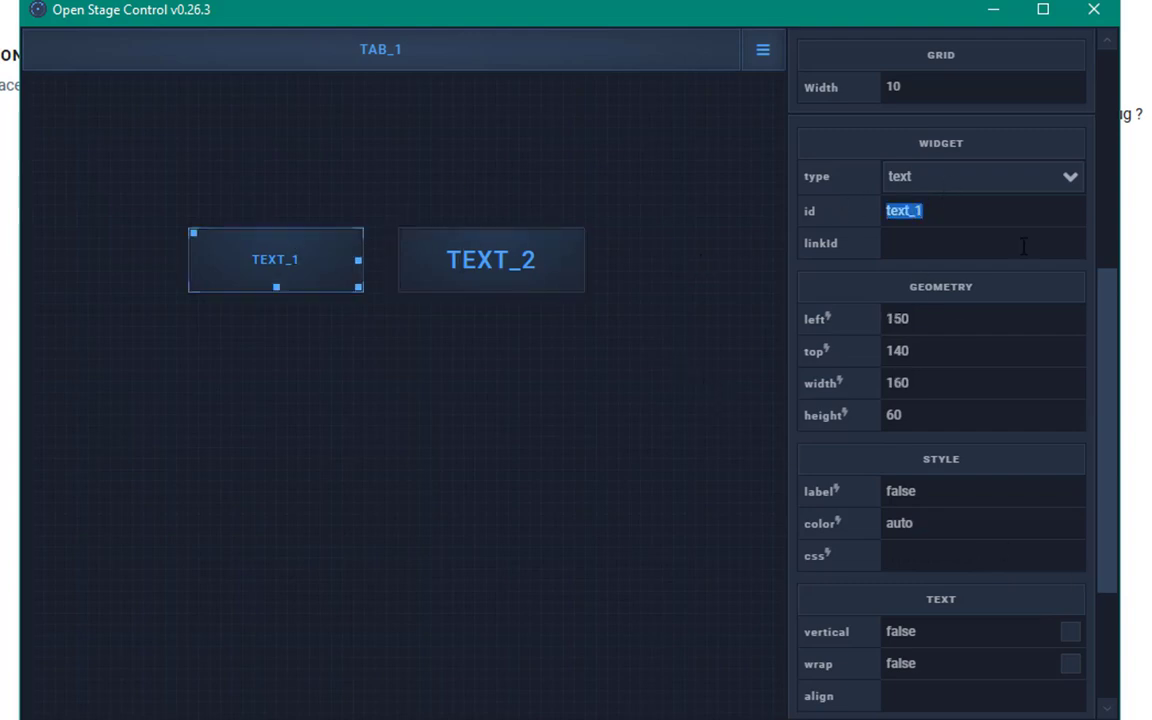
Set text_2's value field to @{text_1} so it mirrors text_1's content
left_click(490, 260)
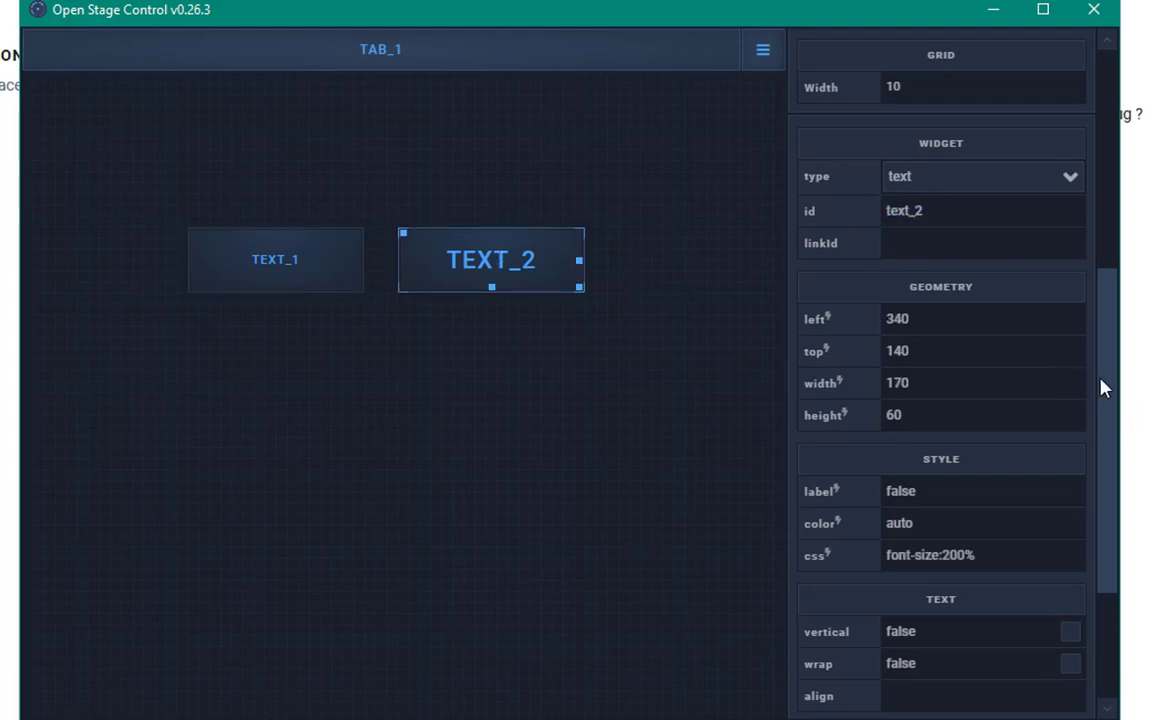
scroll("down", 3)
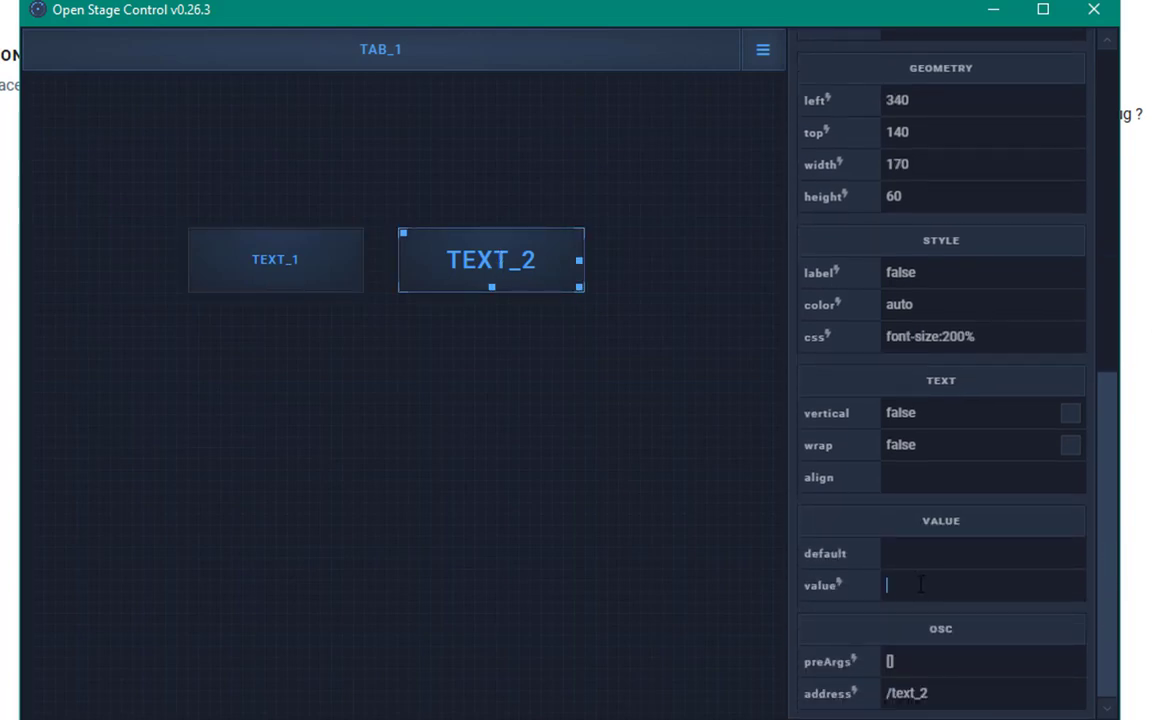
mouse_move(972, 580)
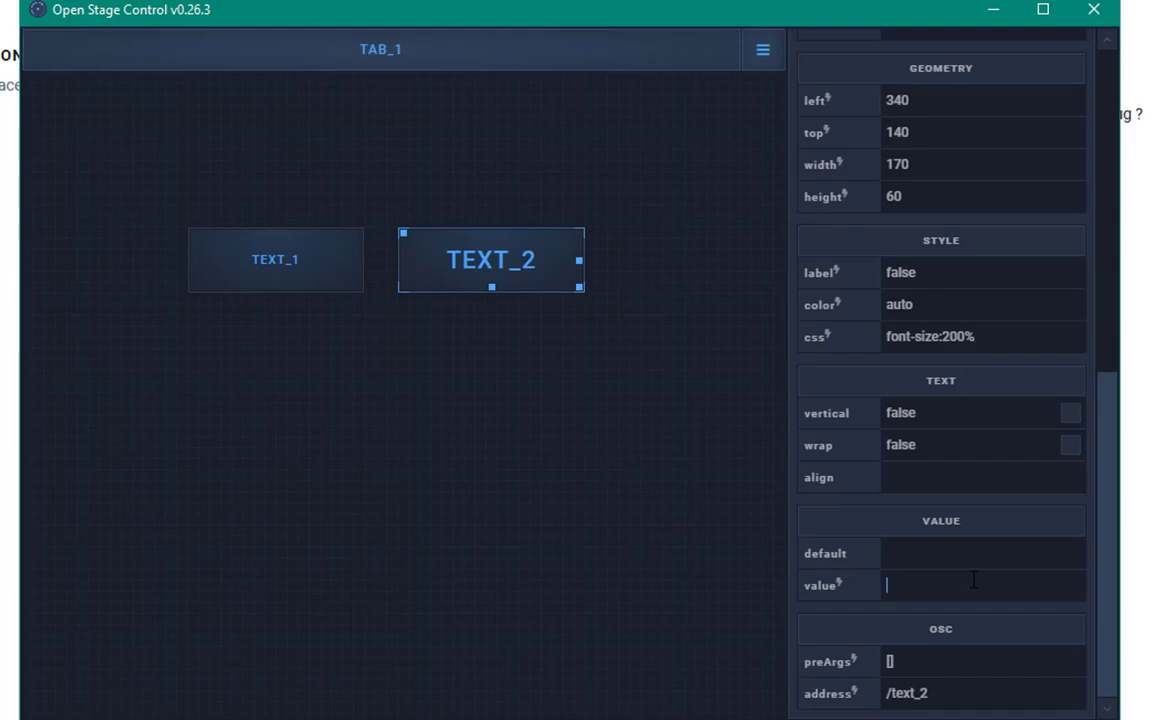
type("@{")
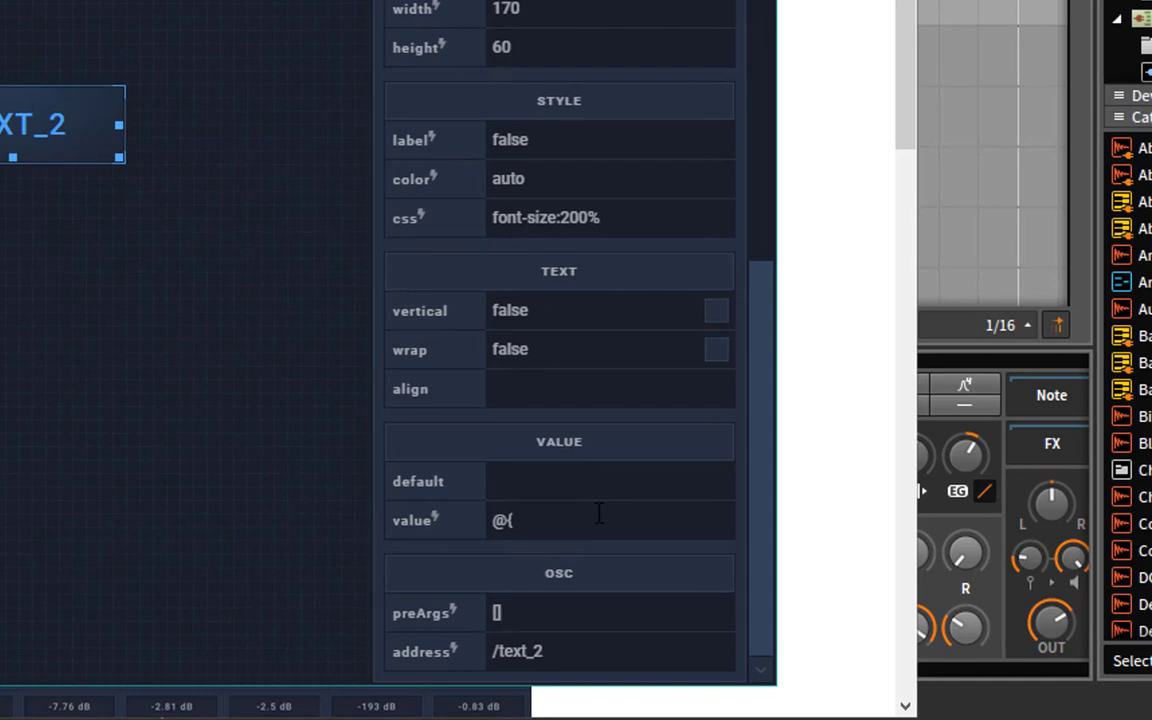
type("}")
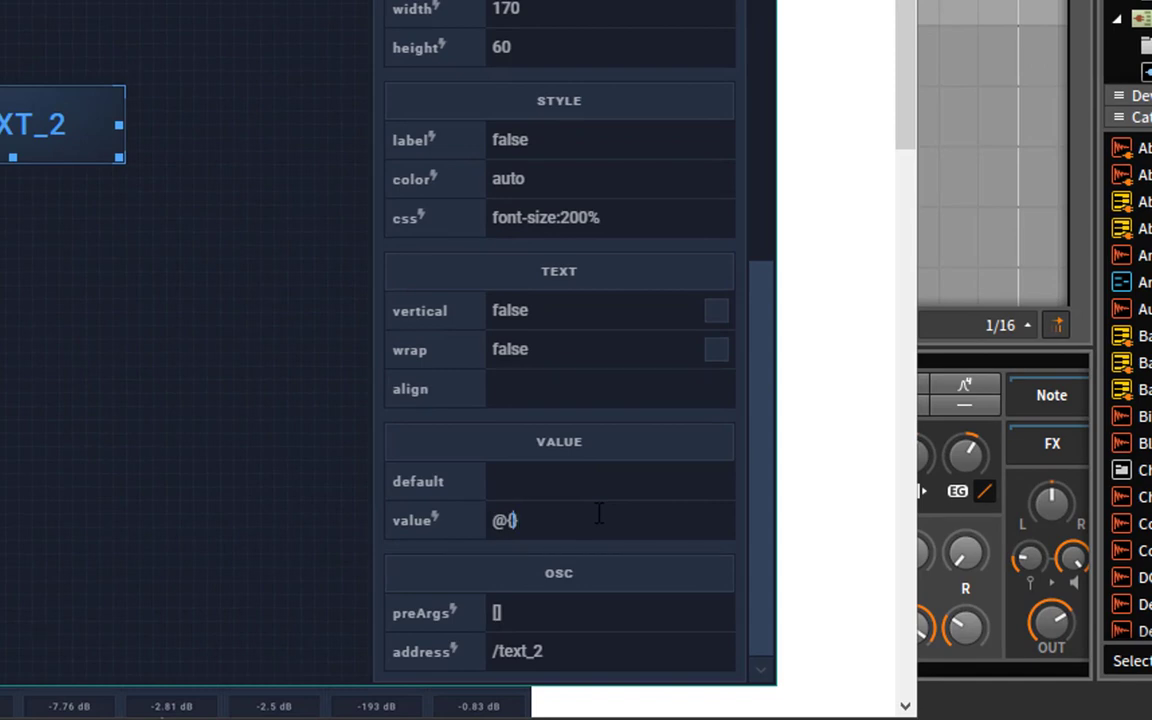
type("text_1")
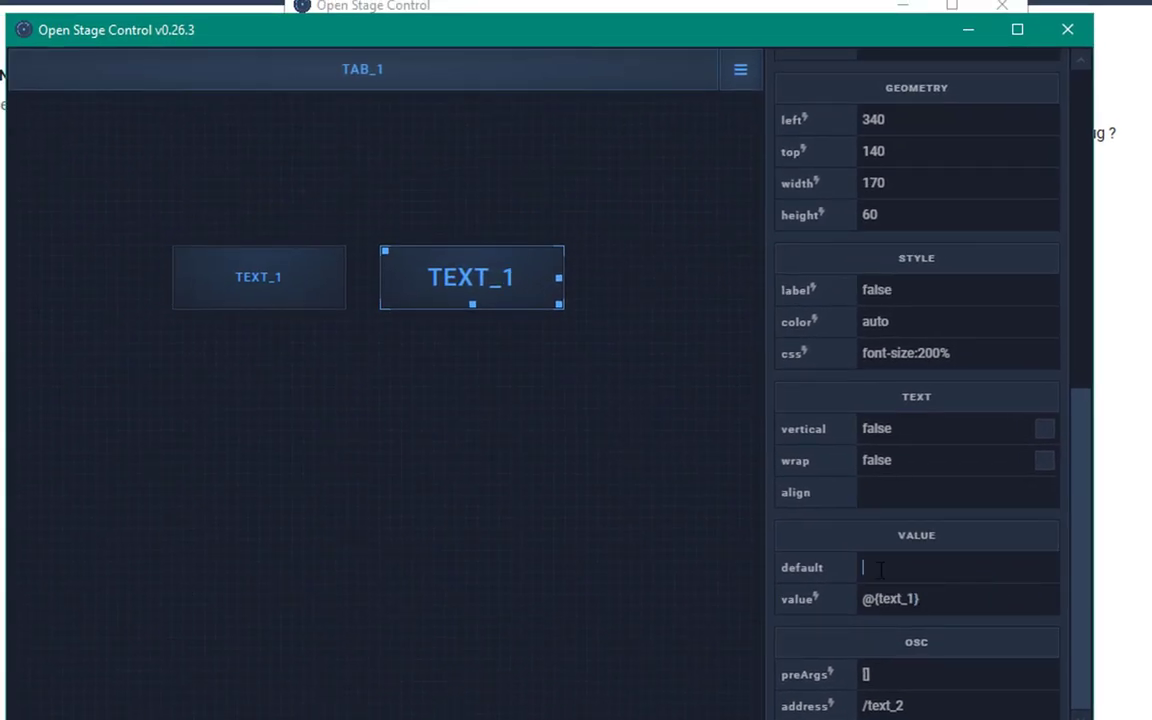
mouse_move(500, 318)
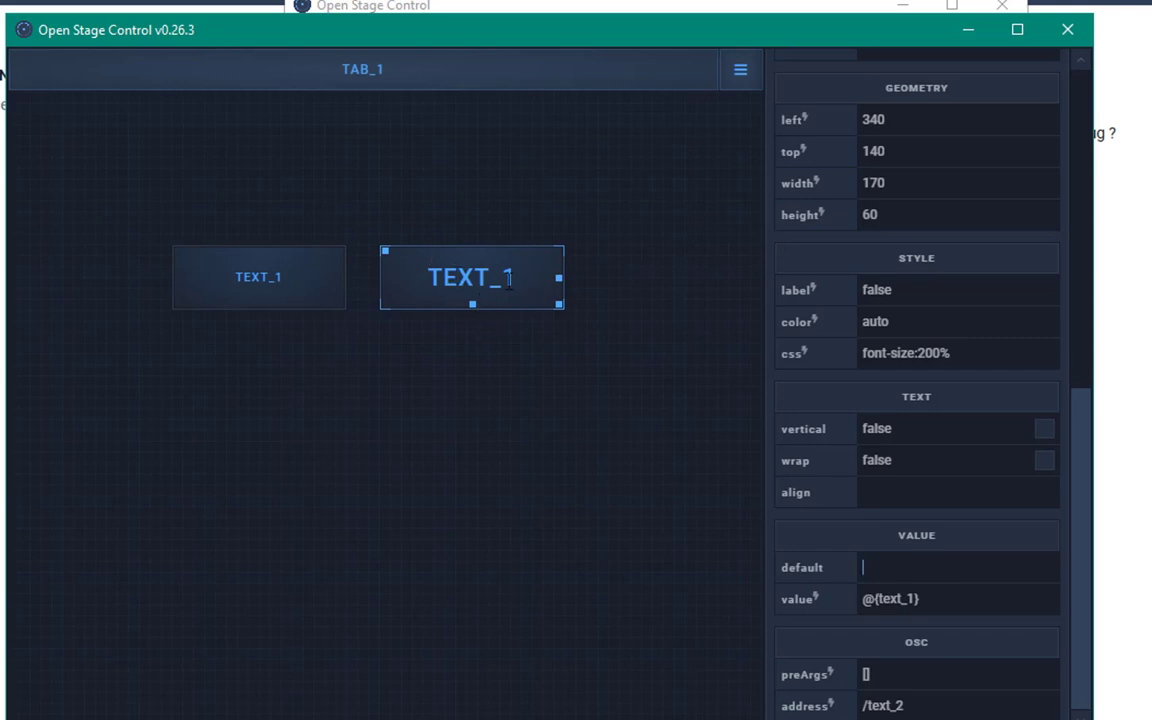
mouse_move(256, 418)
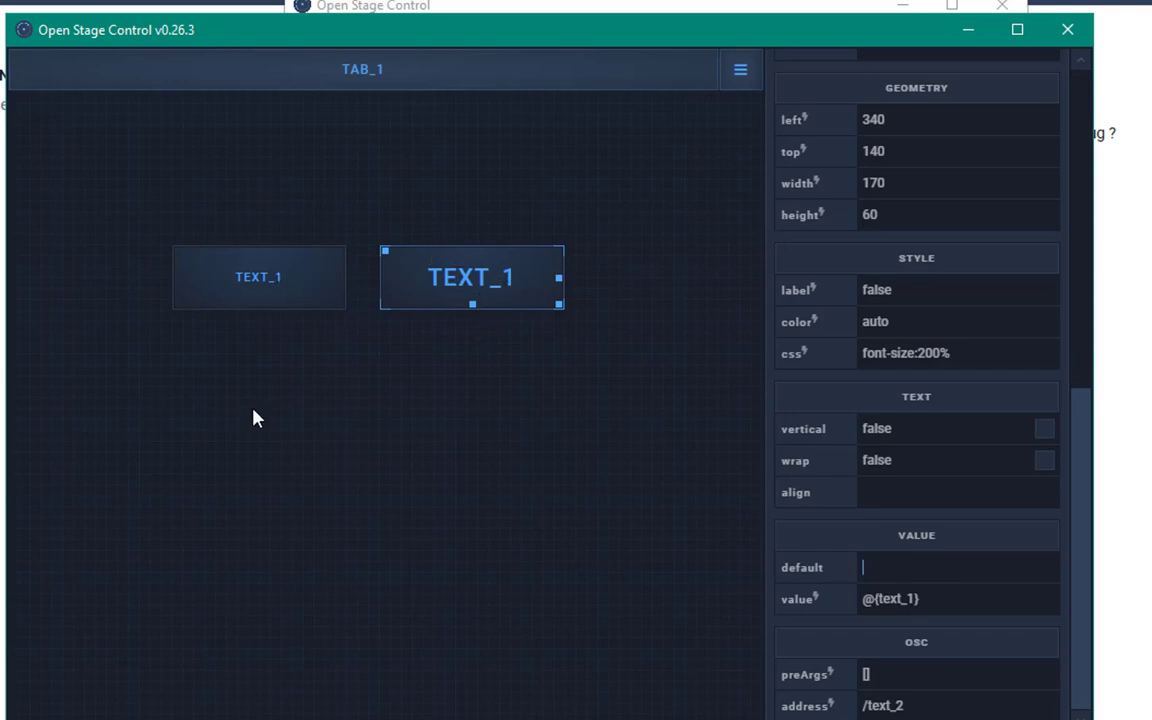
Replace text_1's OSC address with /track/1/volumeStr for a live volume readout
left_click(258, 276)
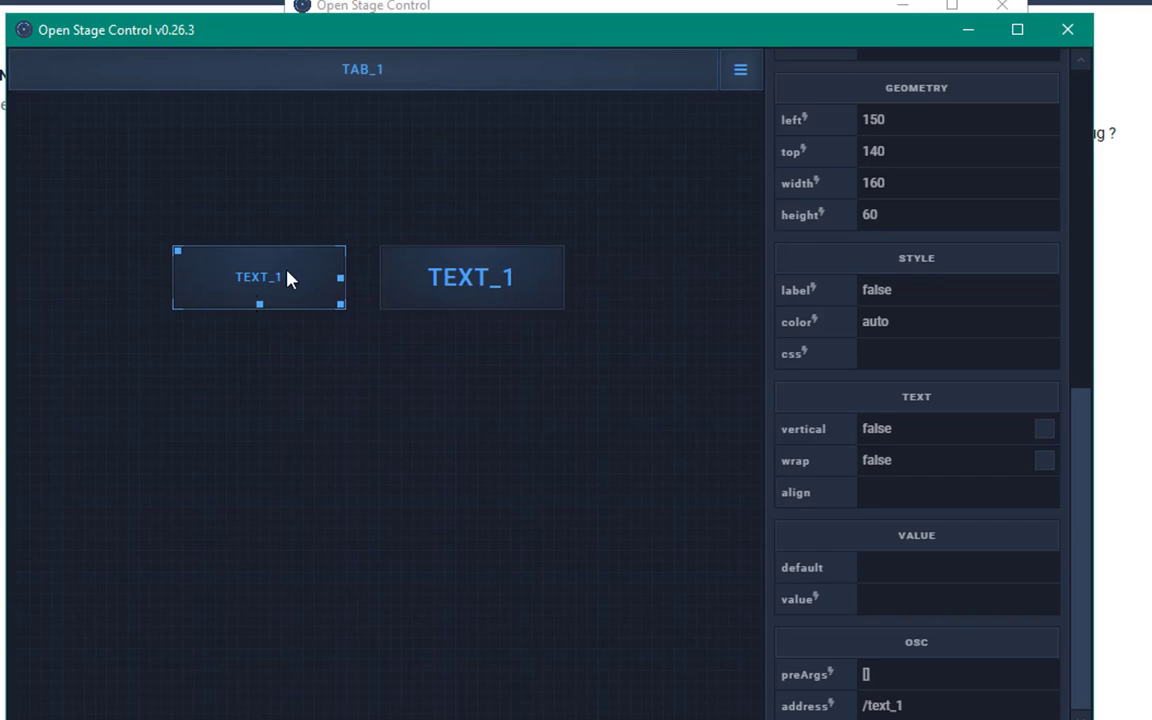
mouse_move(838, 708)
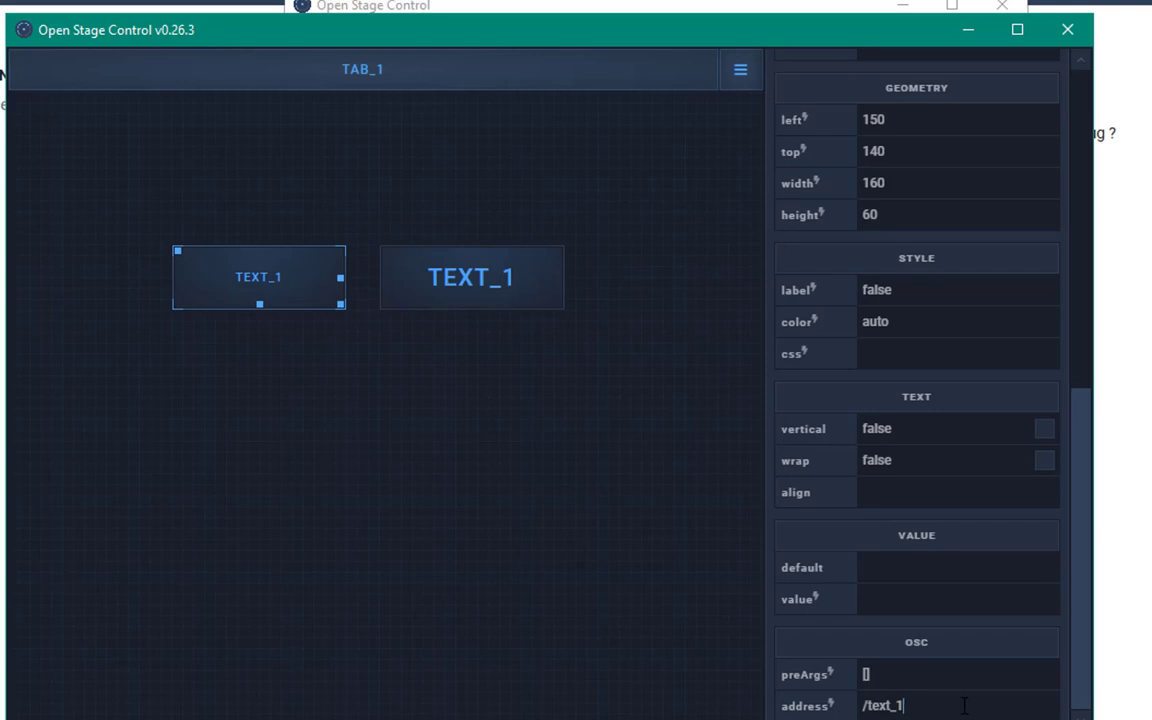
mouse_move(224, 296)
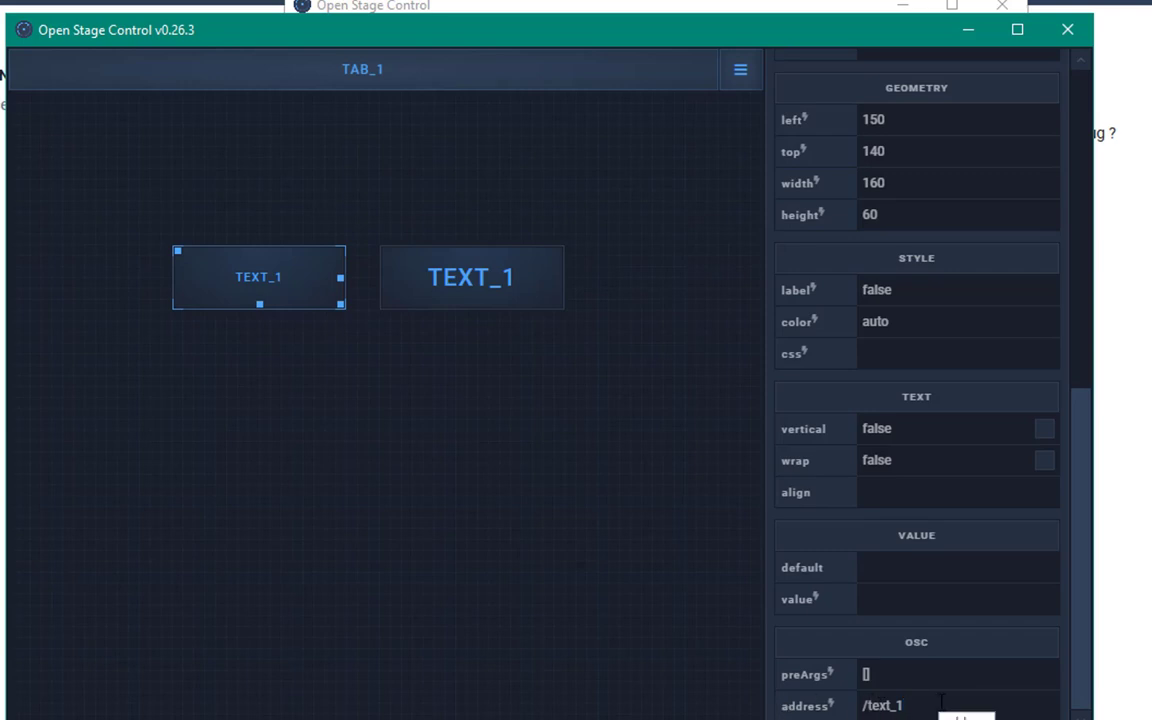
mouse_move(448, 434)
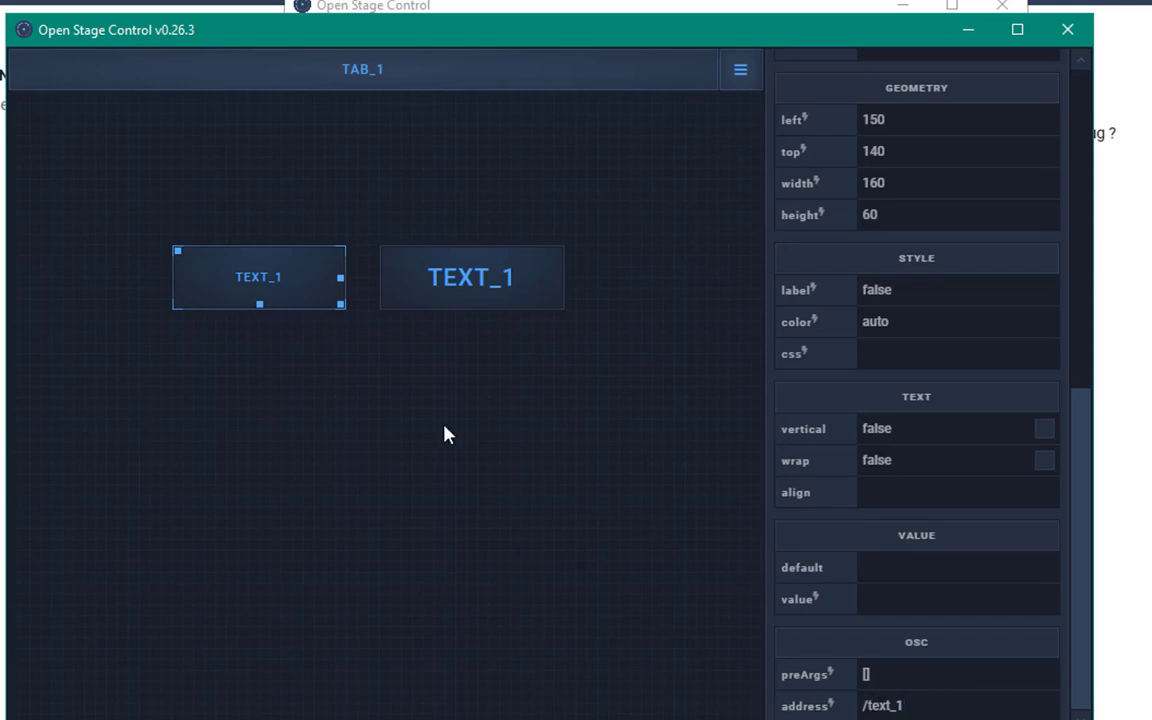
mouse_move(630, 536)
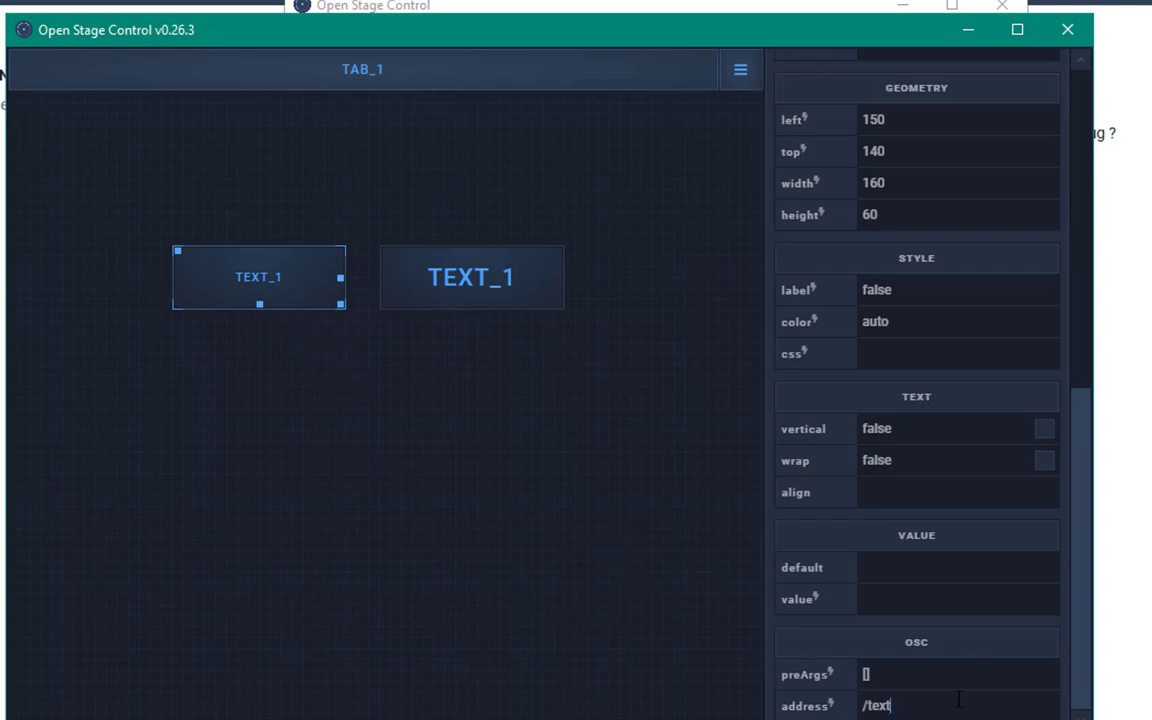
key("Backspace")
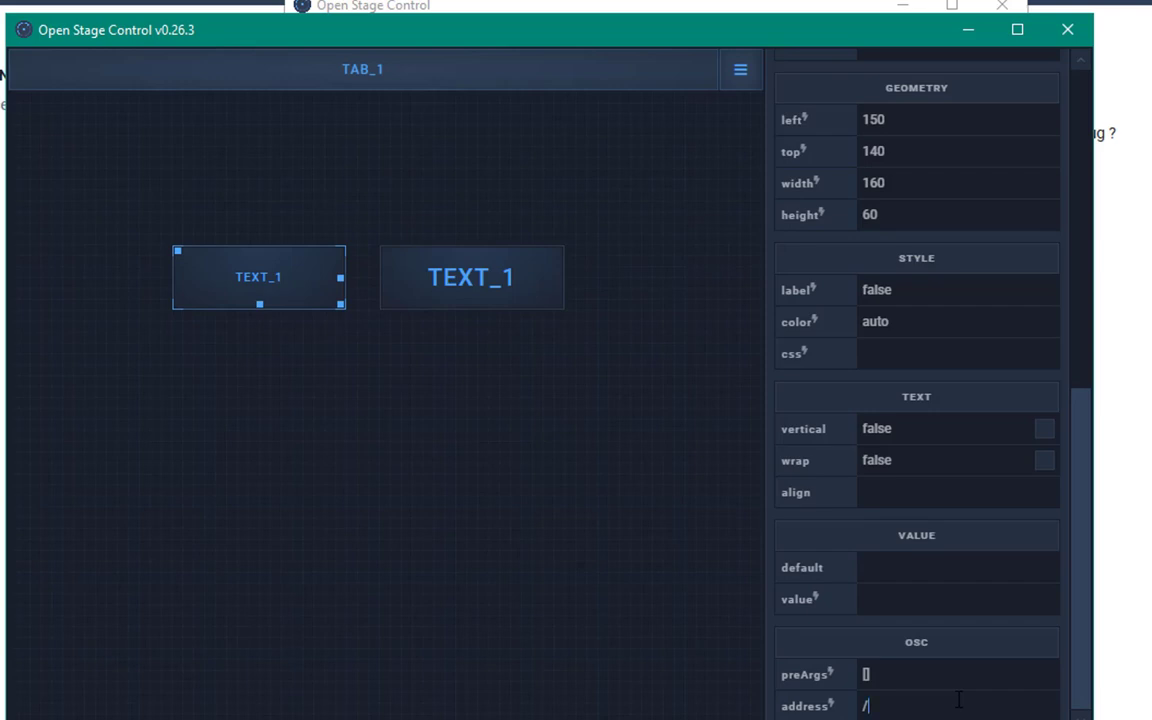
type("track/1/")
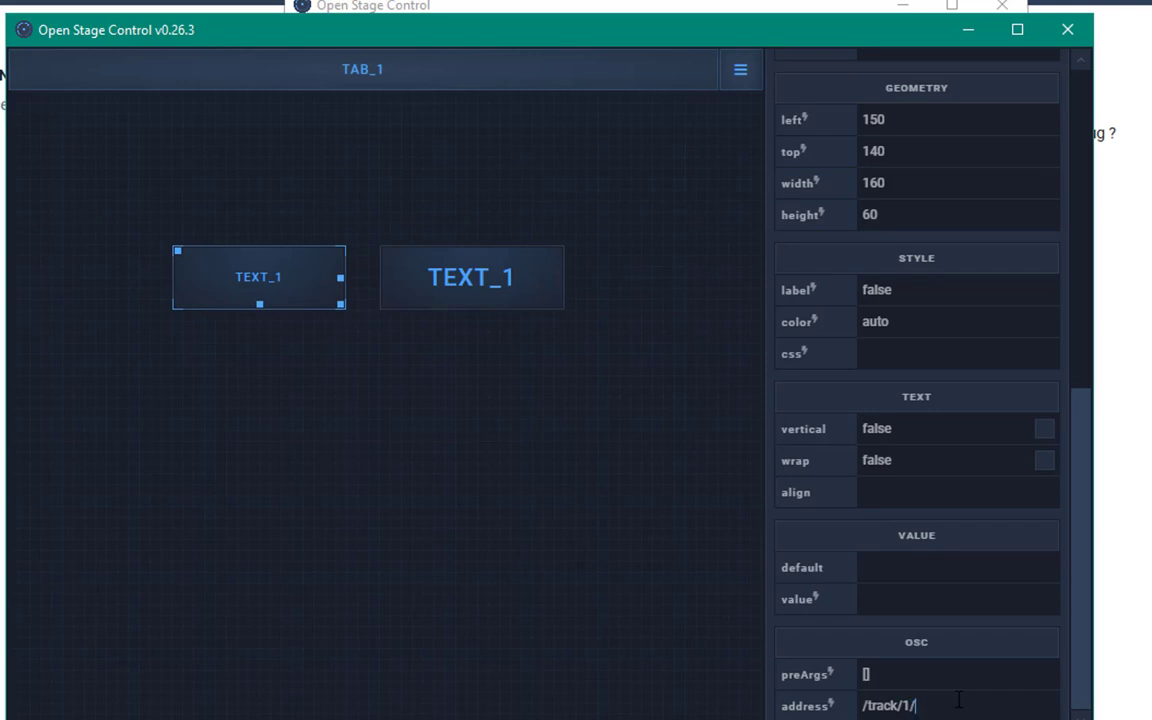
type("volume")
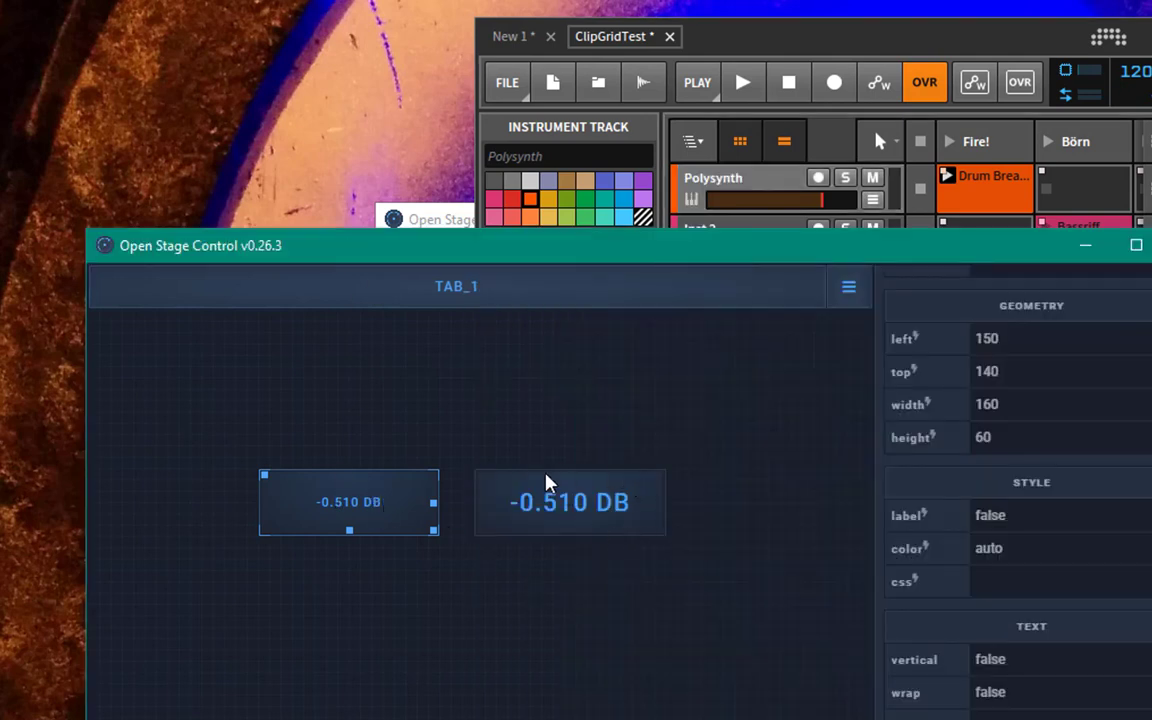
mouse_move(584, 548)
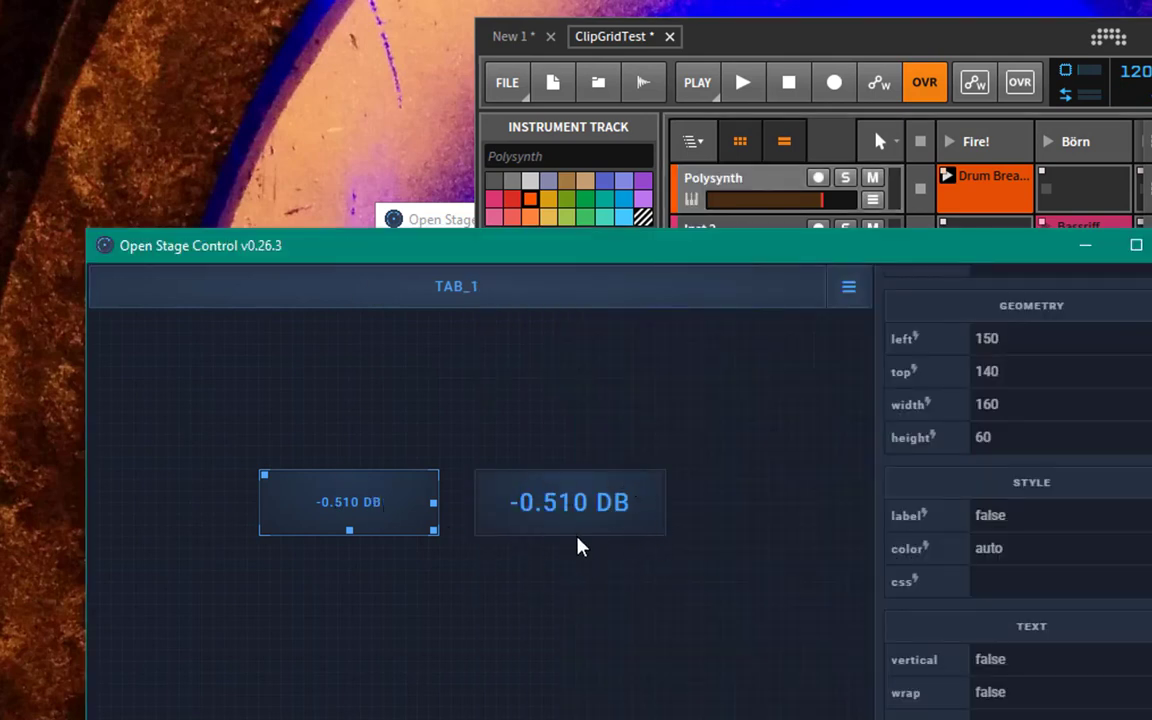
mouse_move(920, 592)
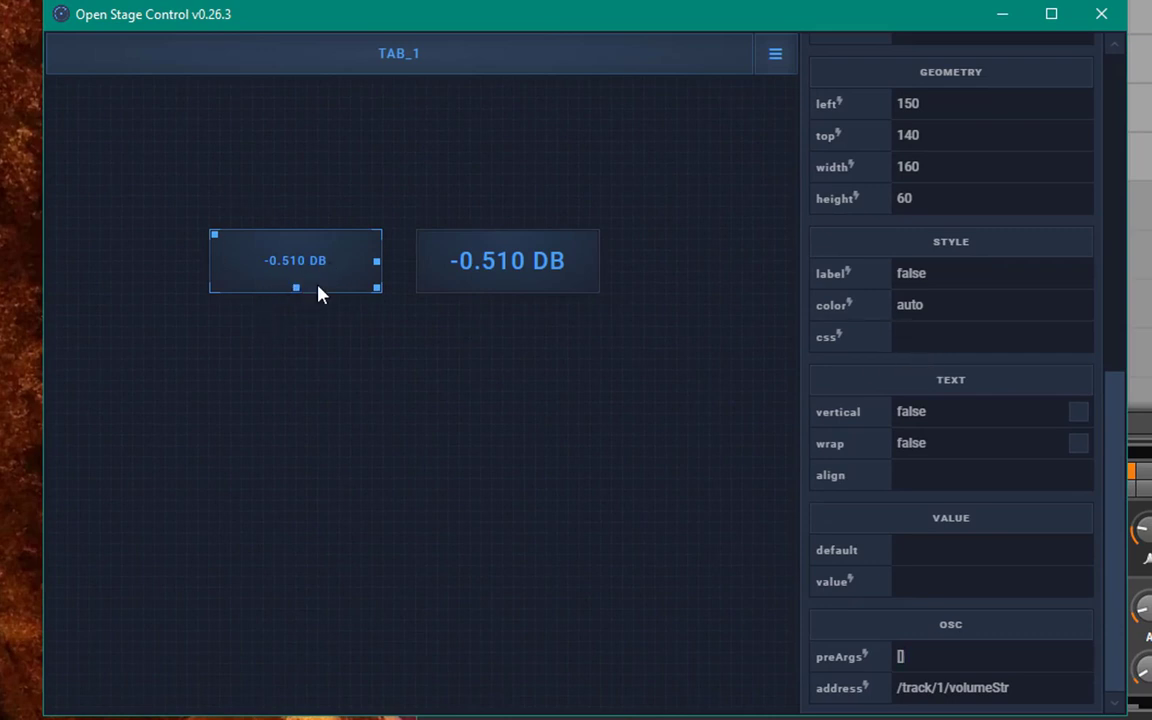
mouse_move(616, 304)
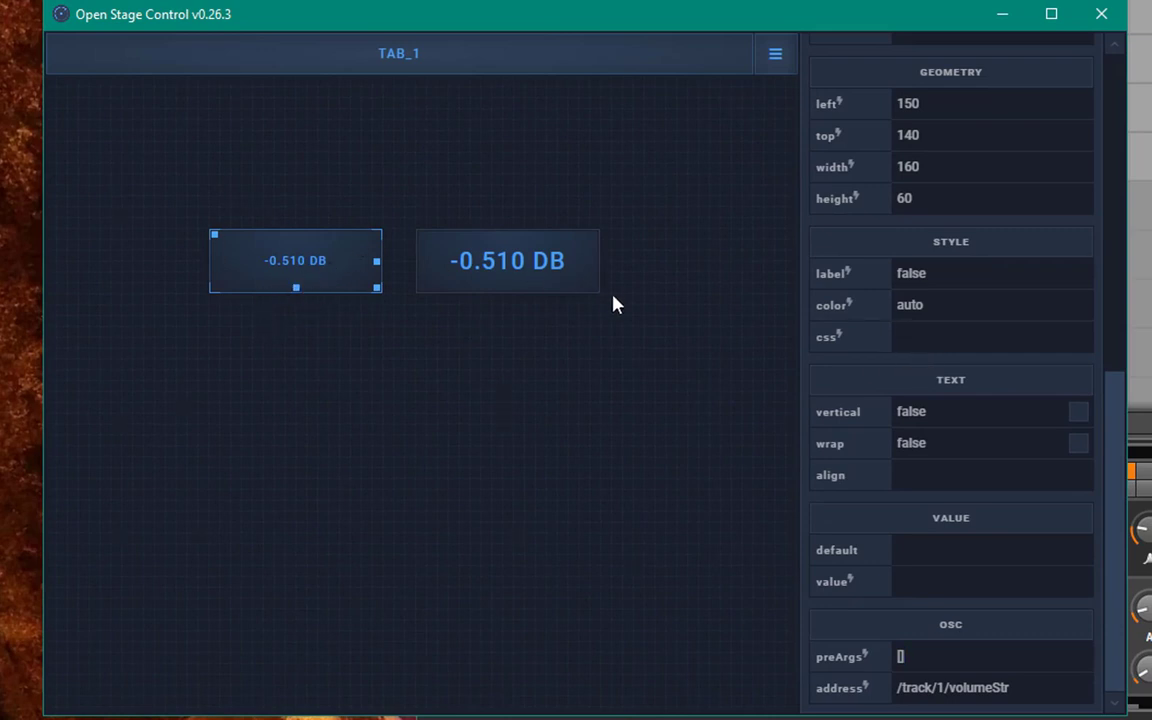
mouse_move(490, 374)
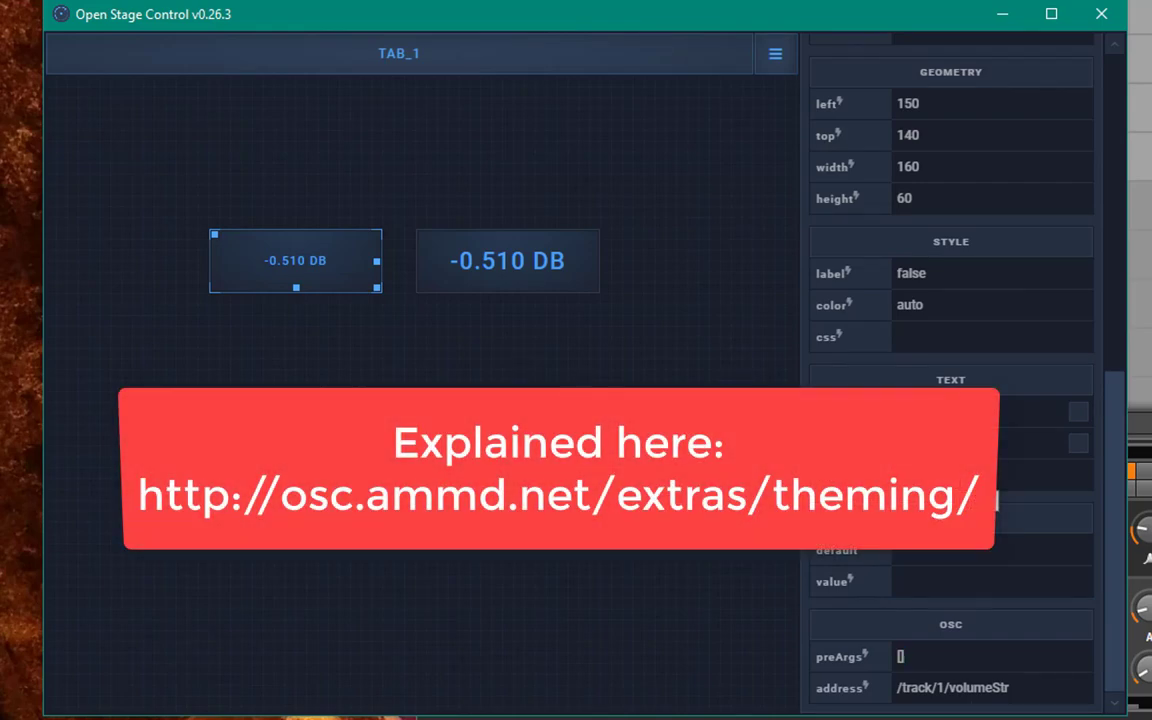
mouse_move(518, 196)
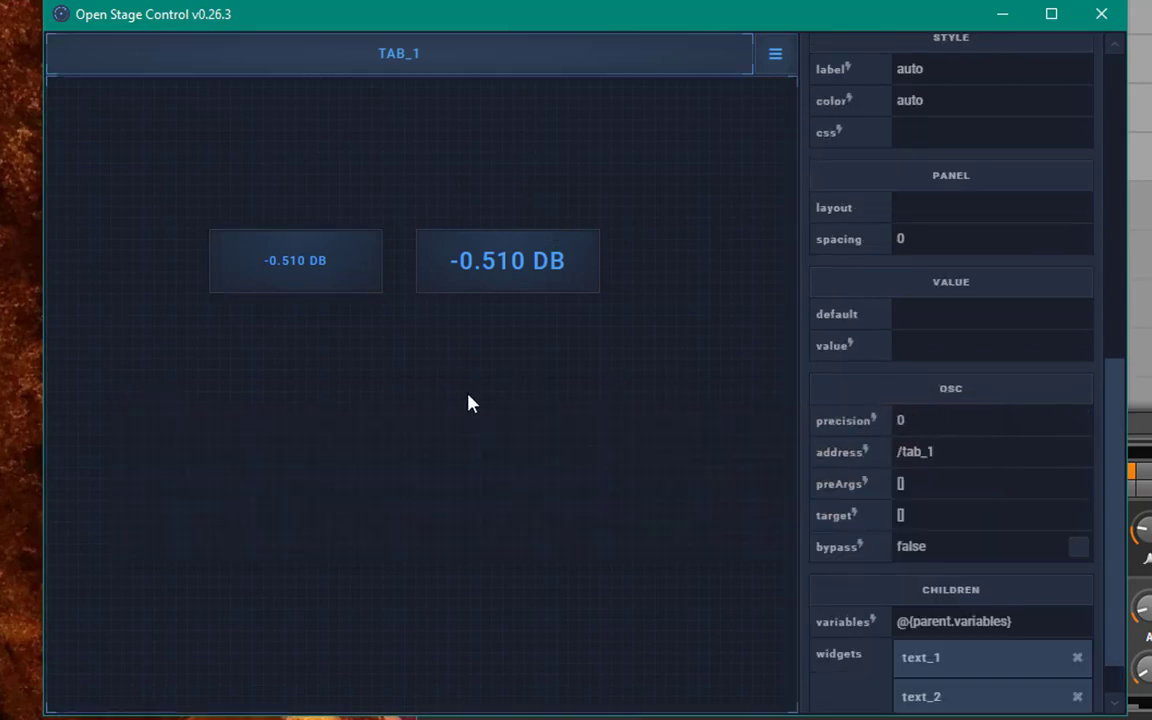
Add a push button widget push_1 below the two volume readouts
right_click(472, 404)
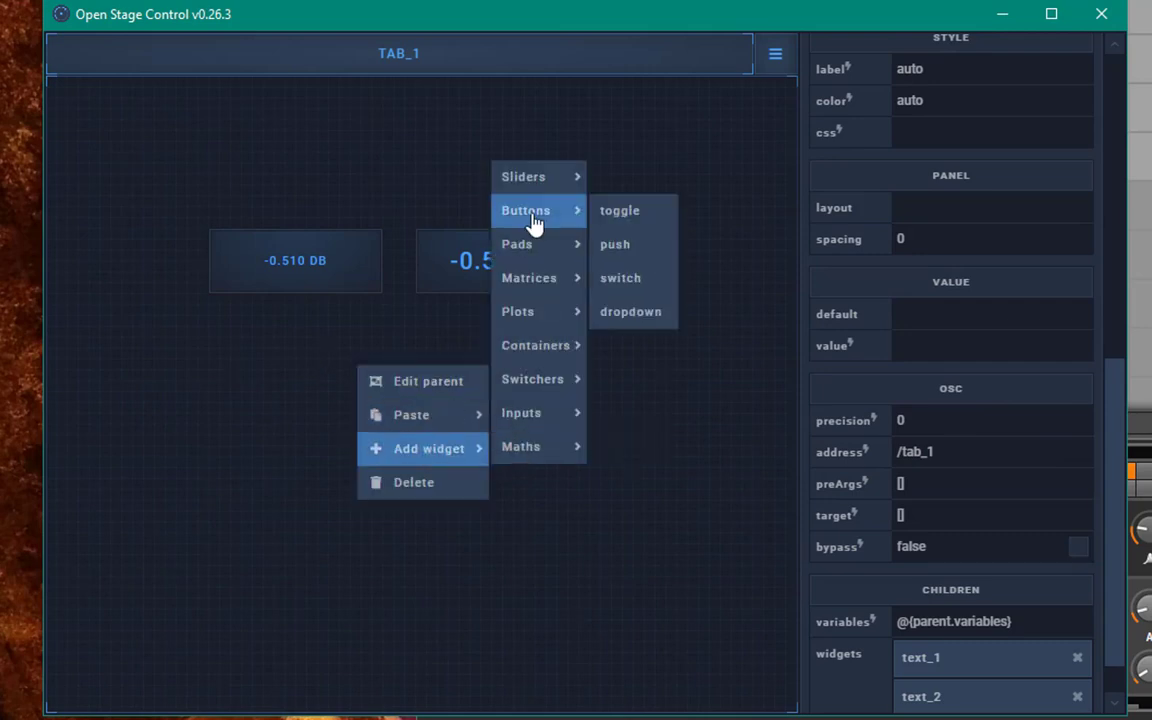
mouse_move(644, 224)
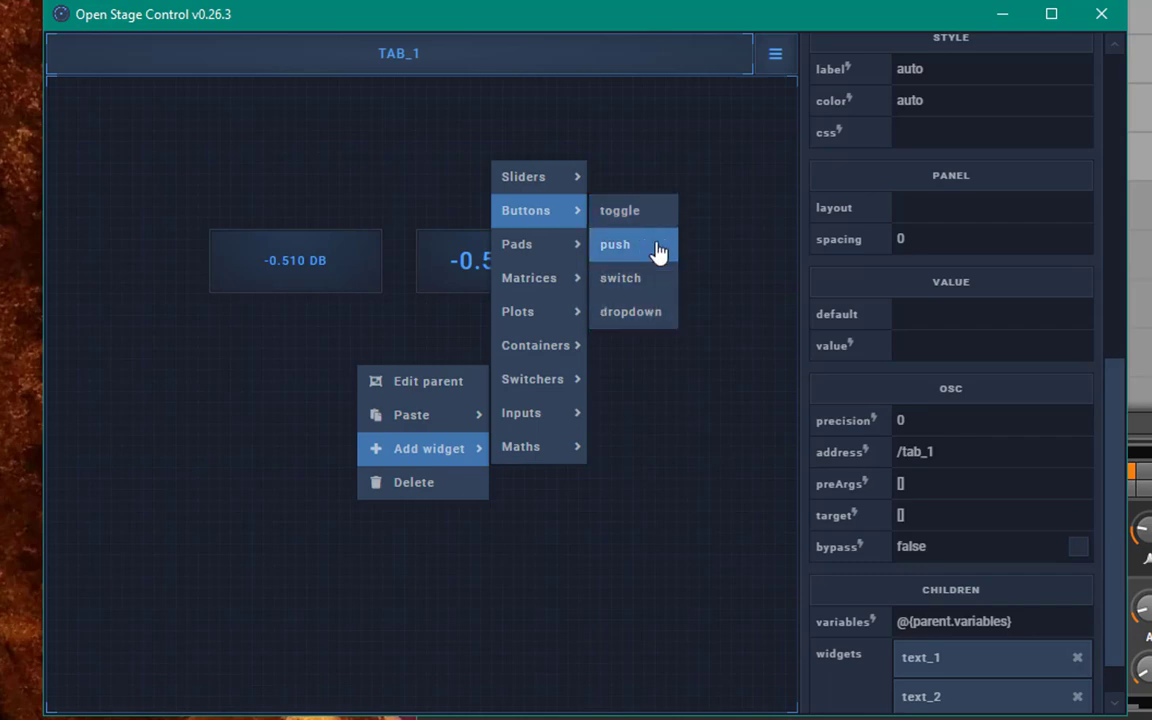
left_click(616, 244)
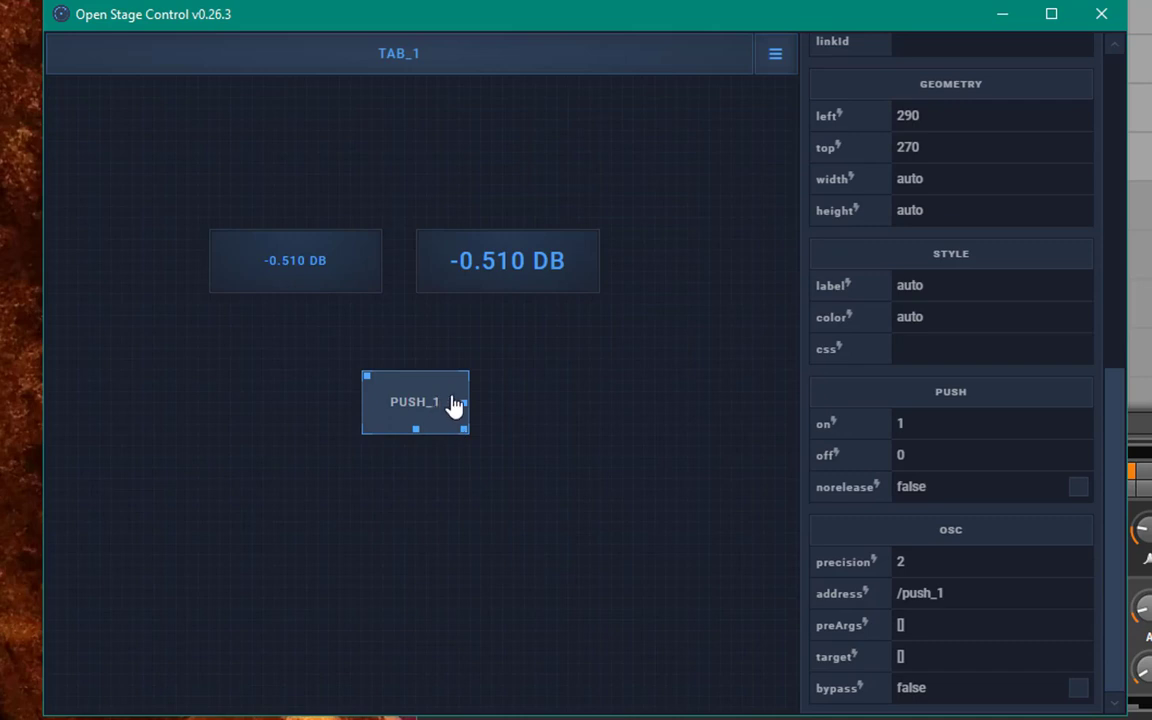
mouse_move(500, 302)
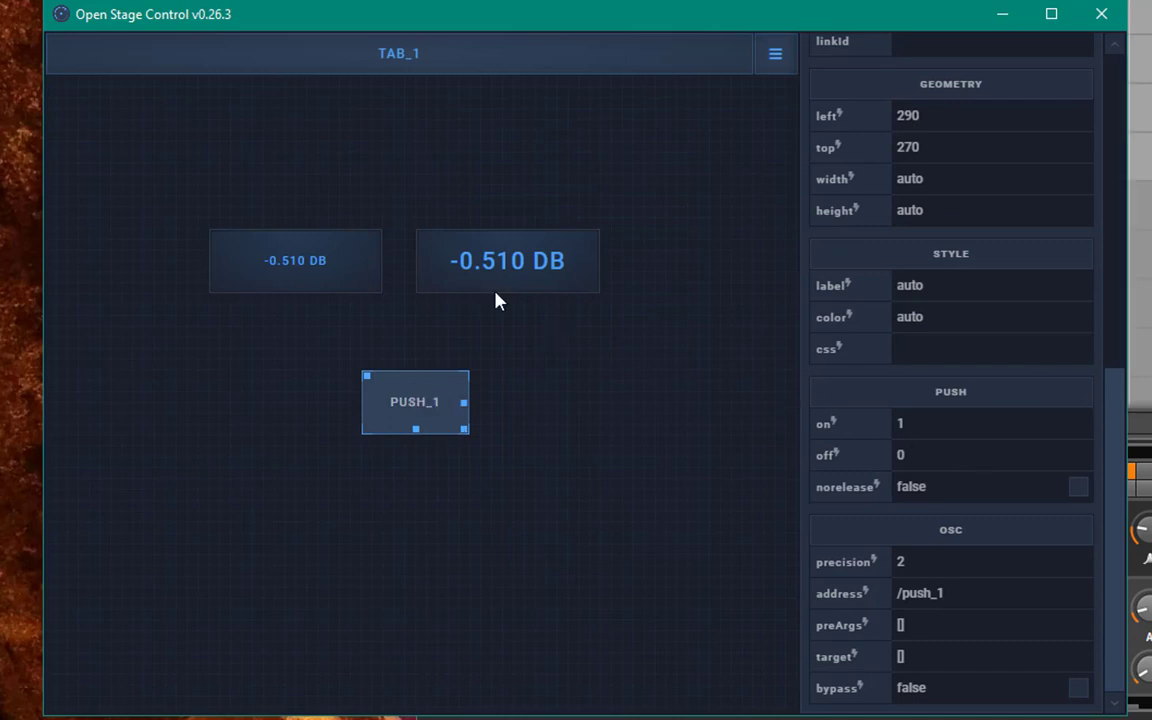
Change push_1's type to toggle and its id to play
left_click(508, 260)
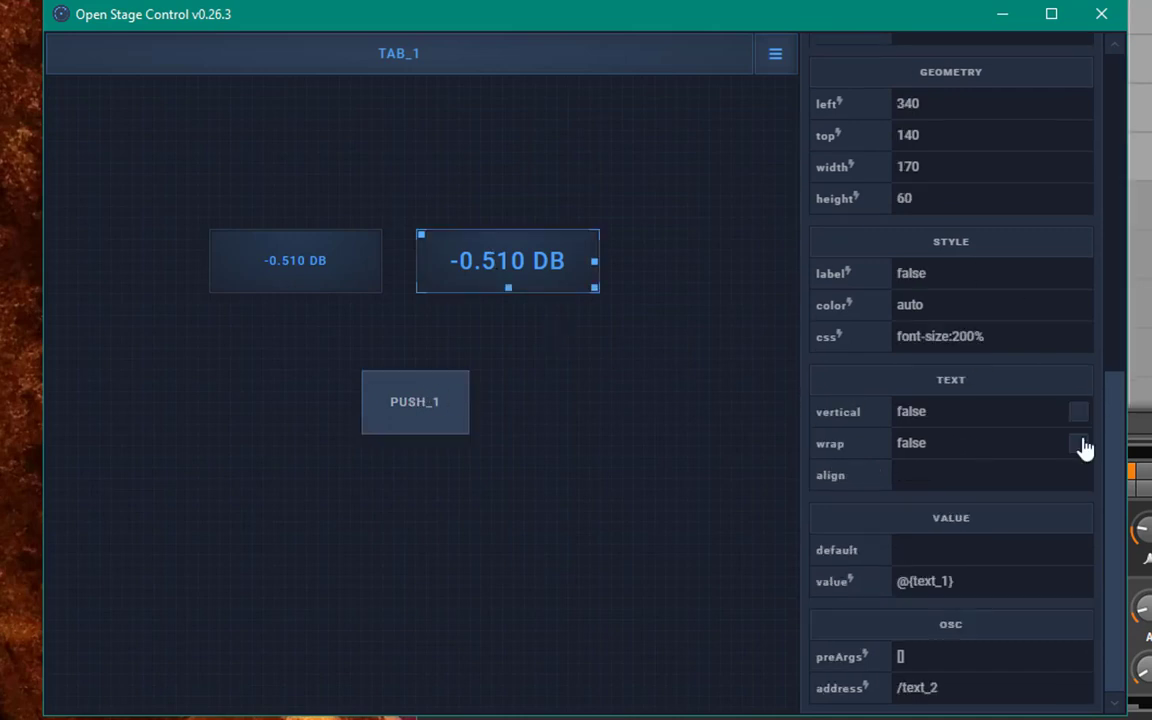
scroll("up", 3)
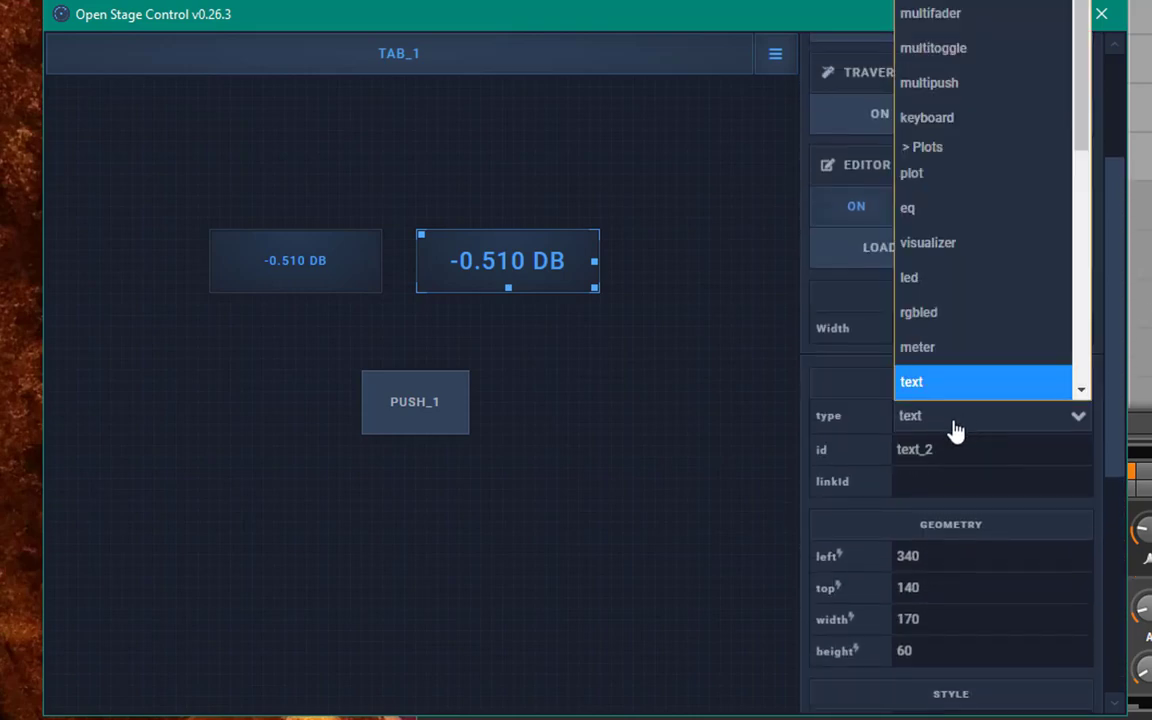
mouse_move(876, 428)
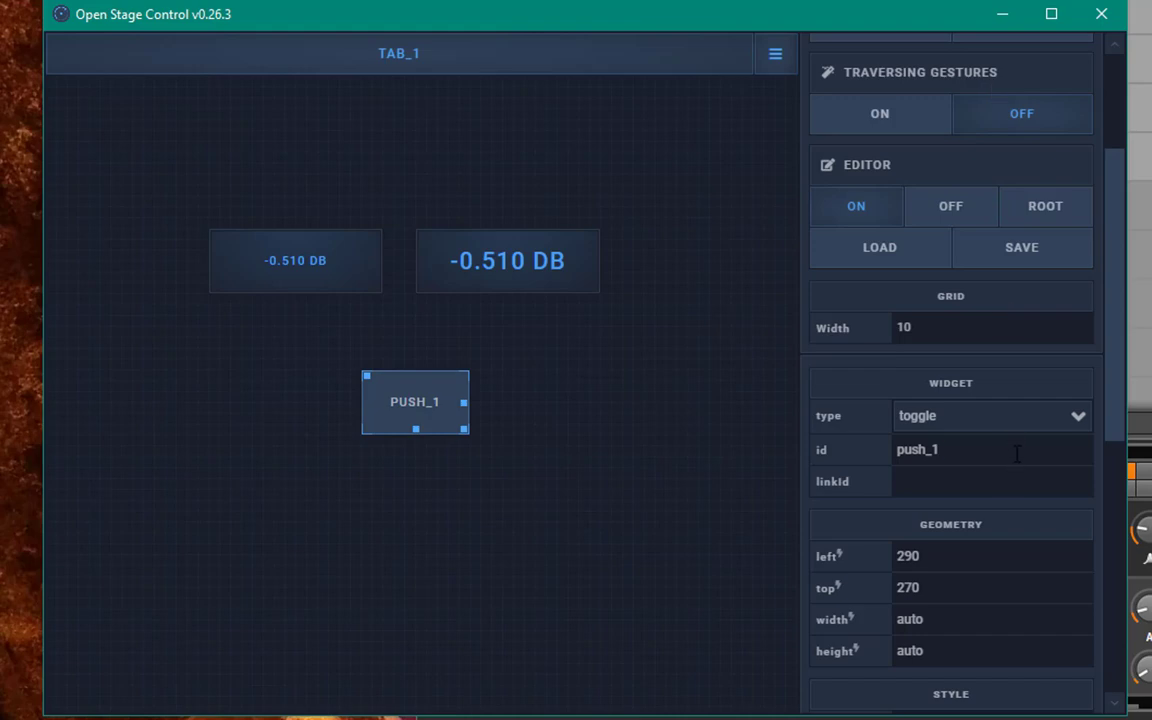
mouse_move(1060, 402)
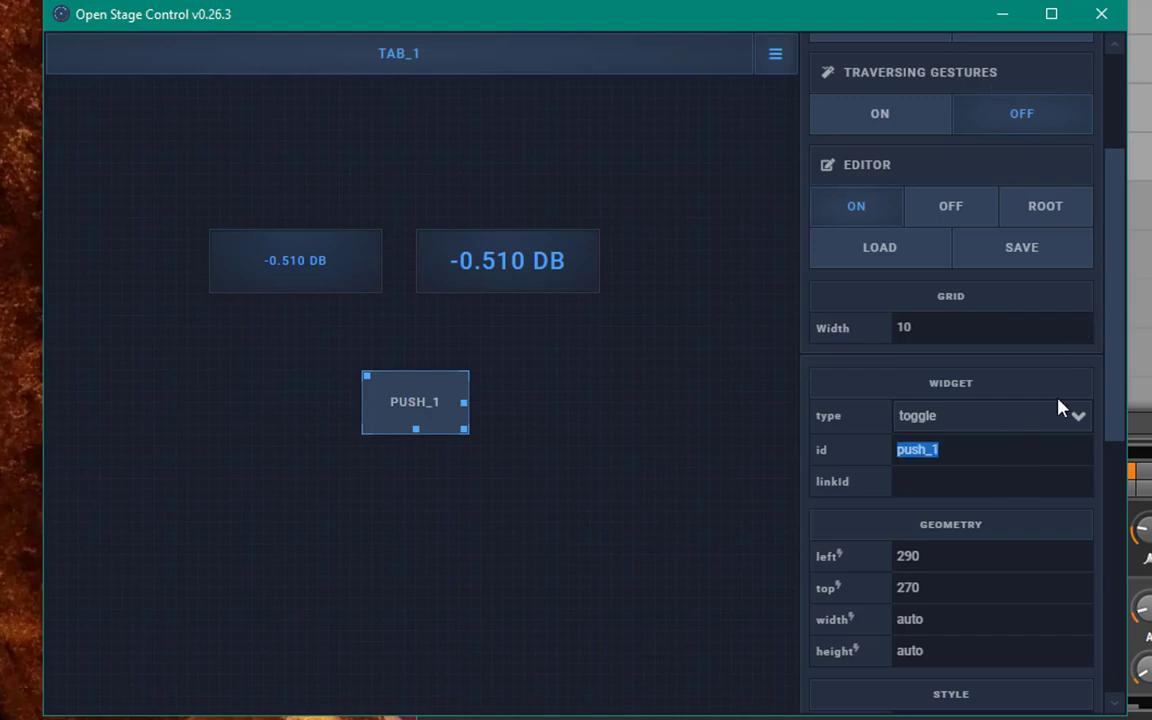
type("play")
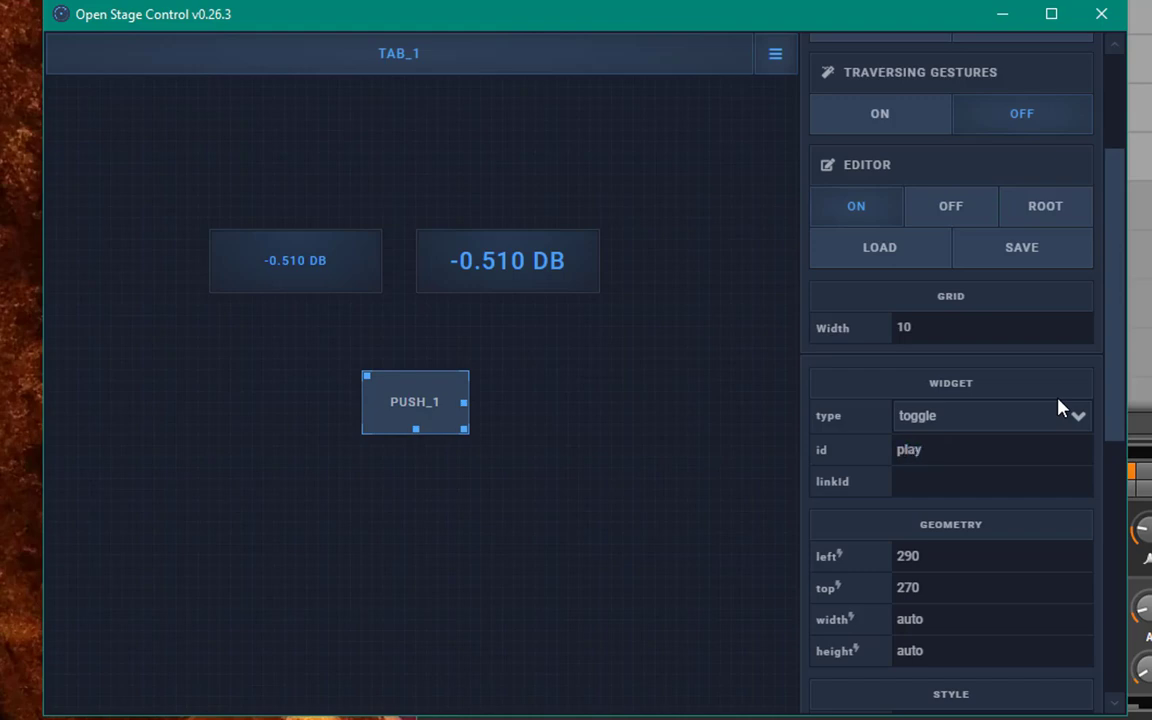
Keep the toggle's address /play and change its precision from 2 to 0
scroll("down", 3)
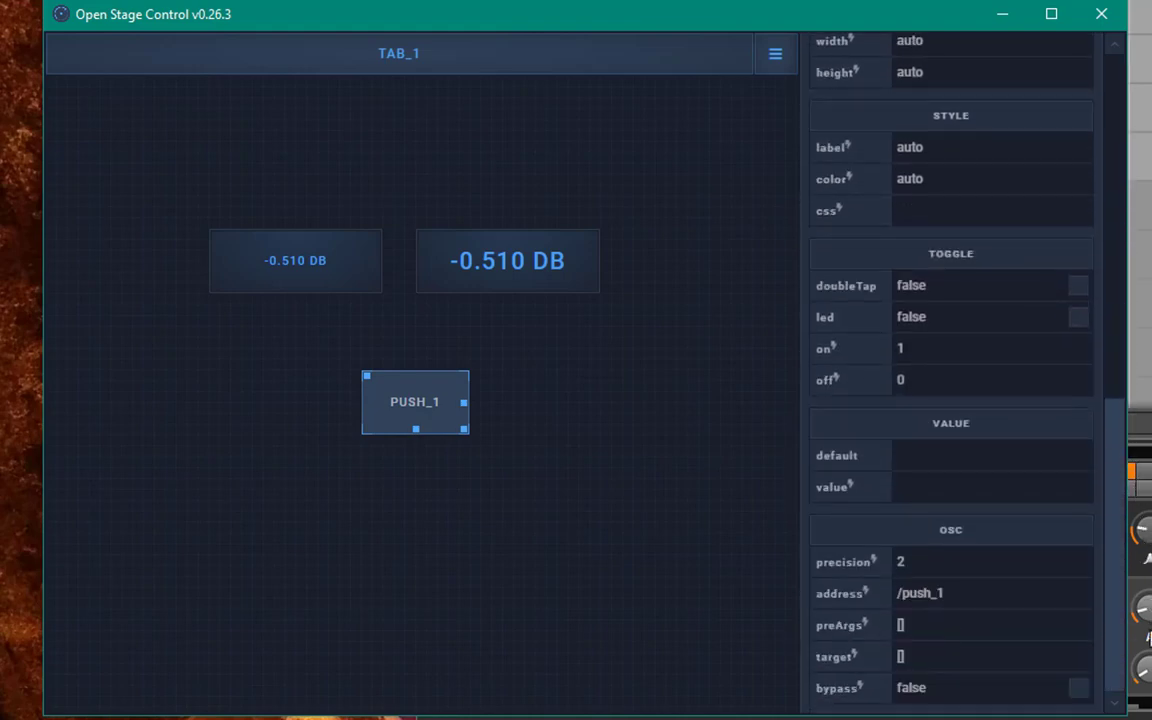
mouse_move(826, 590)
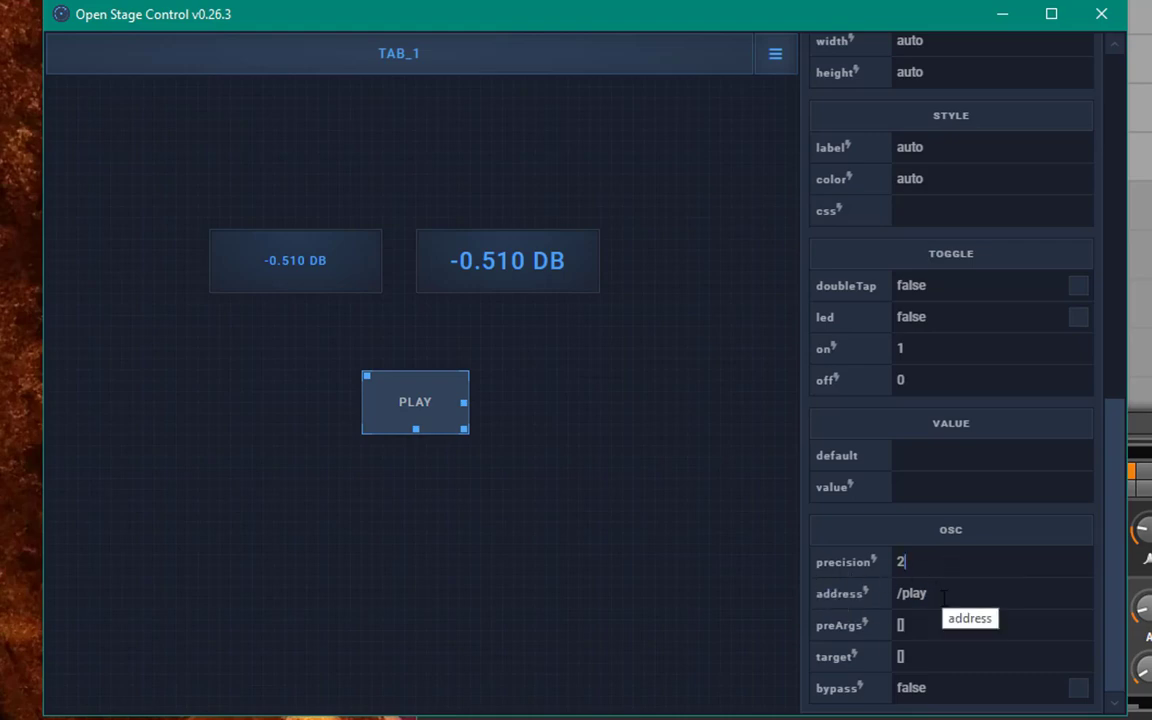
mouse_move(624, 560)
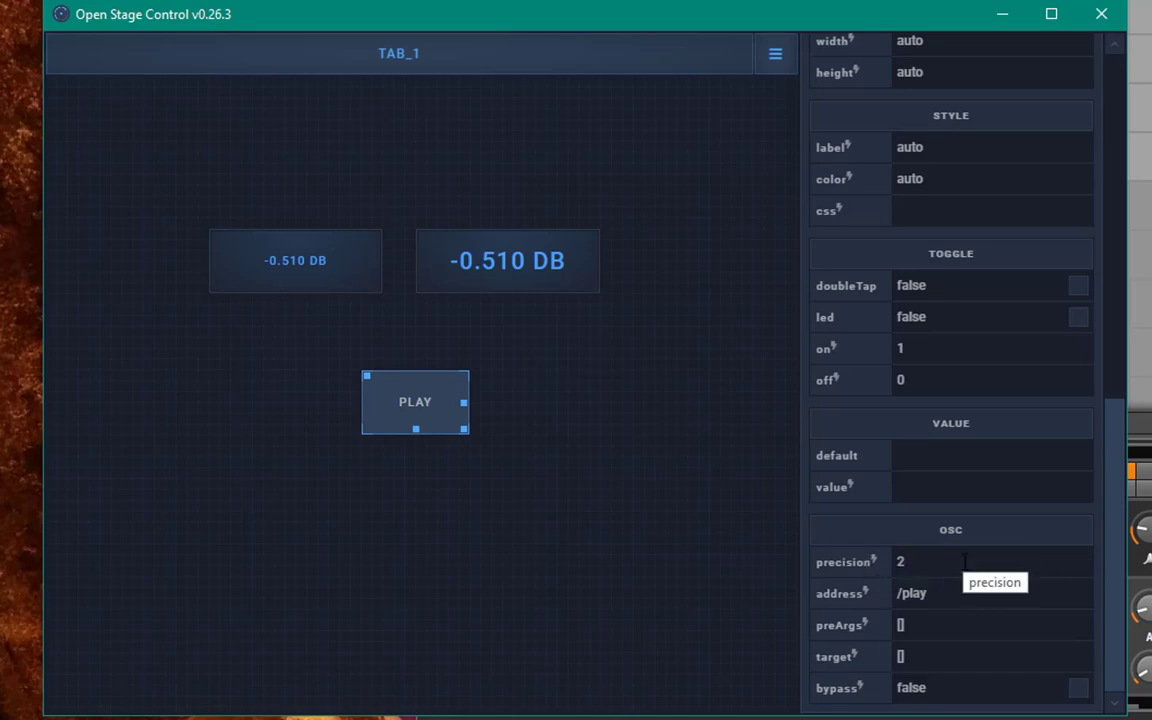
left_click(950, 560)
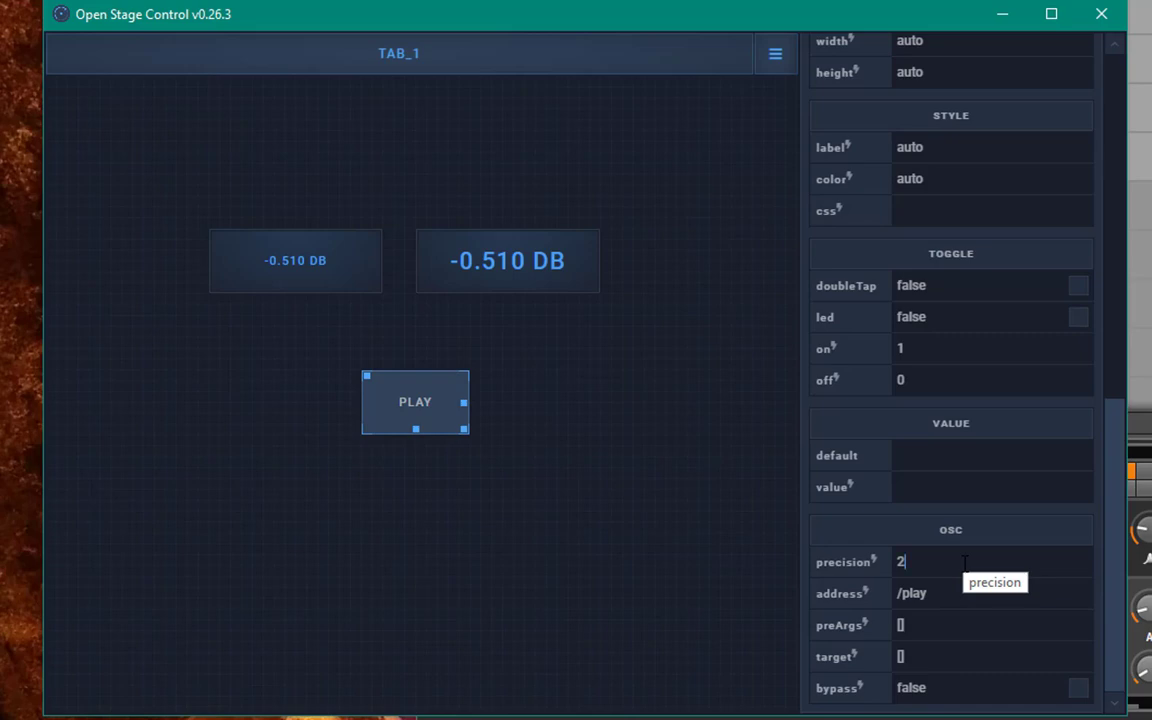
mouse_move(960, 592)
type("0")
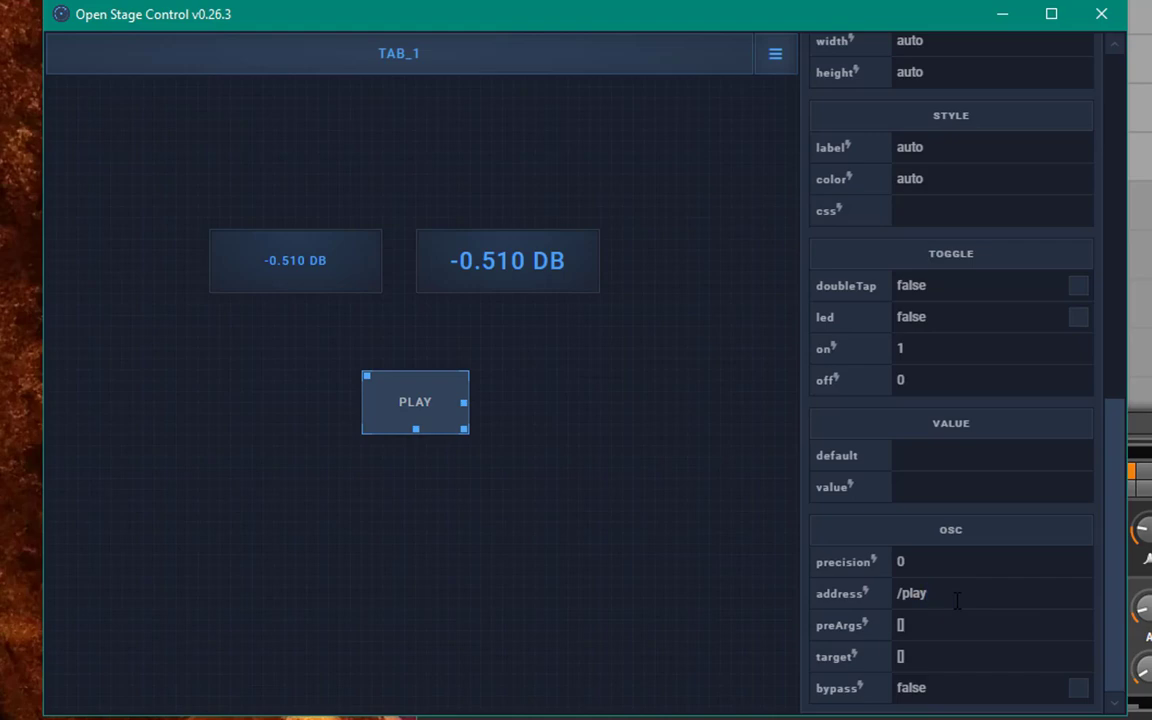
left_click(1052, 14)
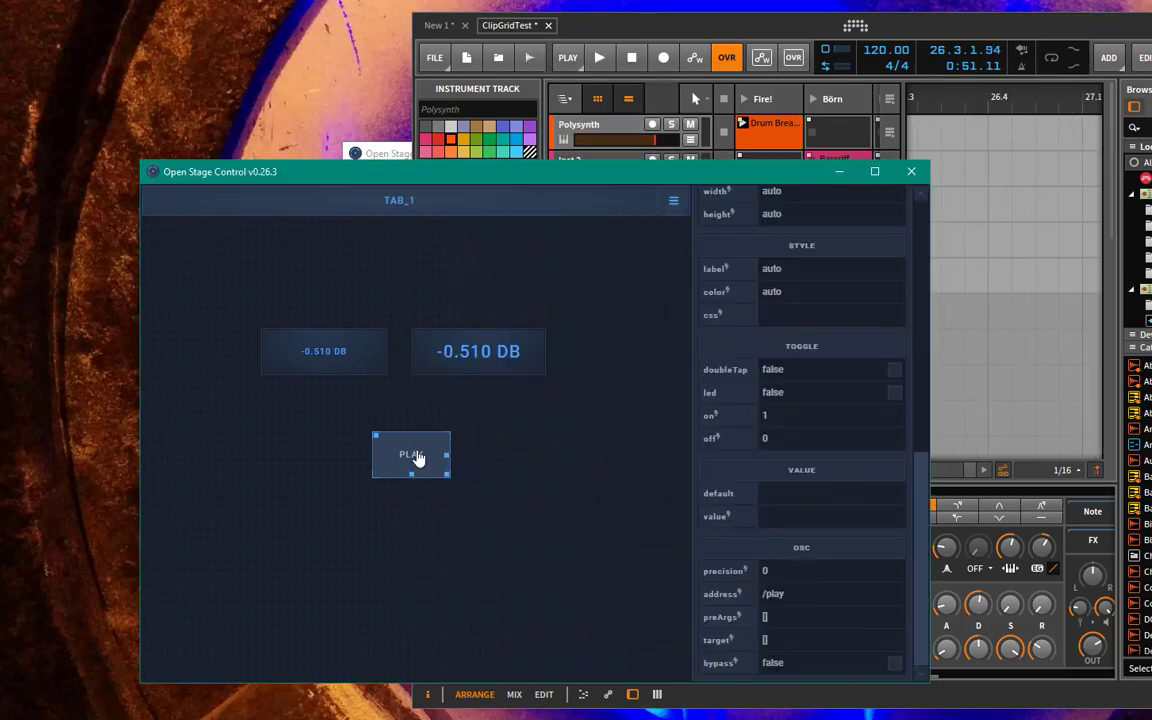
mouse_move(380, 472)
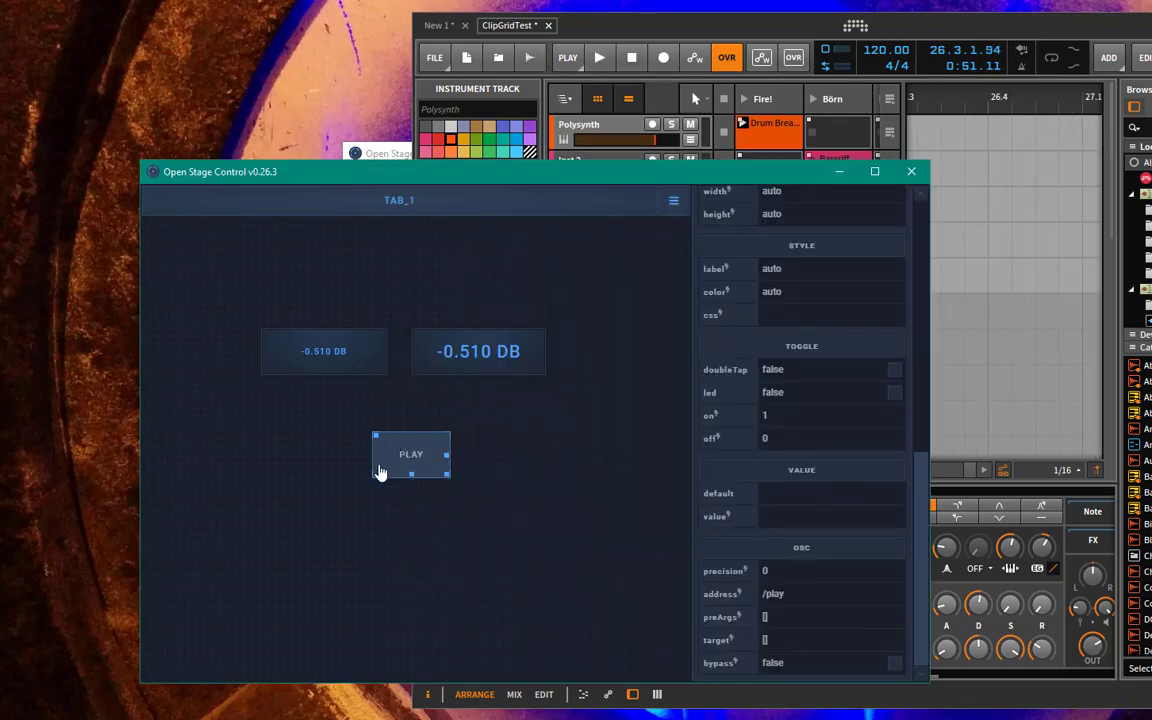
mouse_move(628, 552)
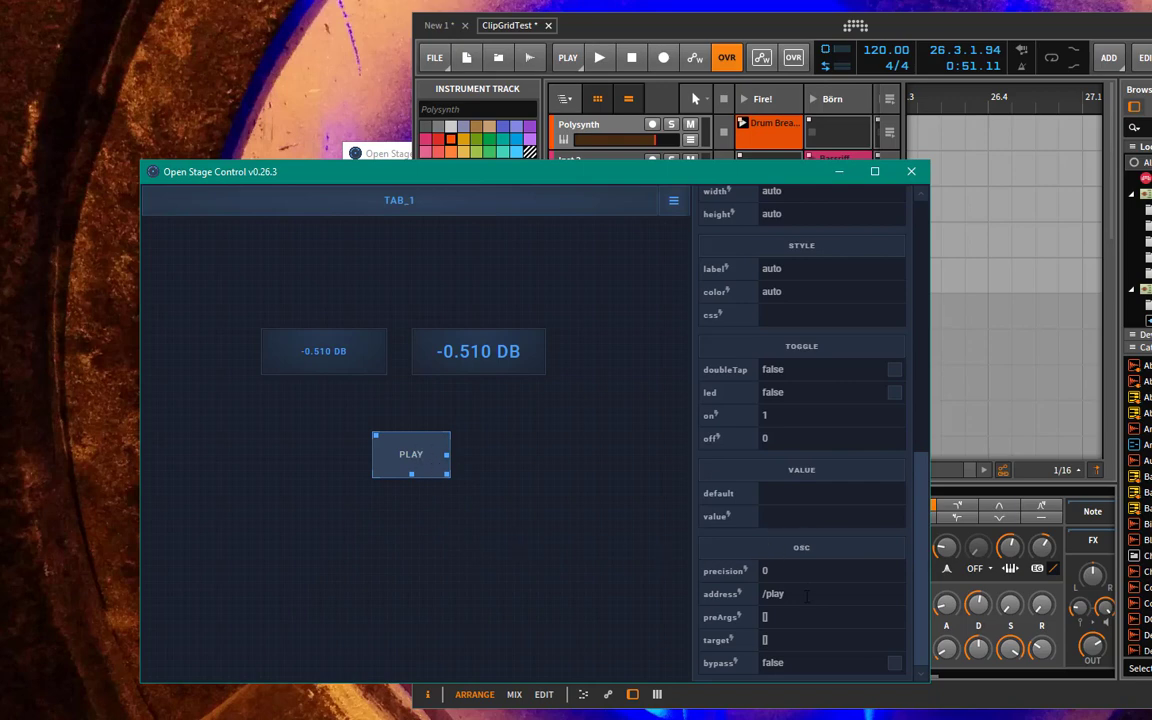
mouse_move(456, 472)
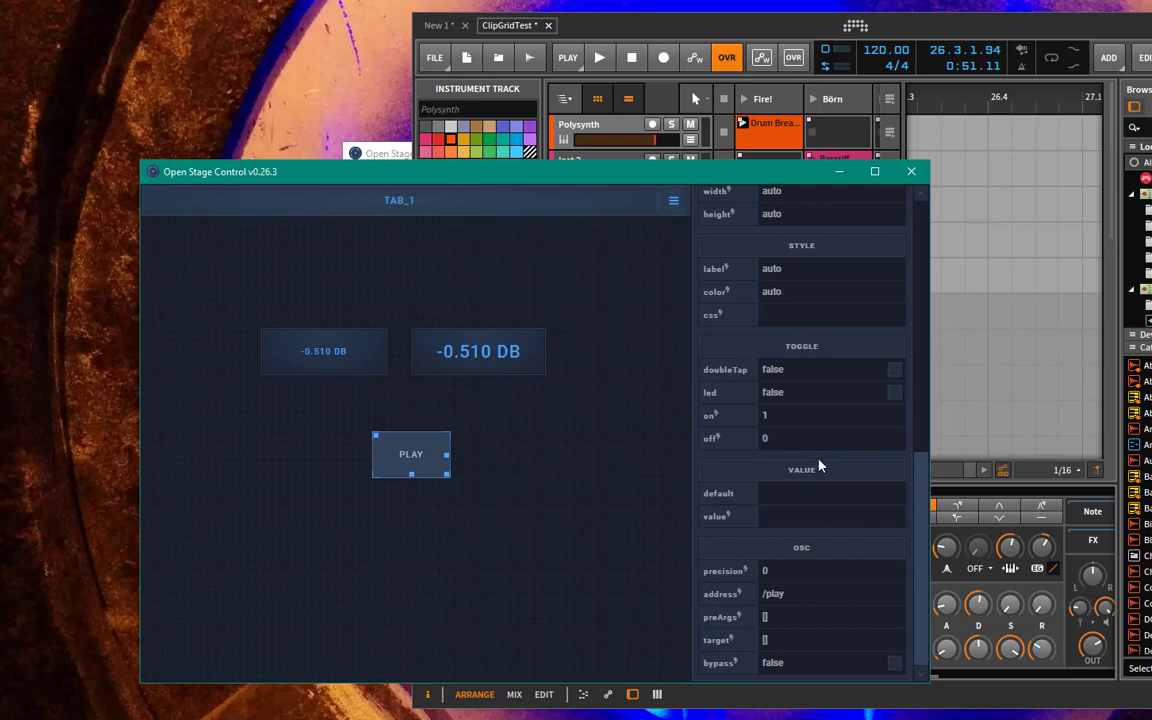
scroll("up", 3)
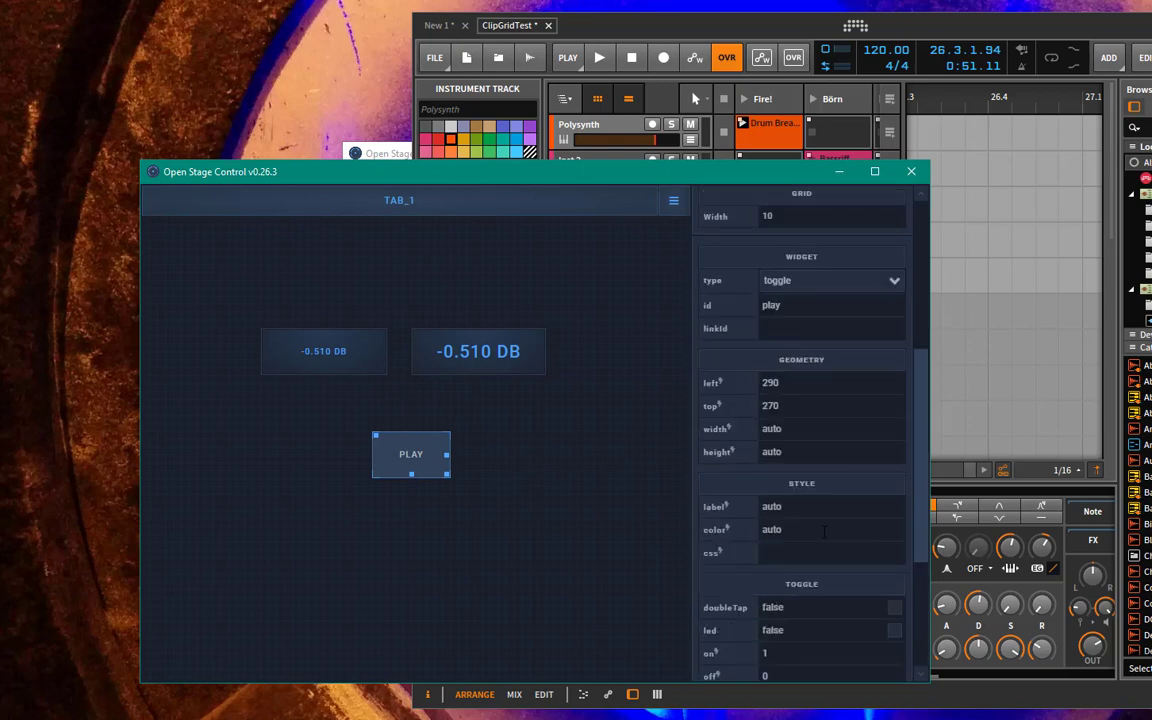
mouse_move(612, 436)
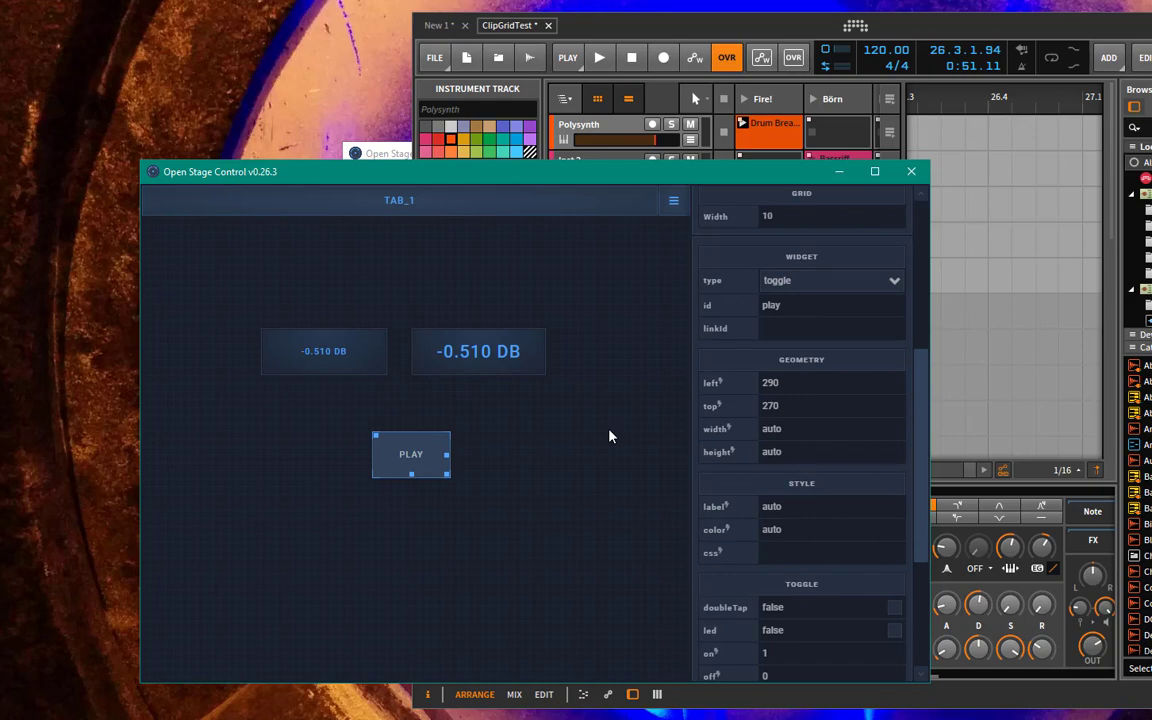
mouse_move(600, 284)
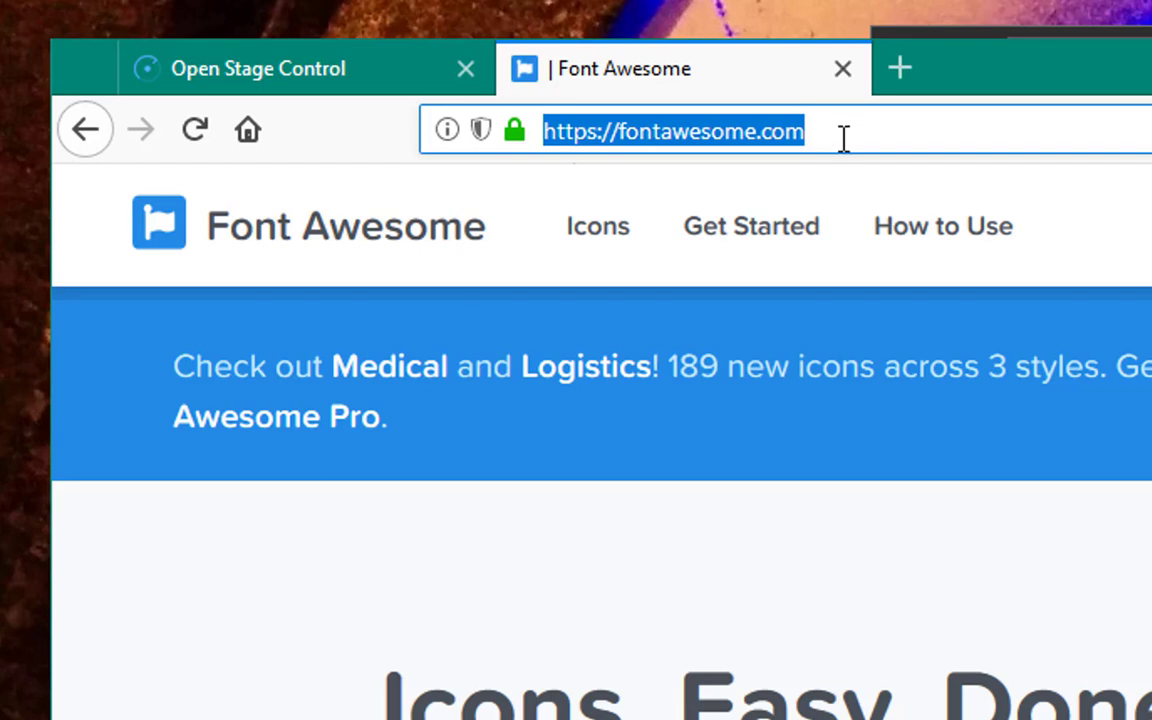
Search Font Awesome's free icon gallery for 'play', listing the play and play-circle icons
left_click(596, 224)
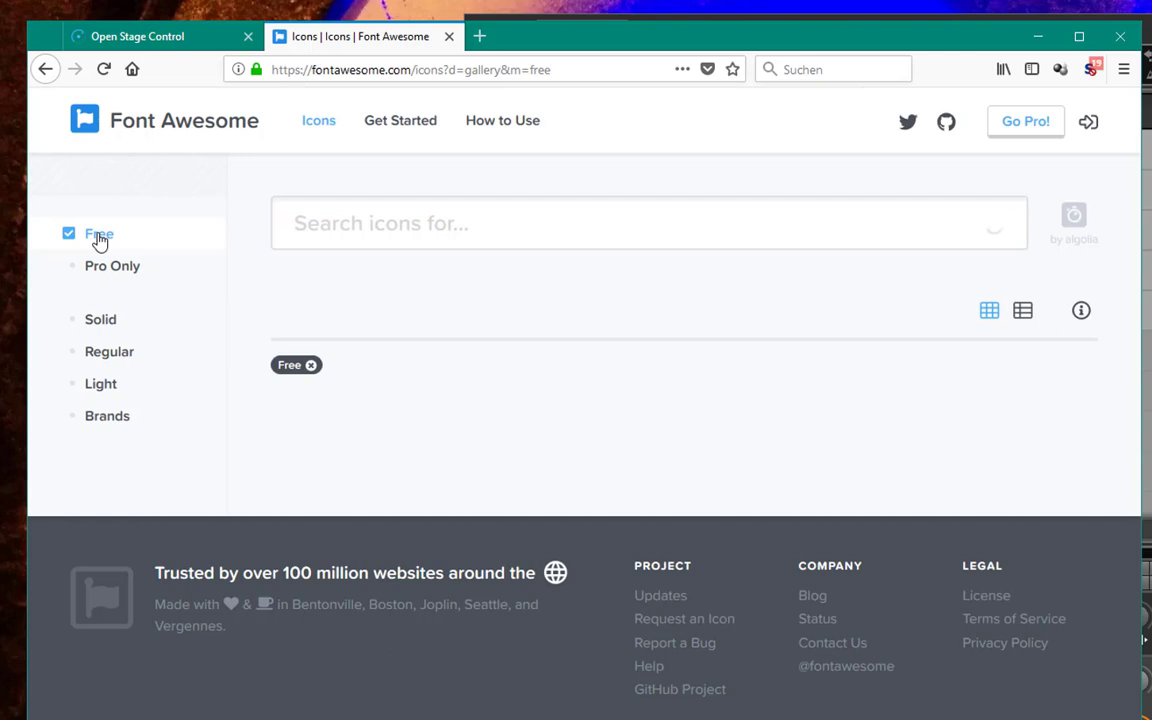
mouse_move(416, 400)
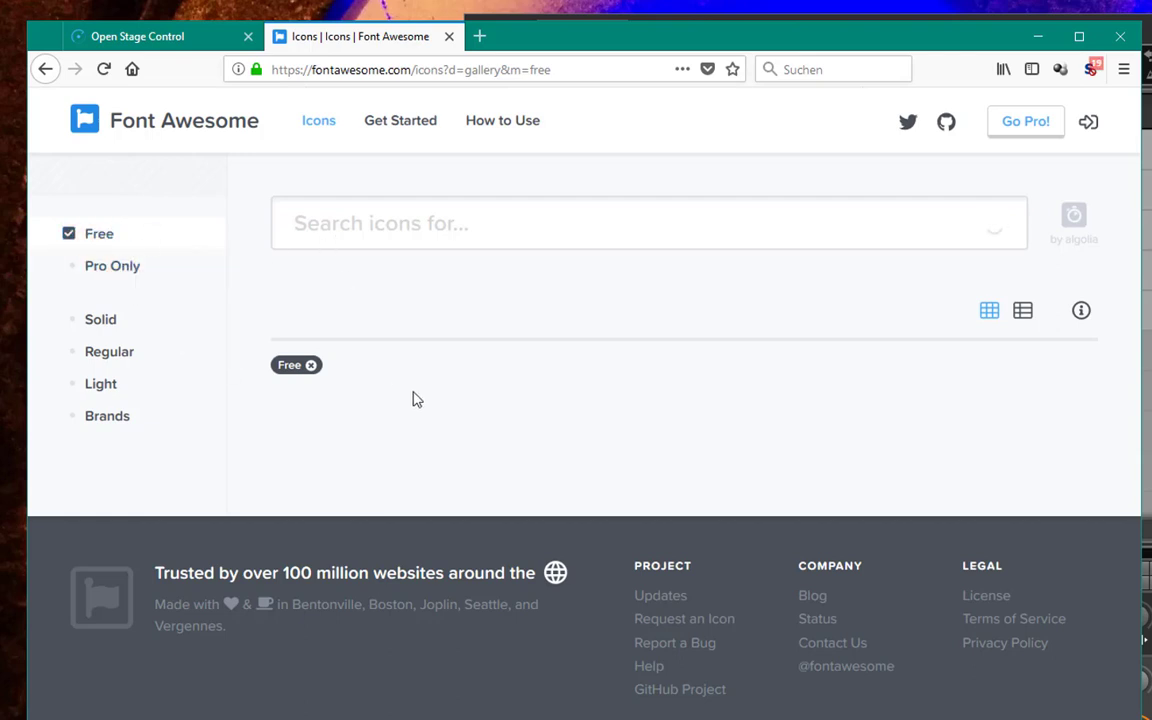
left_click(648, 224)
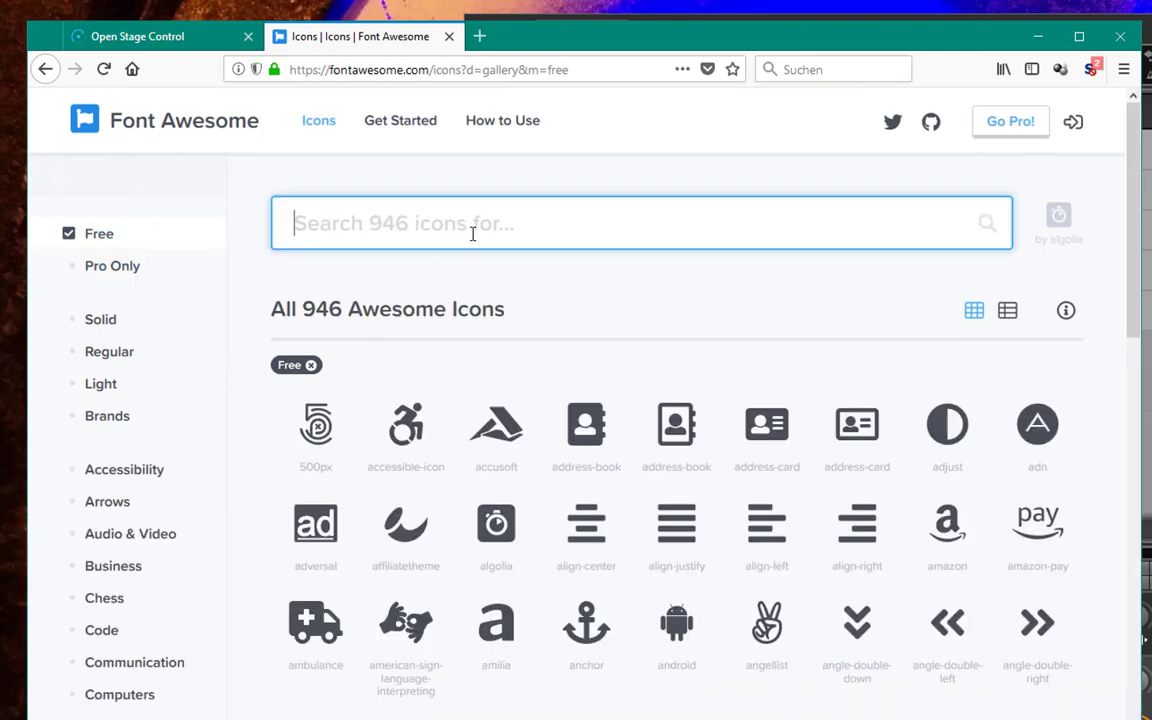
mouse_move(616, 336)
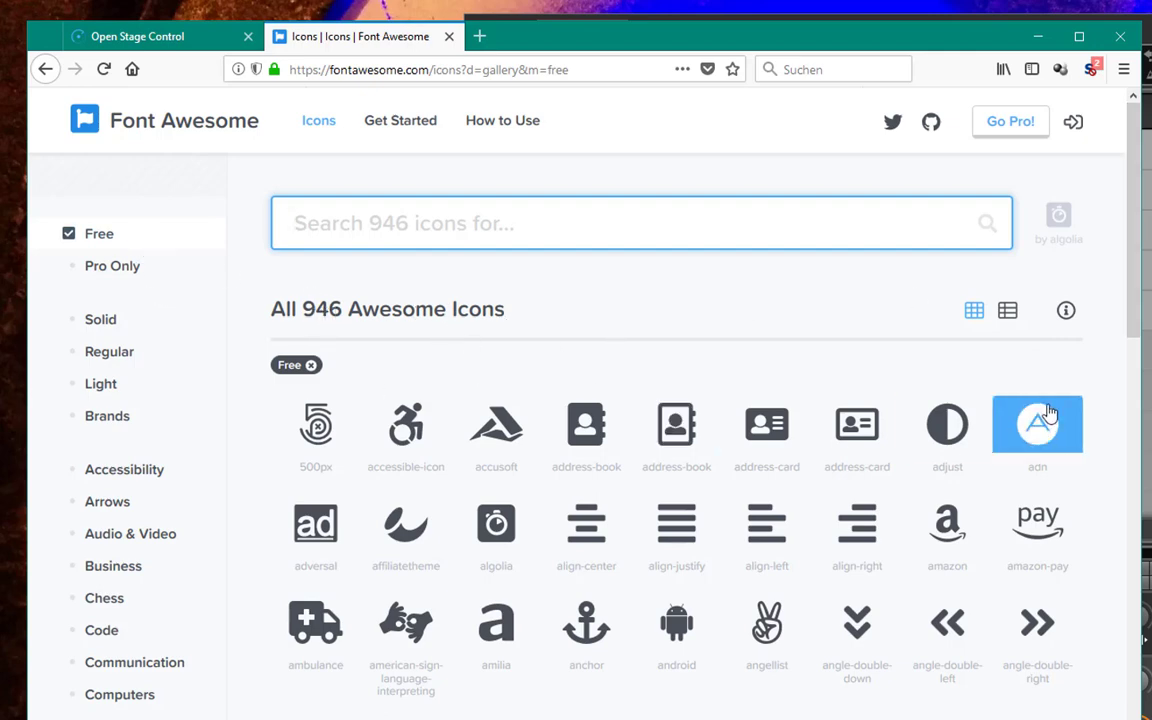
mouse_move(684, 340)
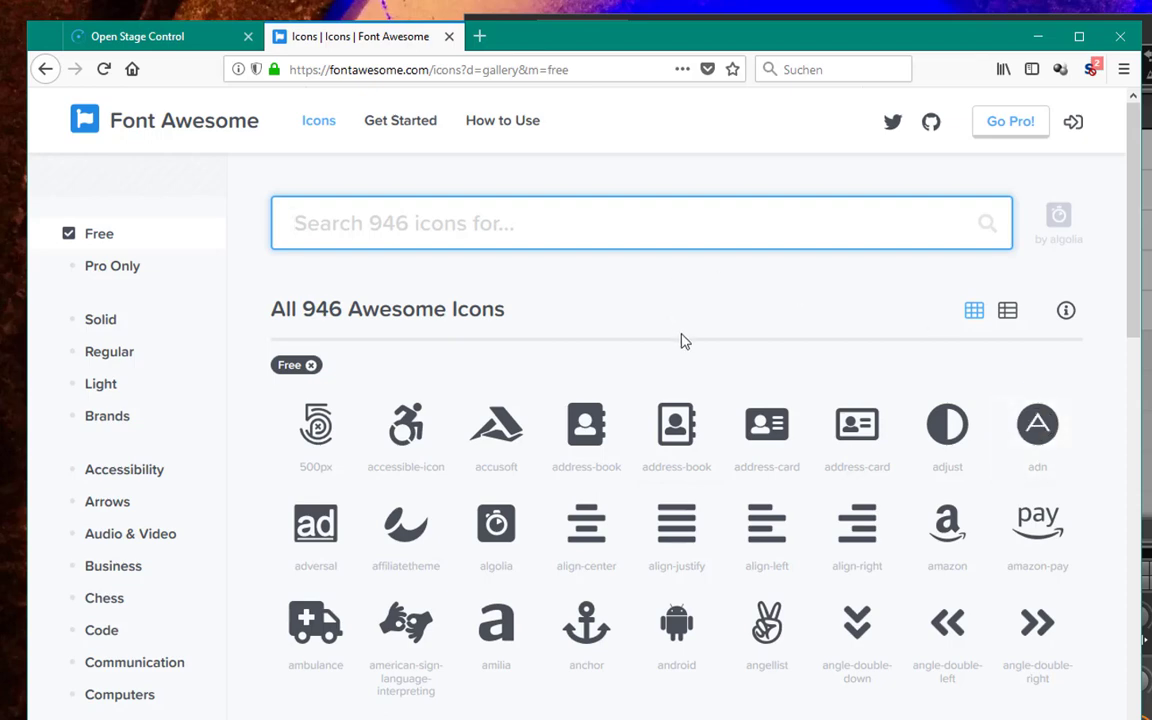
mouse_move(586, 426)
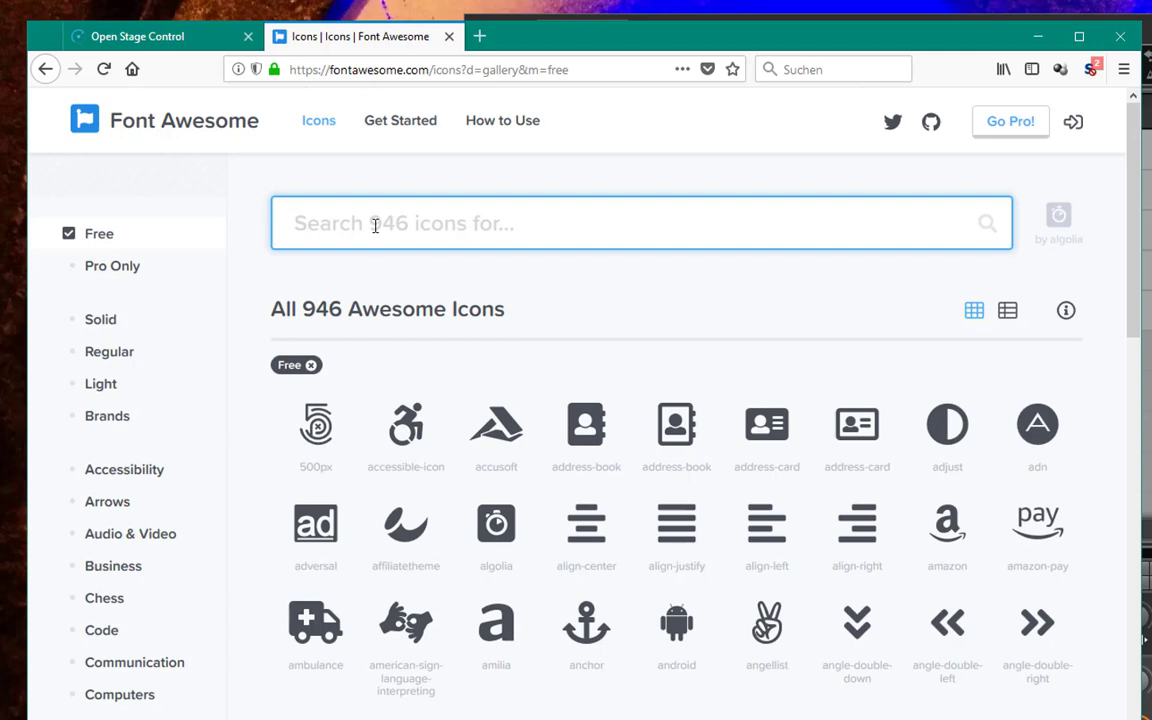
type("play")
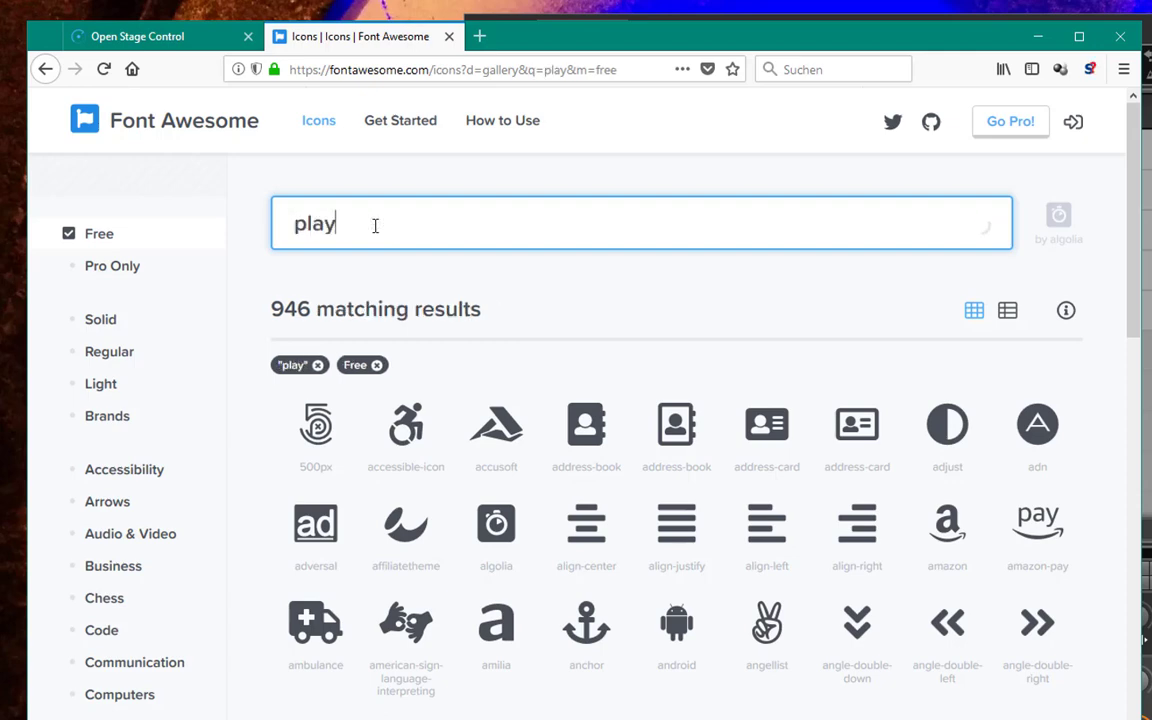
key("Return")
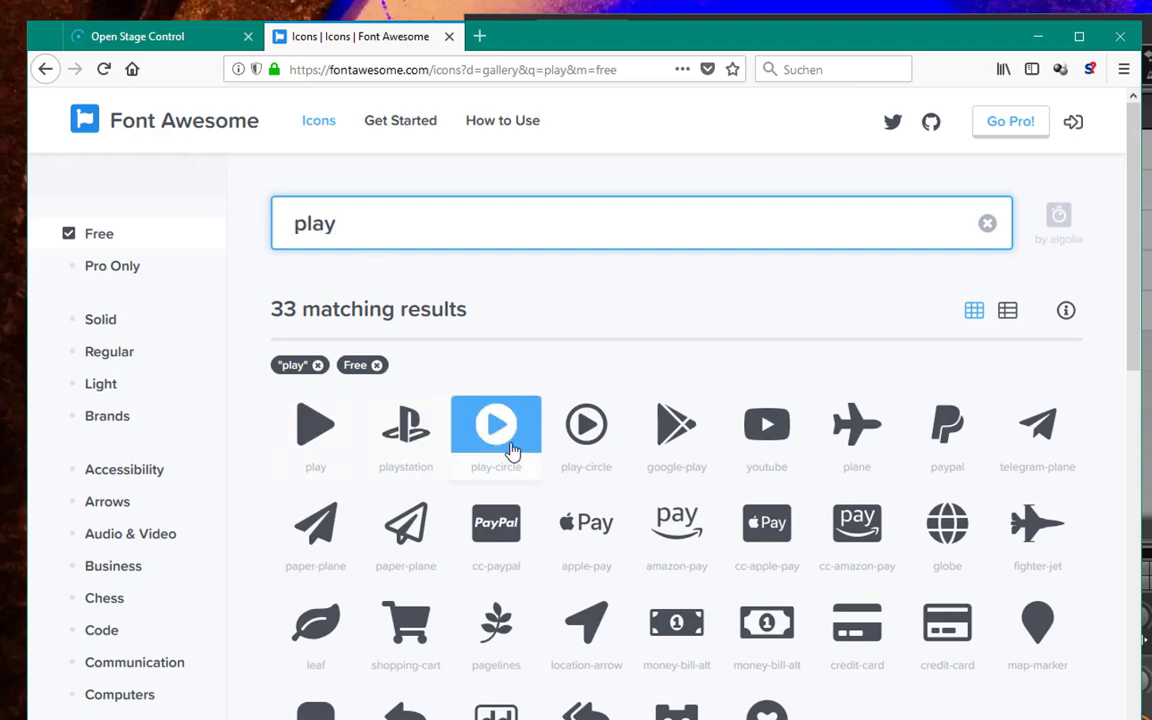
mouse_move(316, 424)
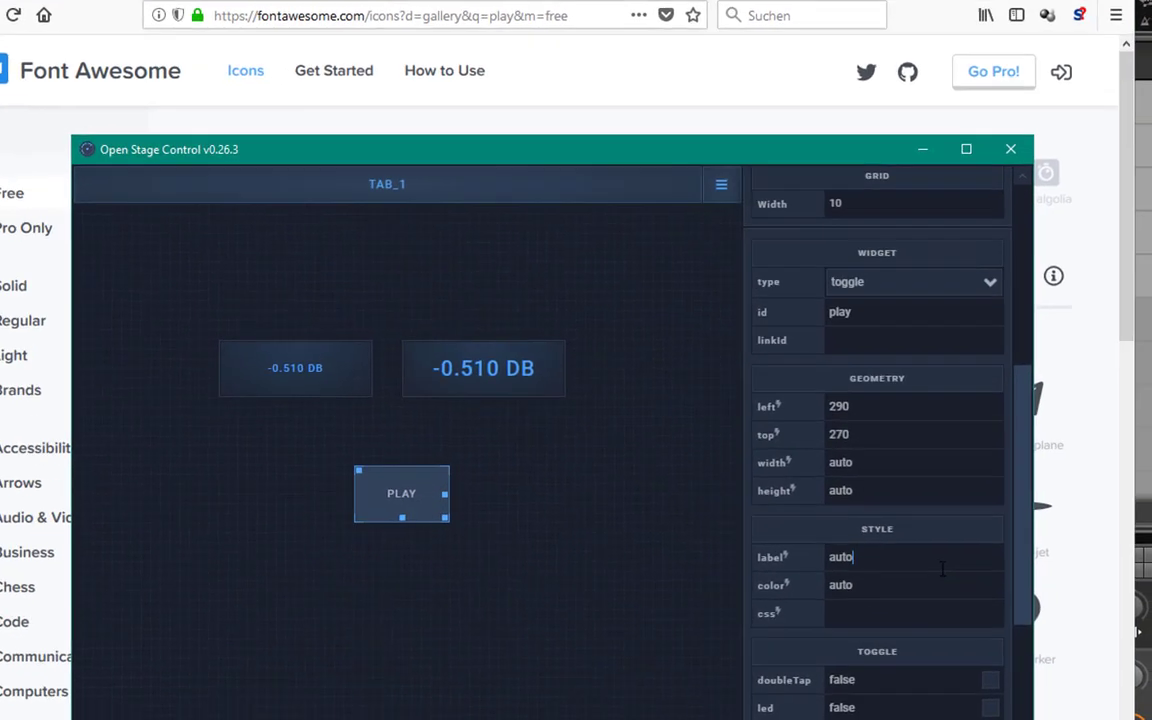
Label the PLAY toggle '^play' and set its css to font-size:200% to double the icon
type("play")
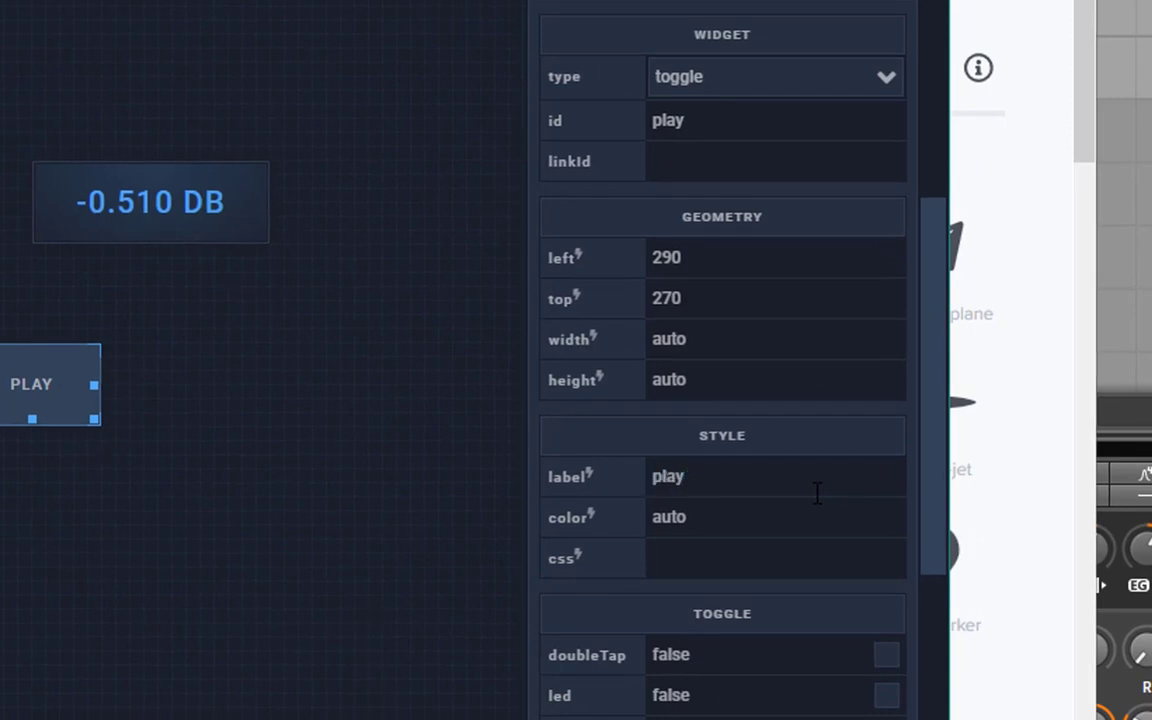
left_click(776, 476)
type("^")
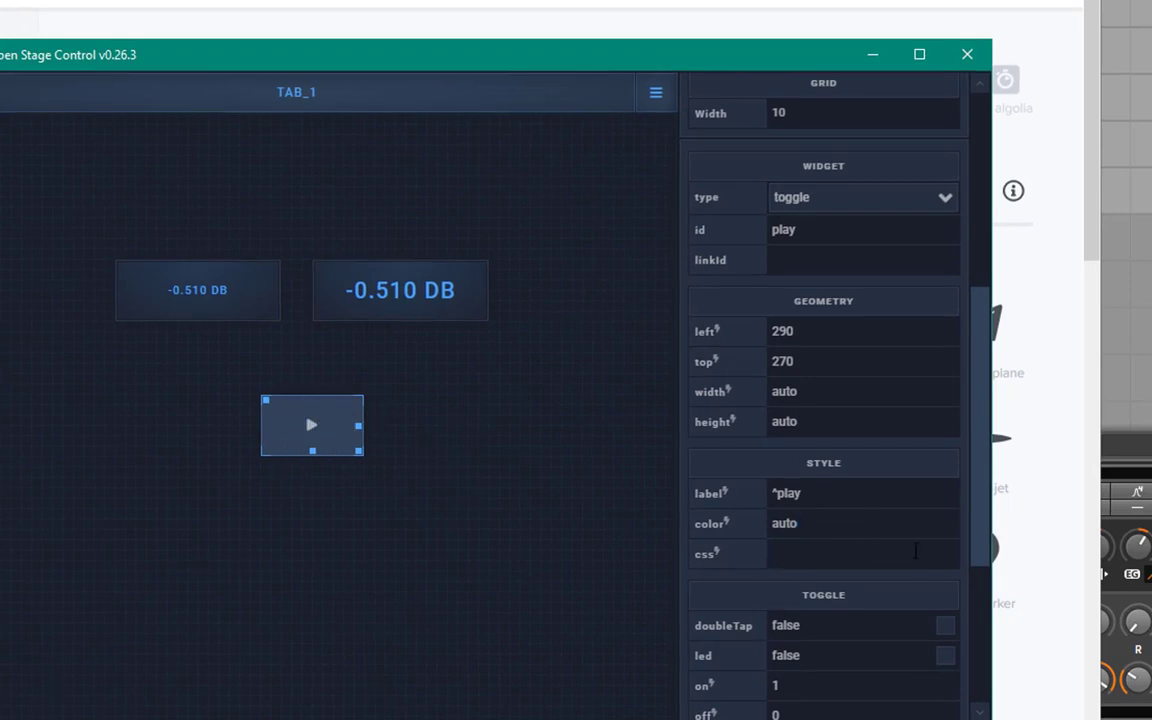
type("font-size:")
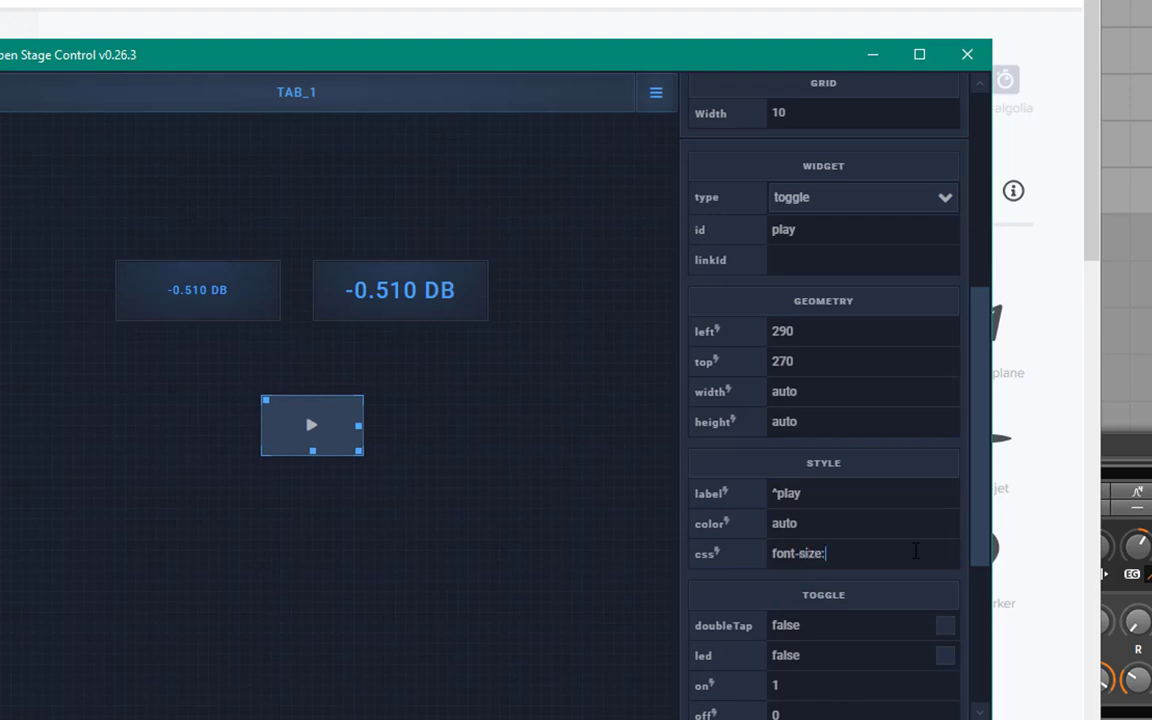
type("200%")
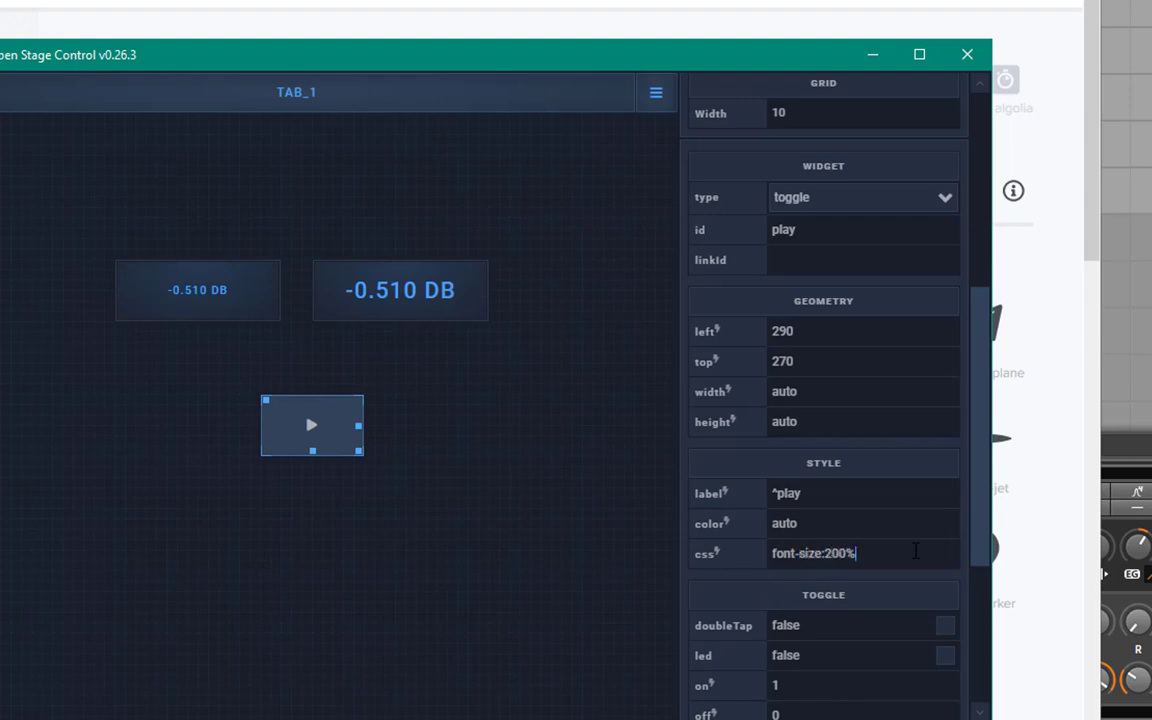
left_click(860, 524)
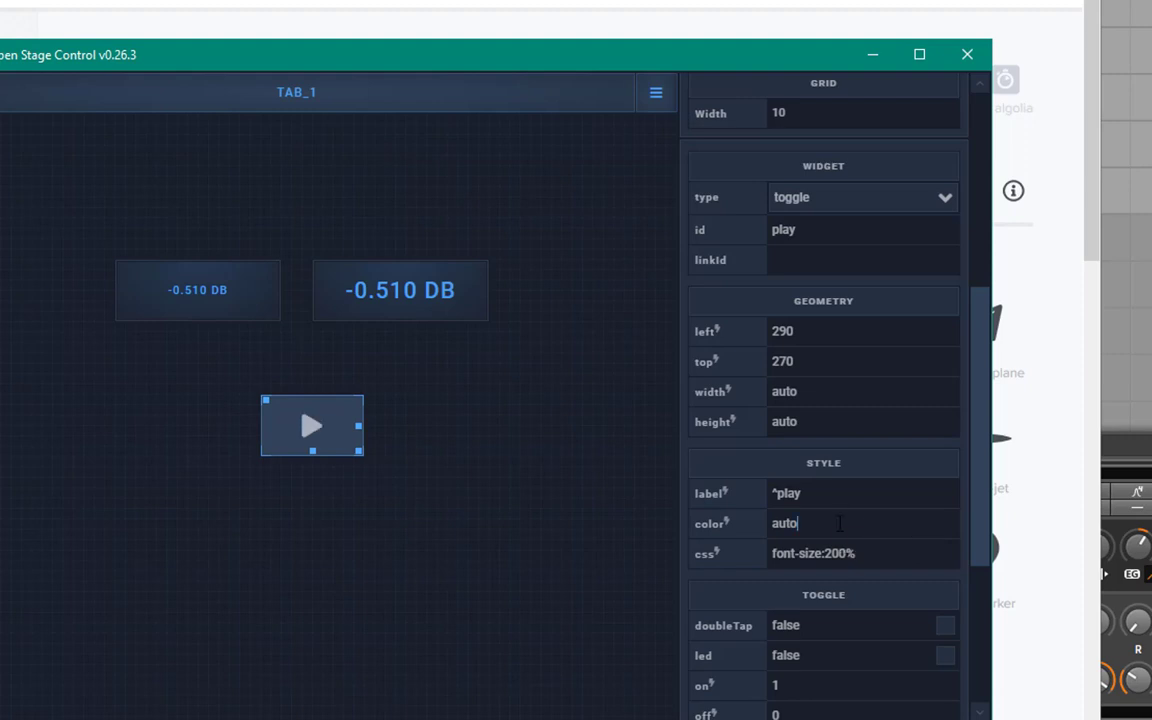
mouse_move(430, 636)
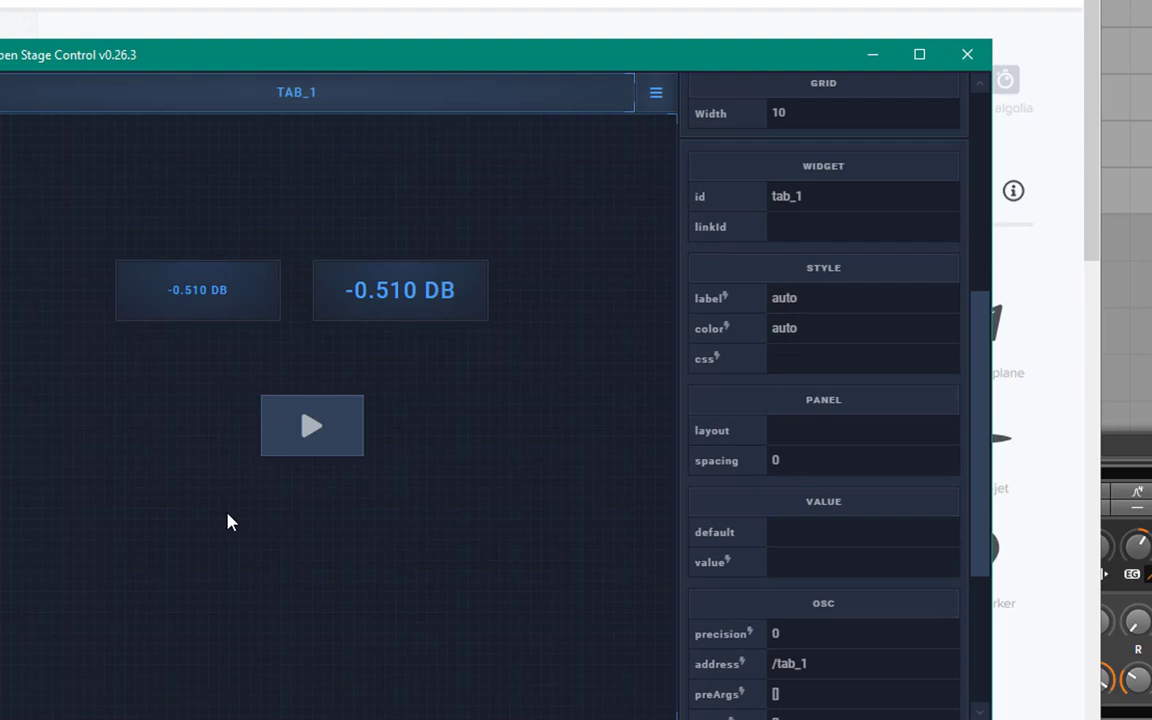
mouse_move(248, 486)
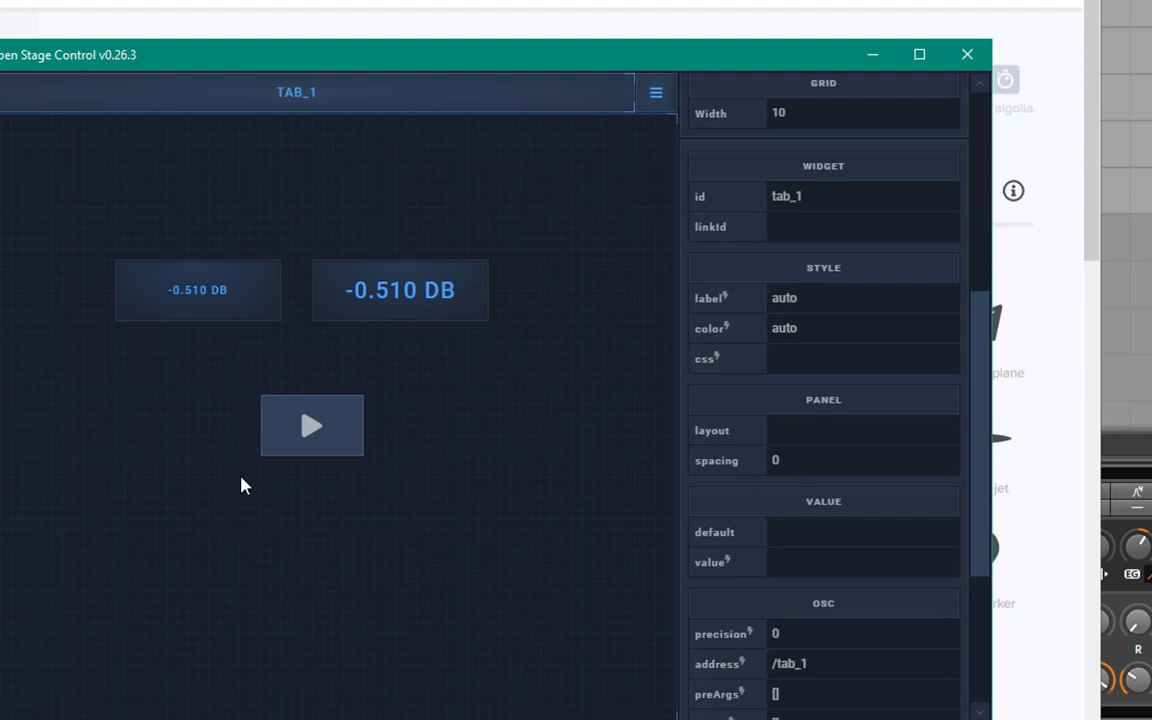
Add a clone container widget, clone_1, left of the PLAY toggle and select it
right_click(100, 524)
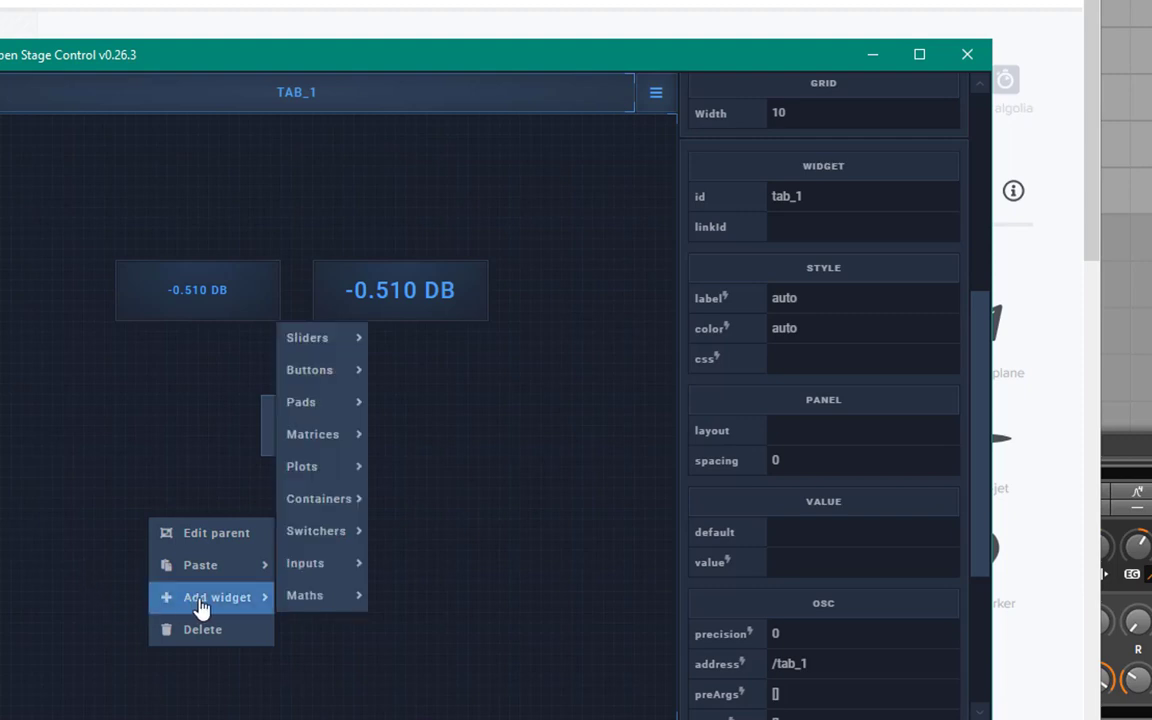
mouse_move(312, 434)
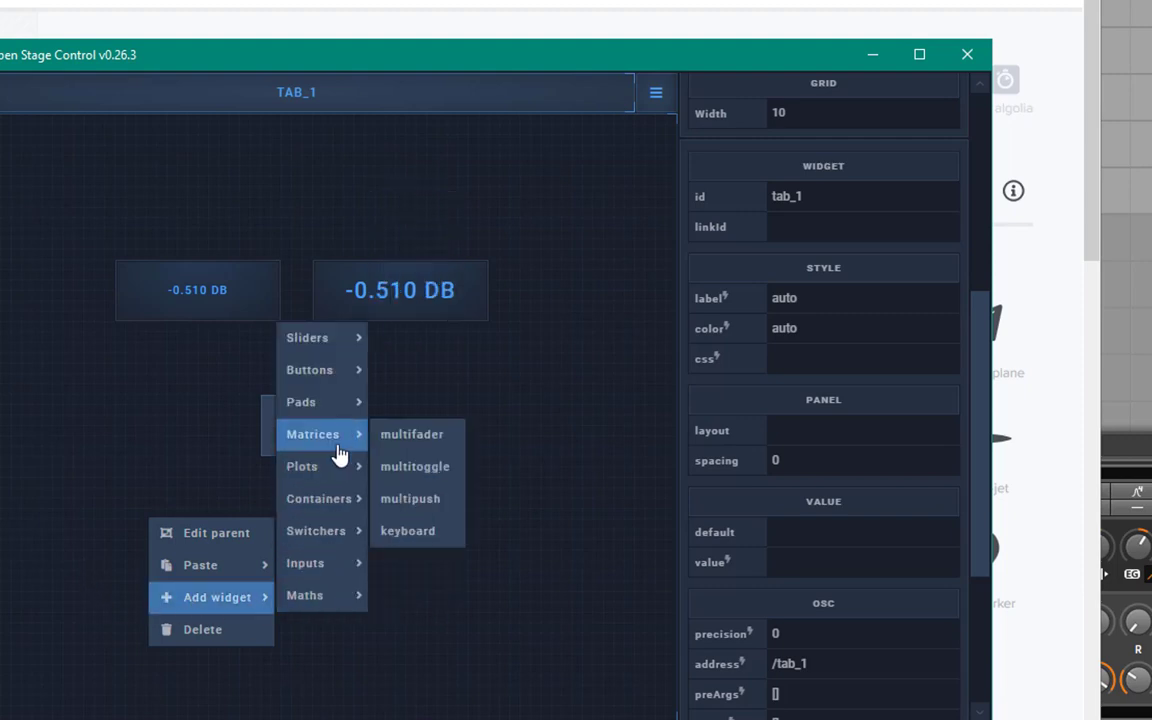
mouse_move(300, 400)
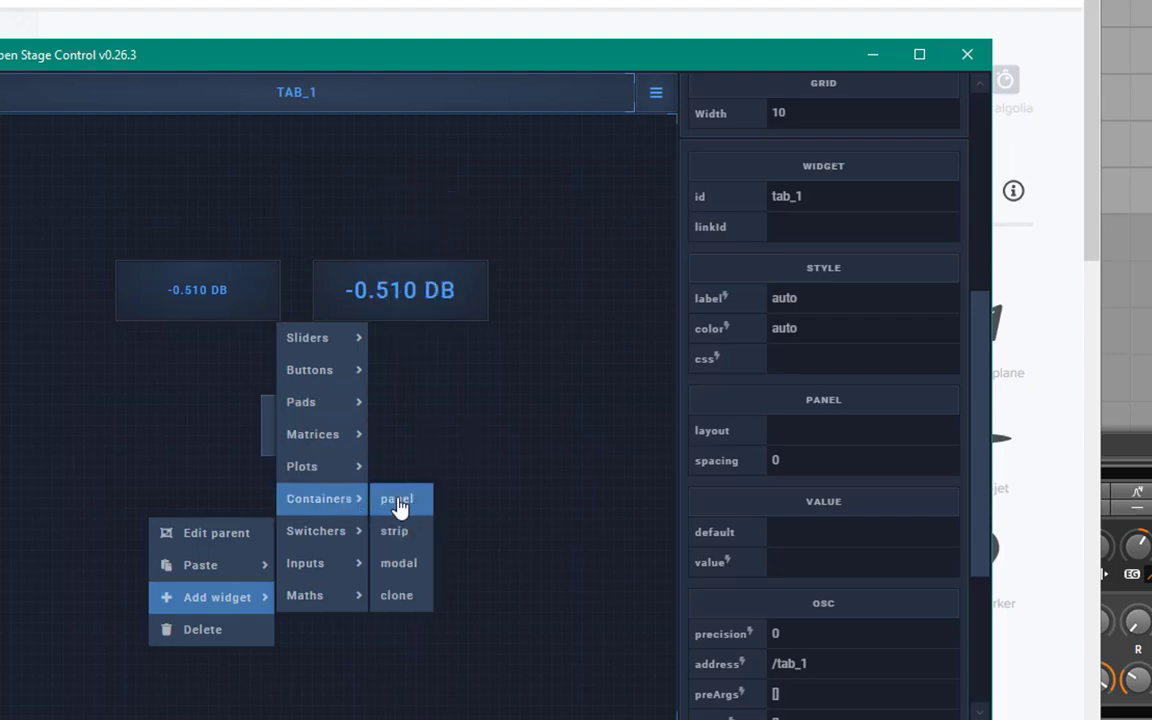
mouse_move(400, 596)
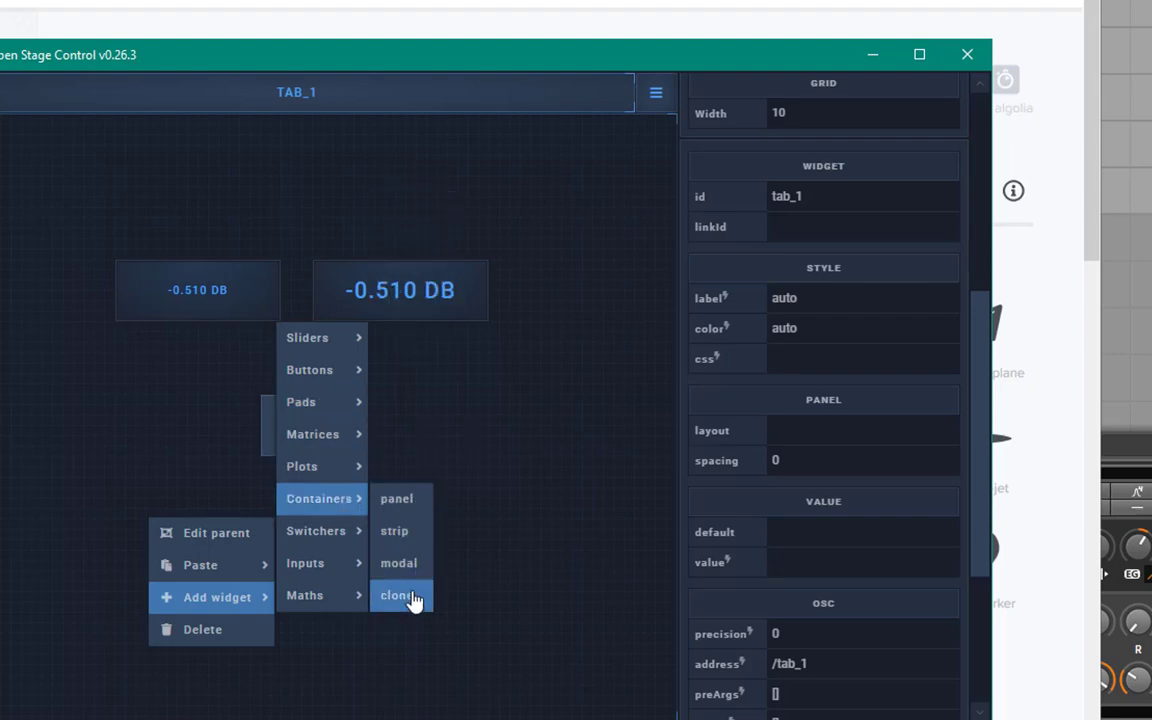
left_click(396, 596)
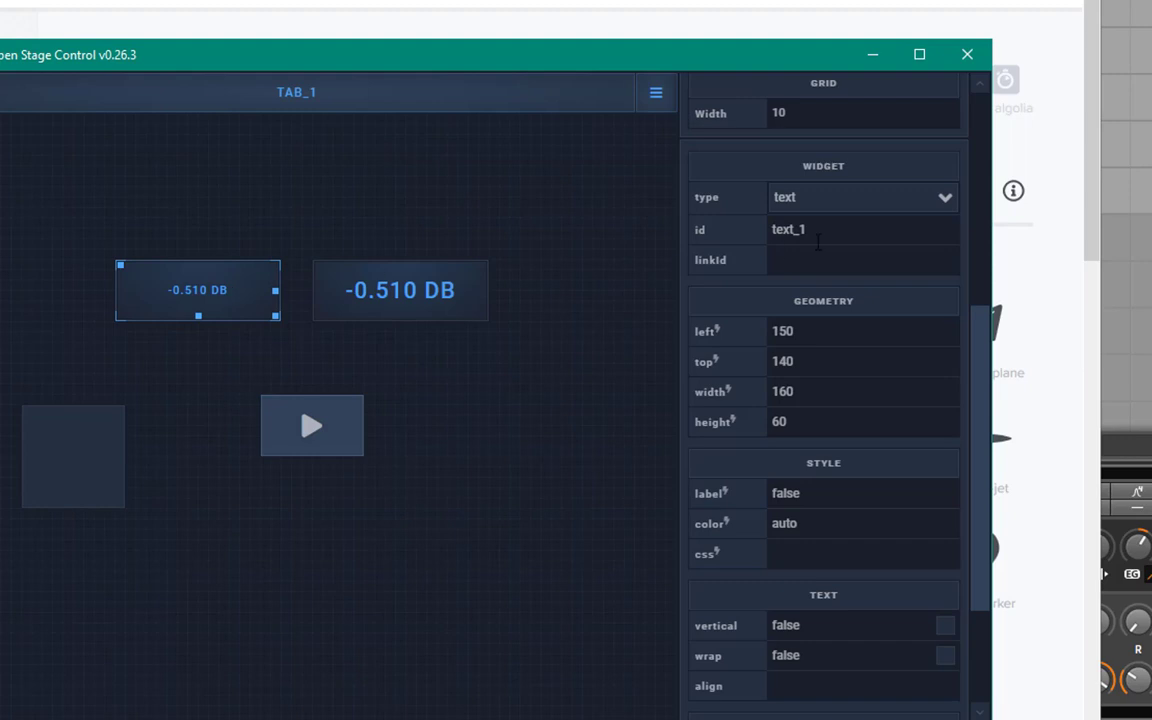
mouse_move(190, 310)
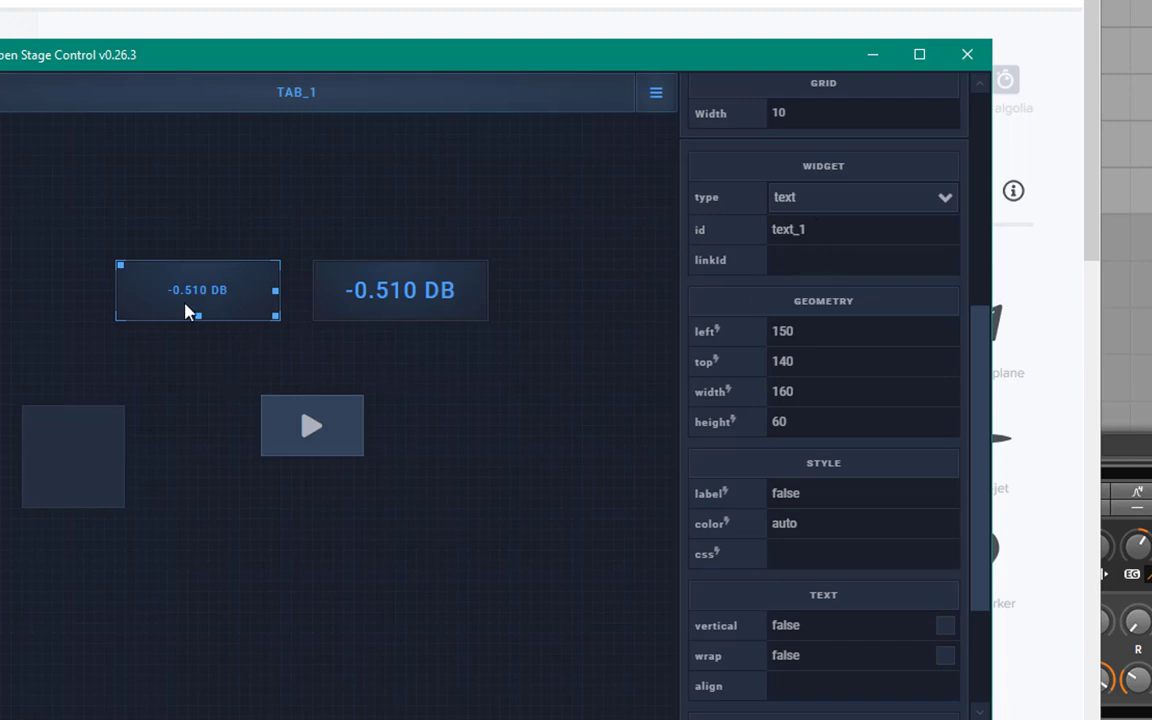
left_click(72, 456)
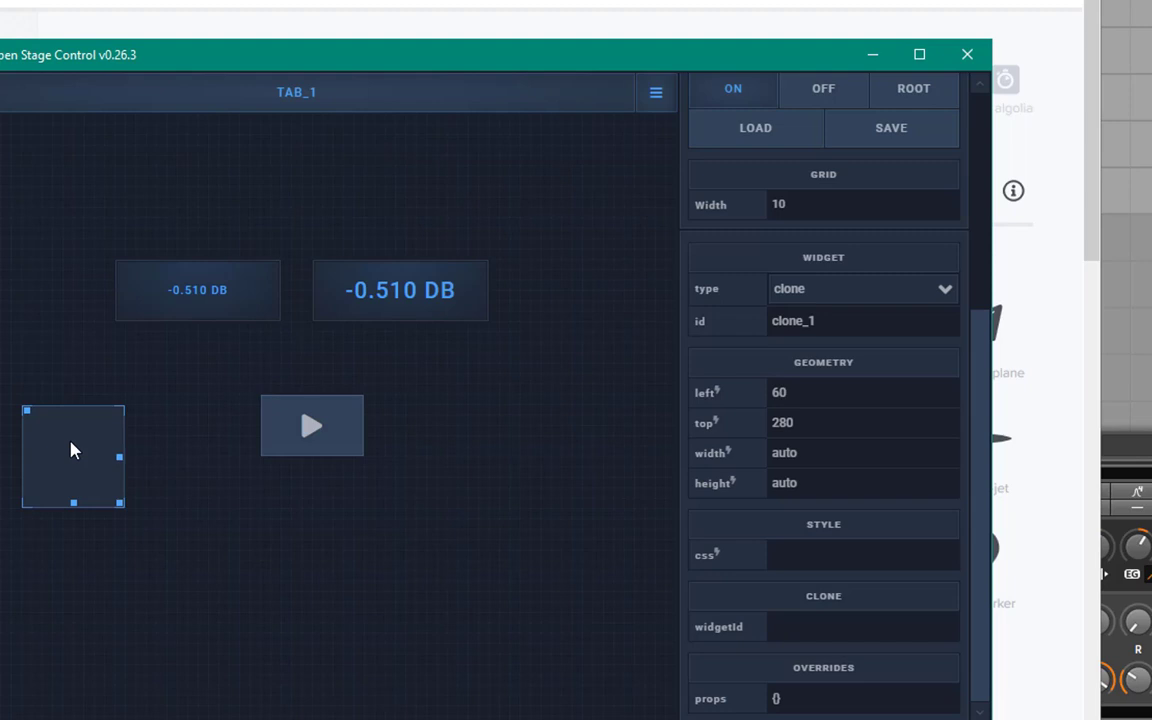
mouse_move(88, 470)
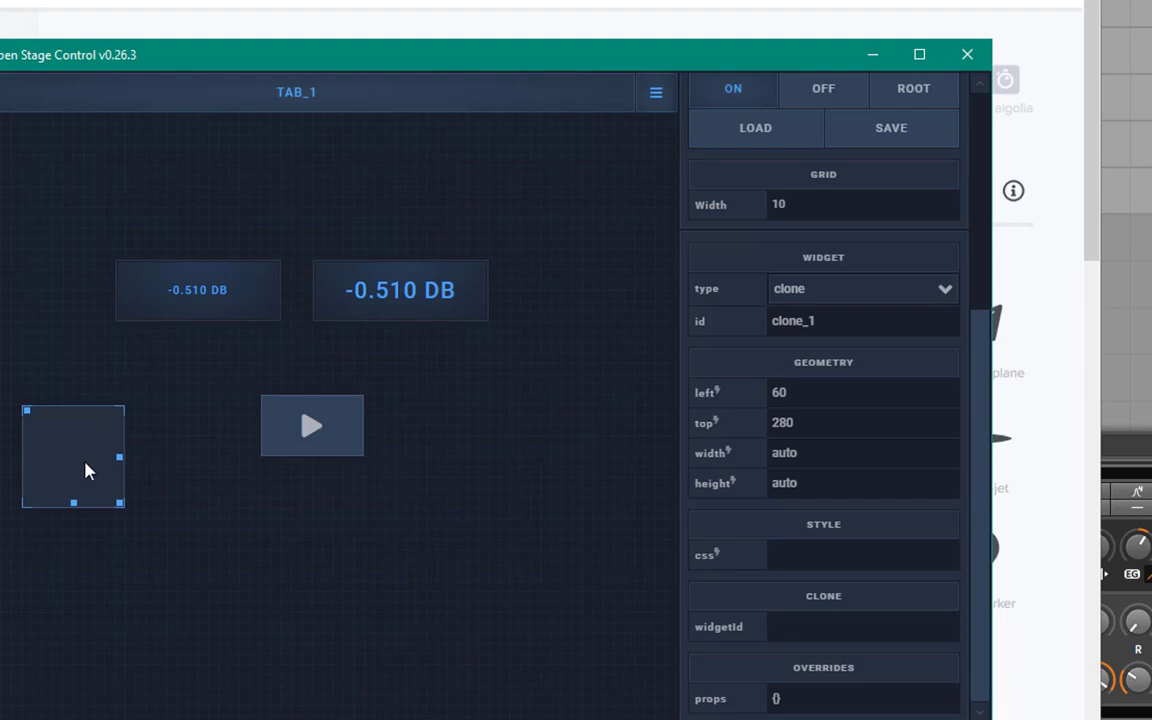
Set clone_1's widgetId to text_1 so it shows TEXT_1, then reselect text_1
left_click(196, 290)
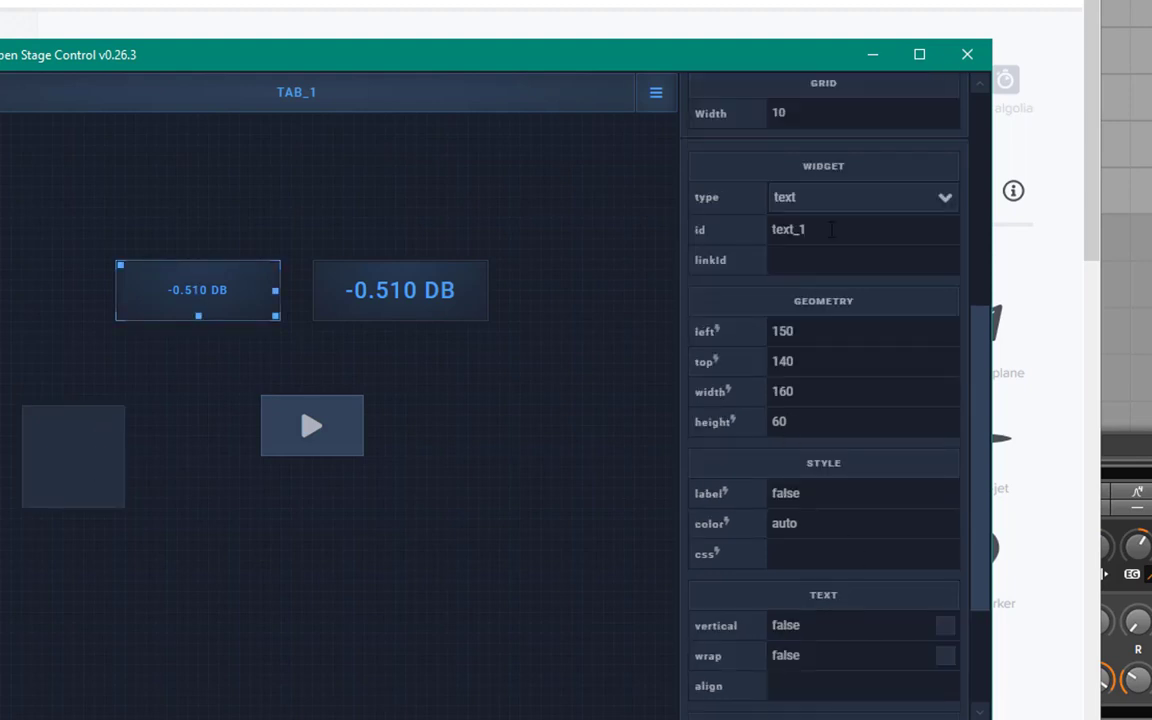
left_click(72, 456)
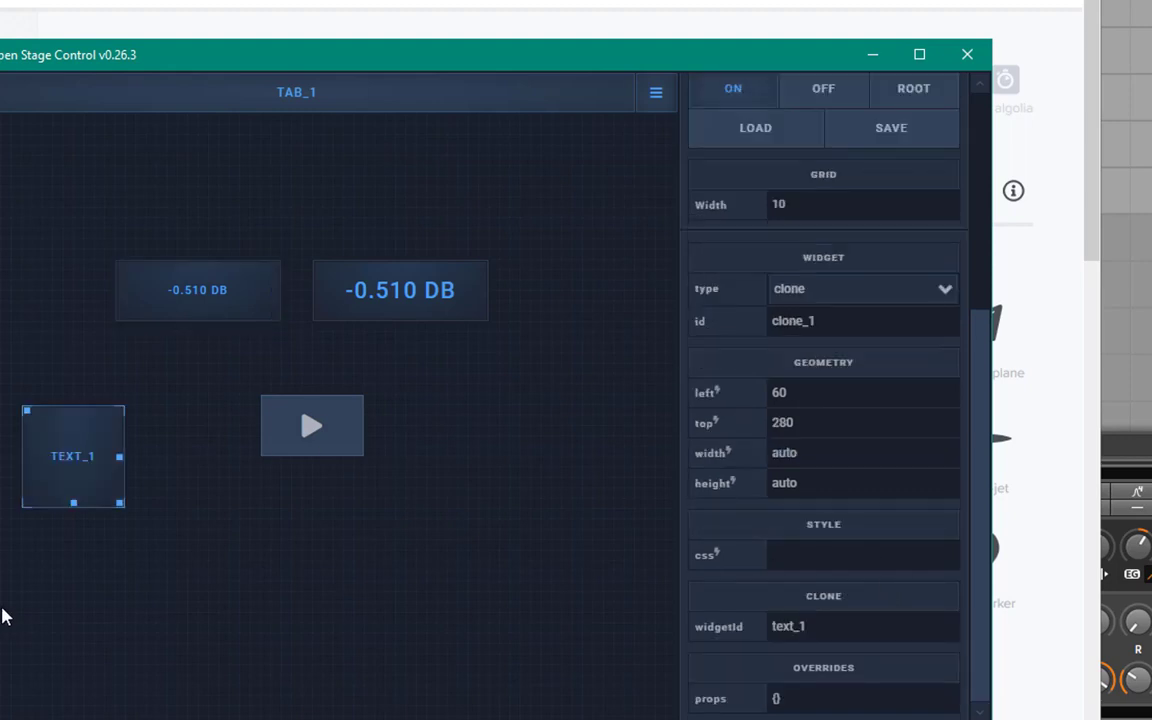
mouse_move(136, 488)
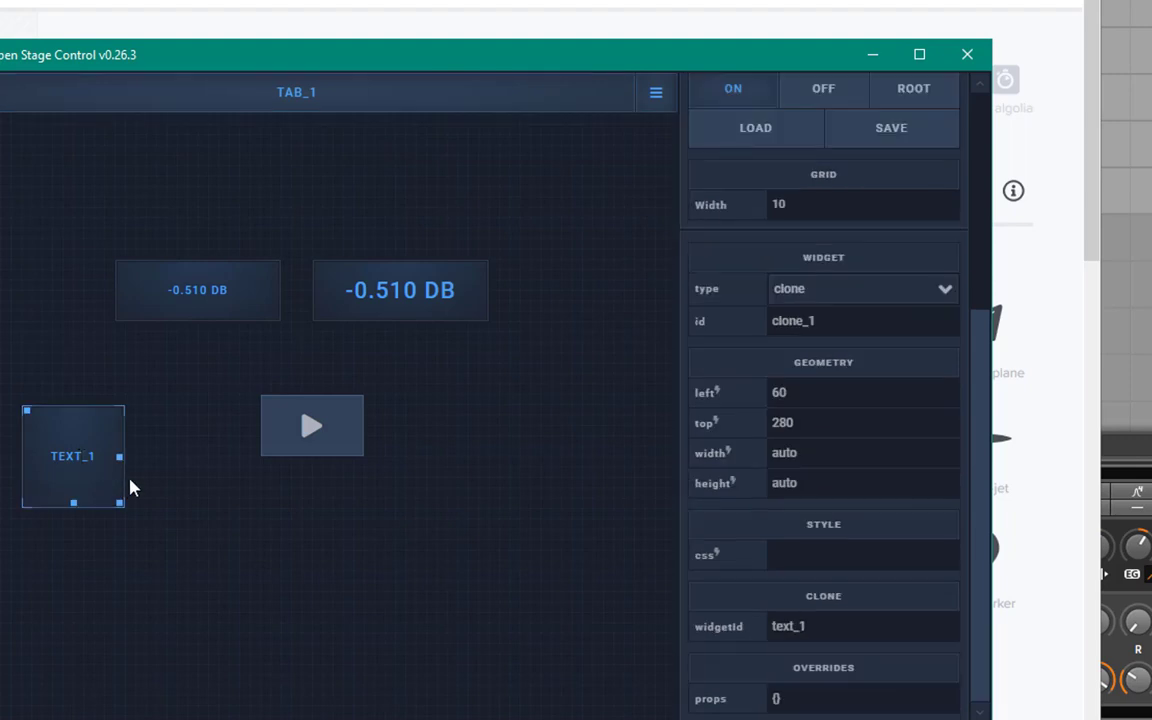
mouse_move(120, 482)
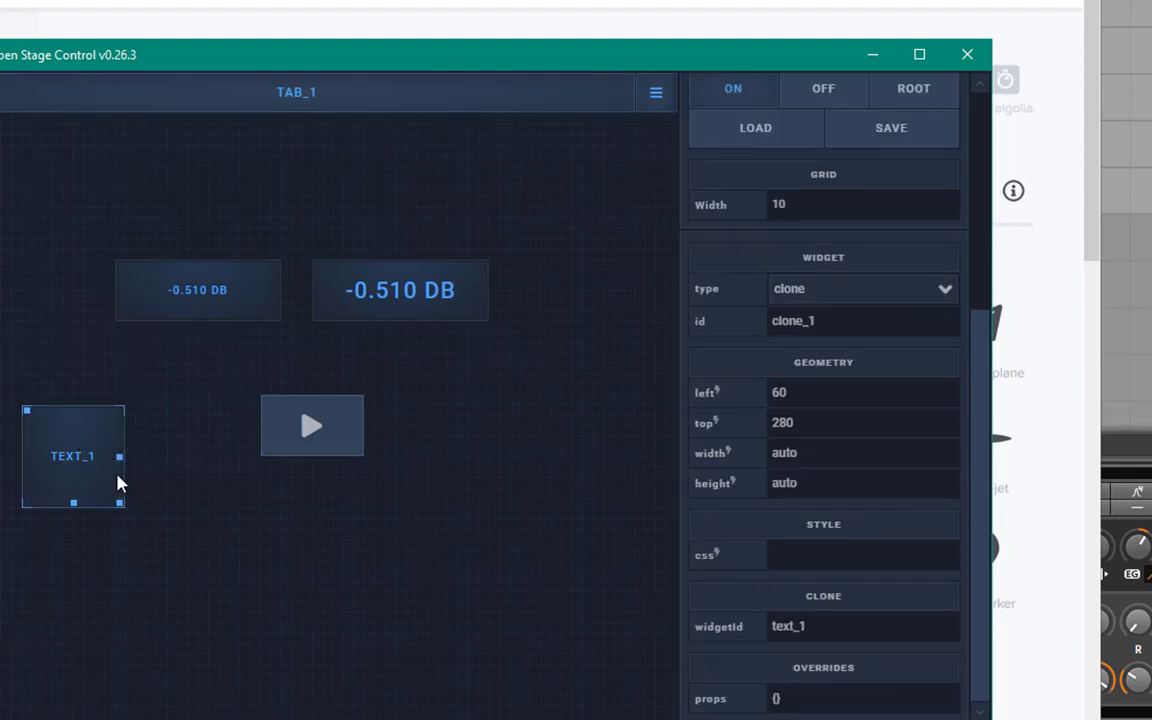
mouse_move(100, 436)
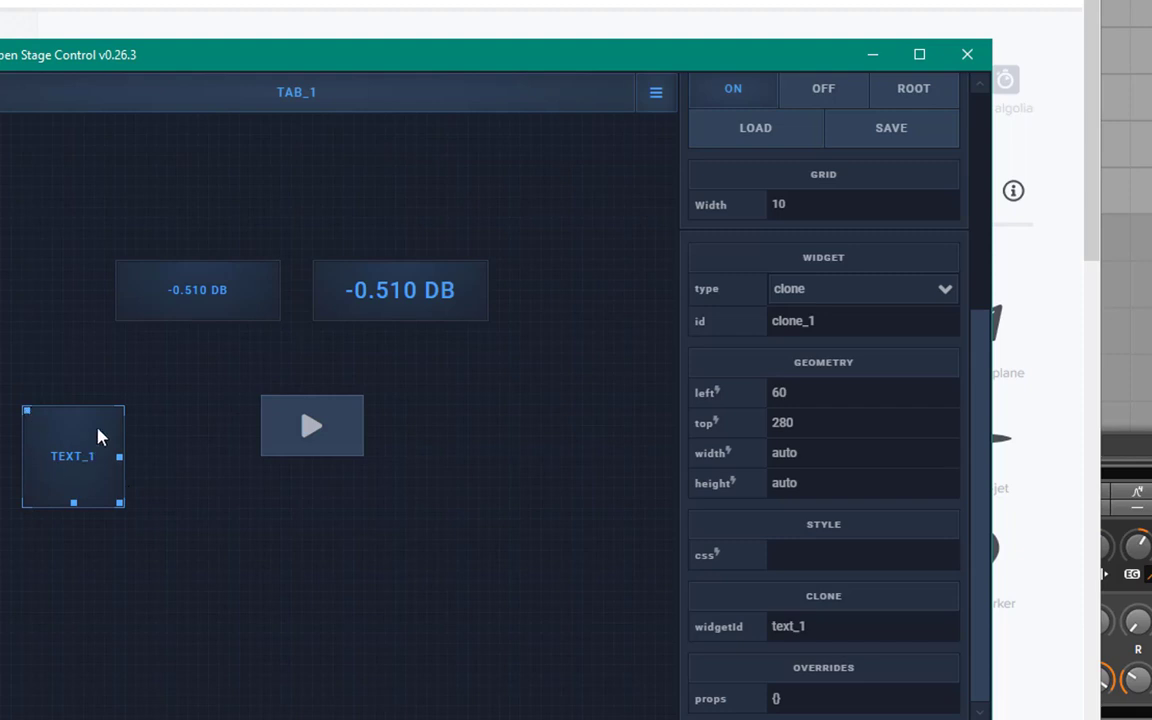
left_click(196, 290)
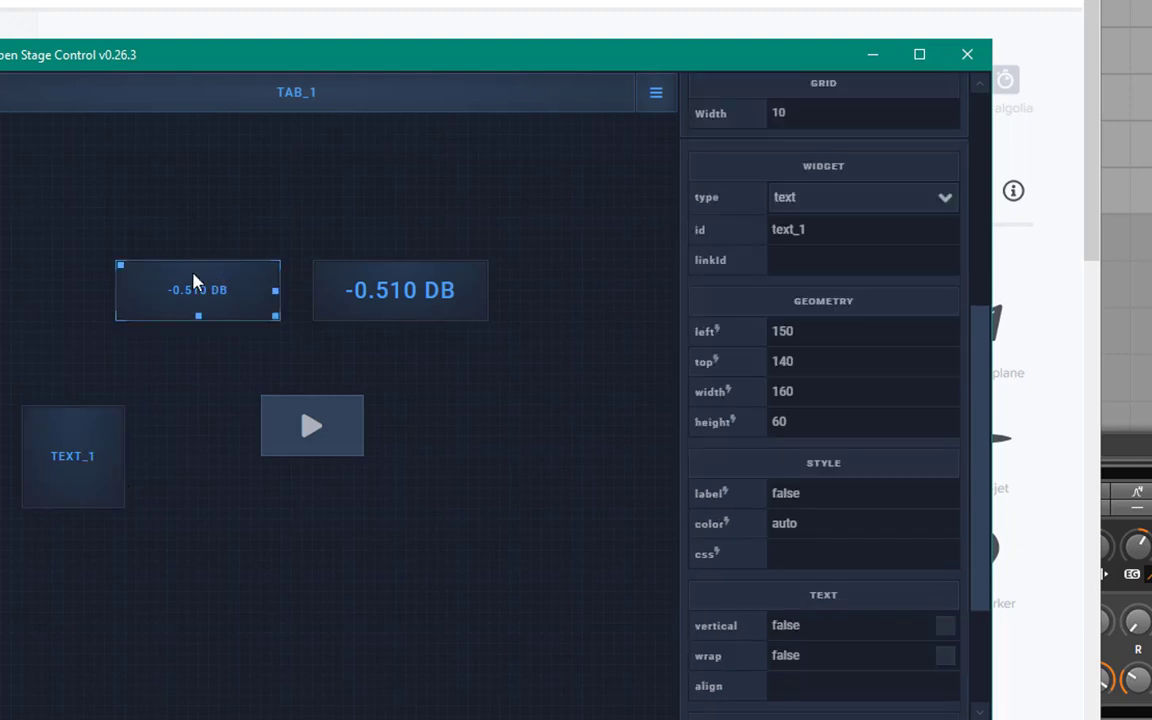
mouse_move(220, 250)
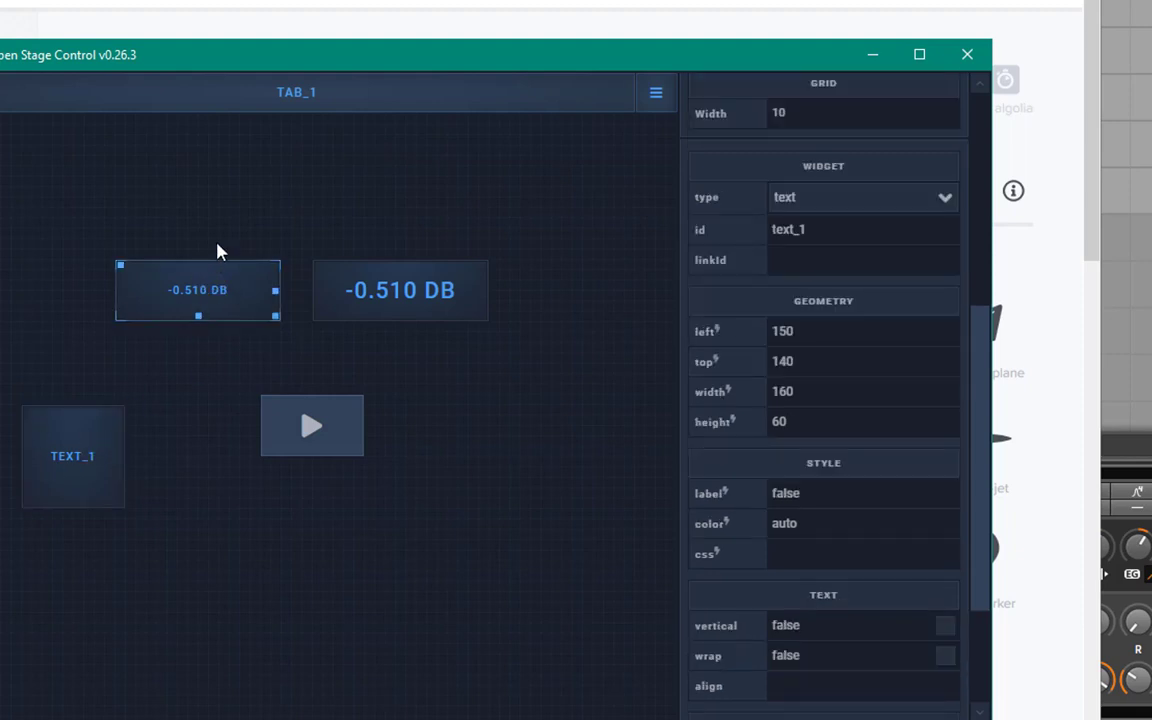
mouse_move(240, 164)
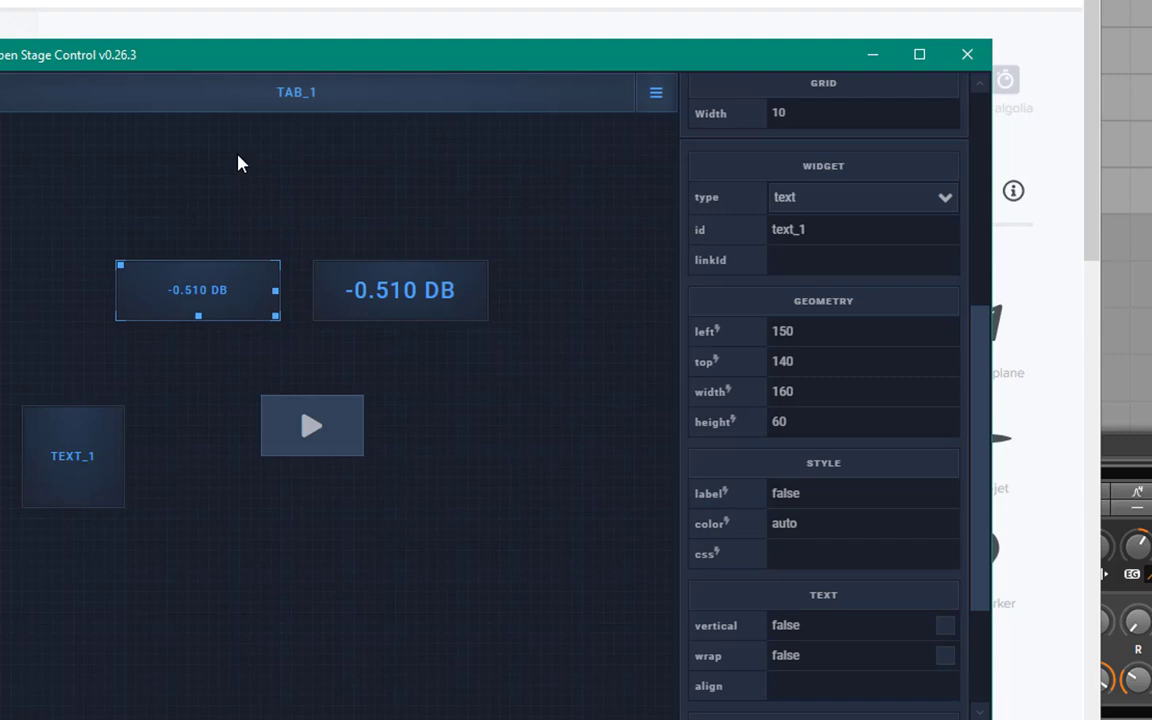
mouse_move(56, 324)
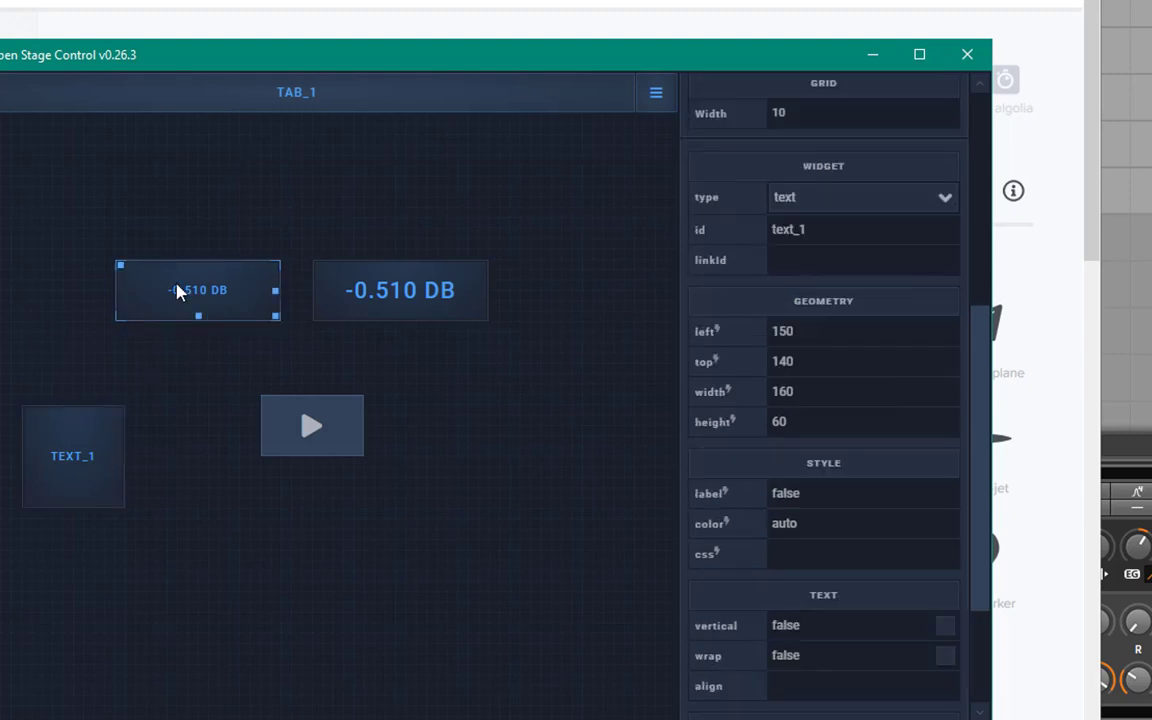
scroll("down", 3)
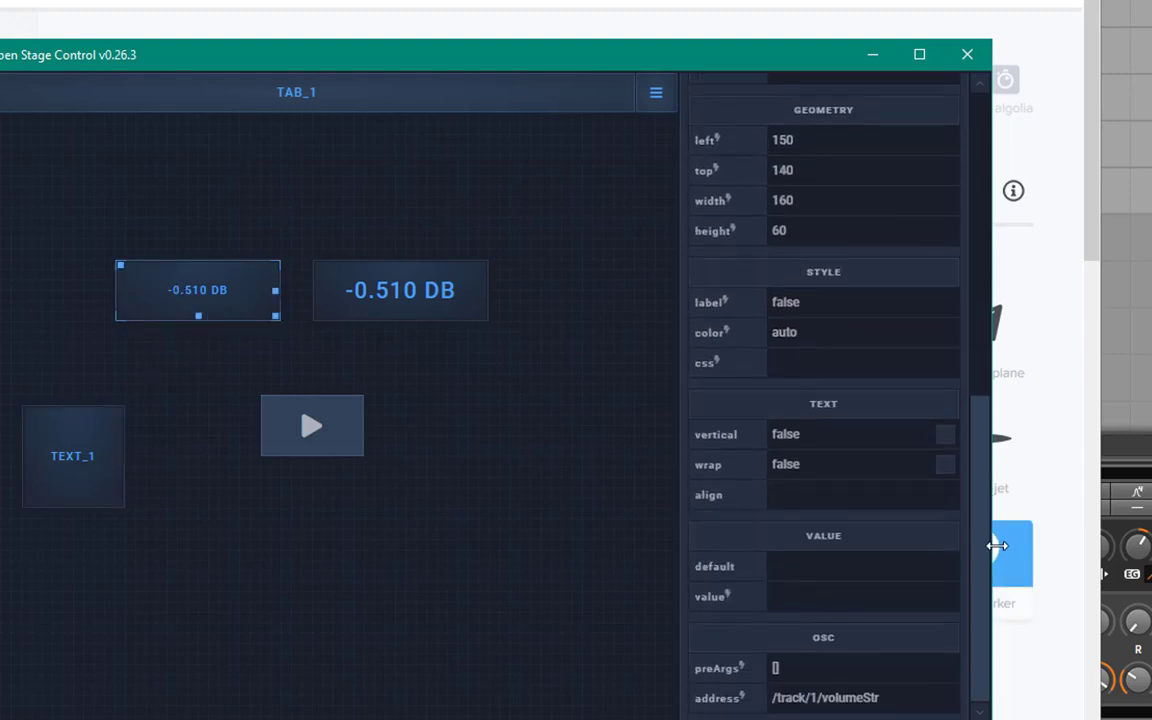
left_click(72, 456)
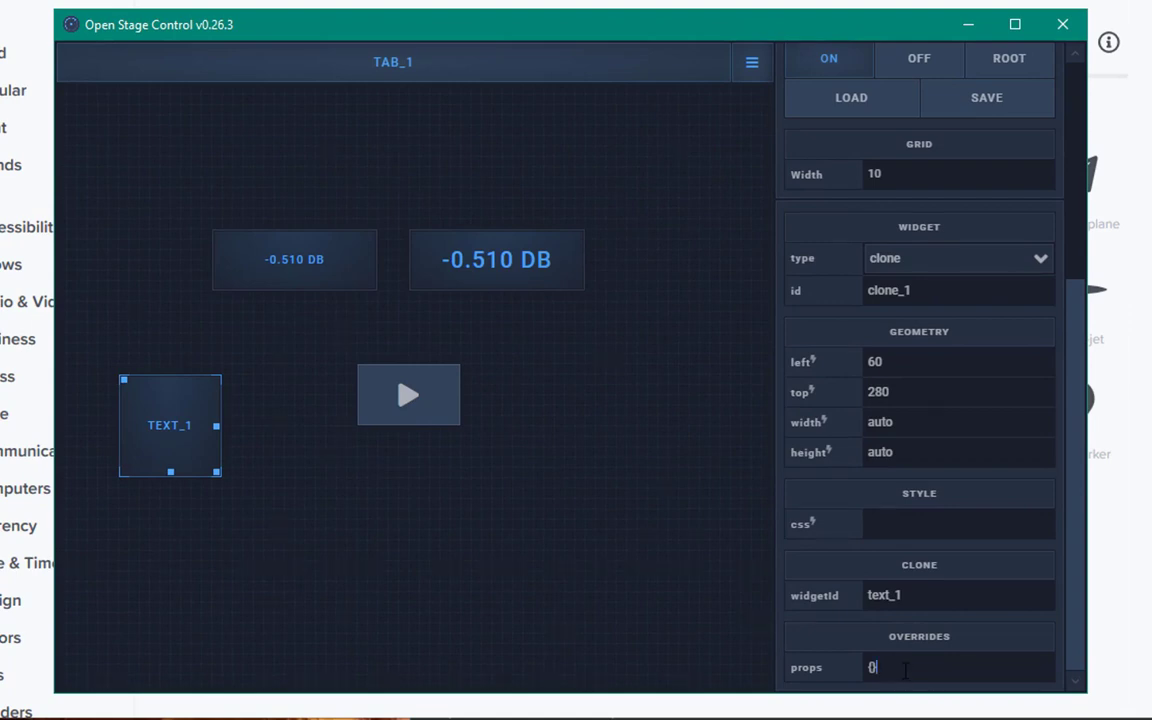
mouse_move(138, 400)
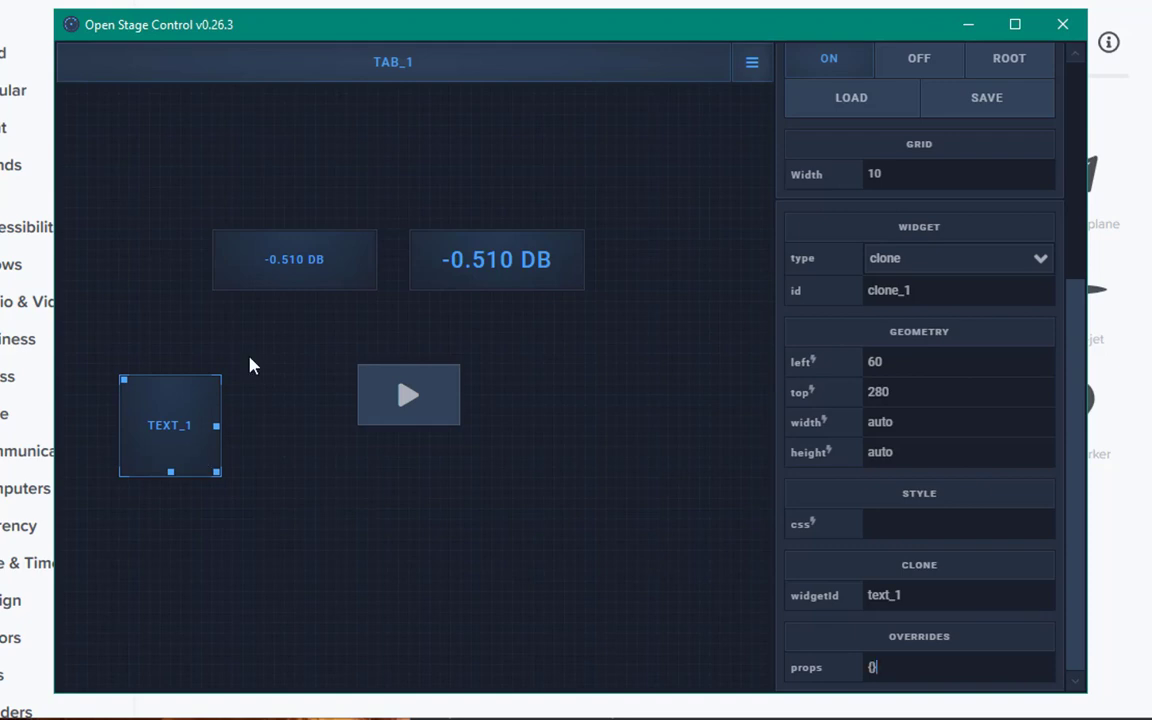
mouse_move(1088, 312)
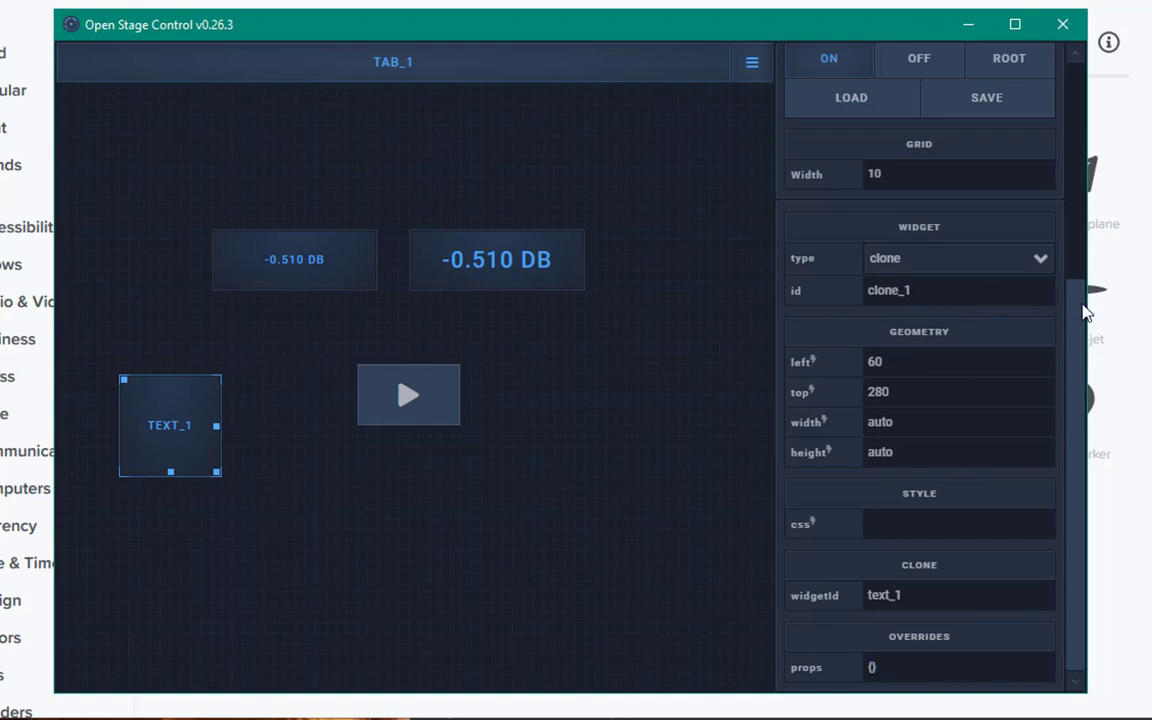